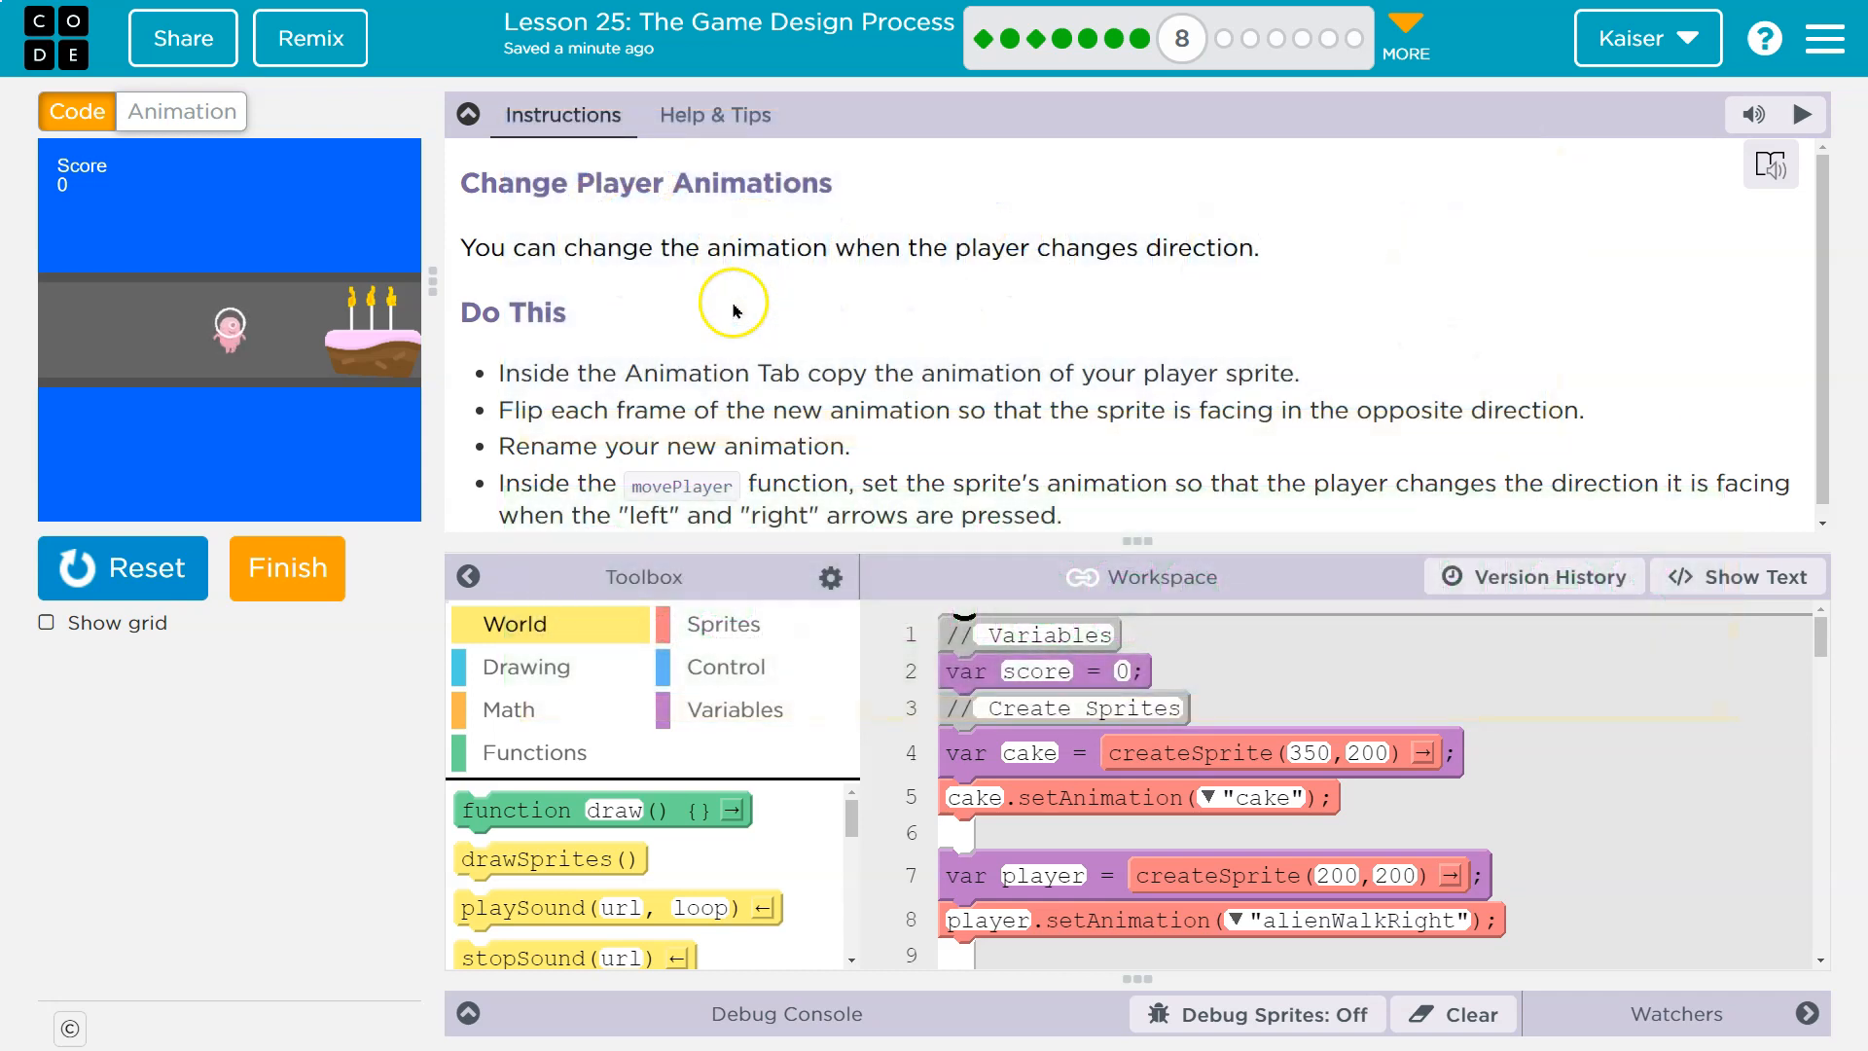
mouse_move(92, 197)
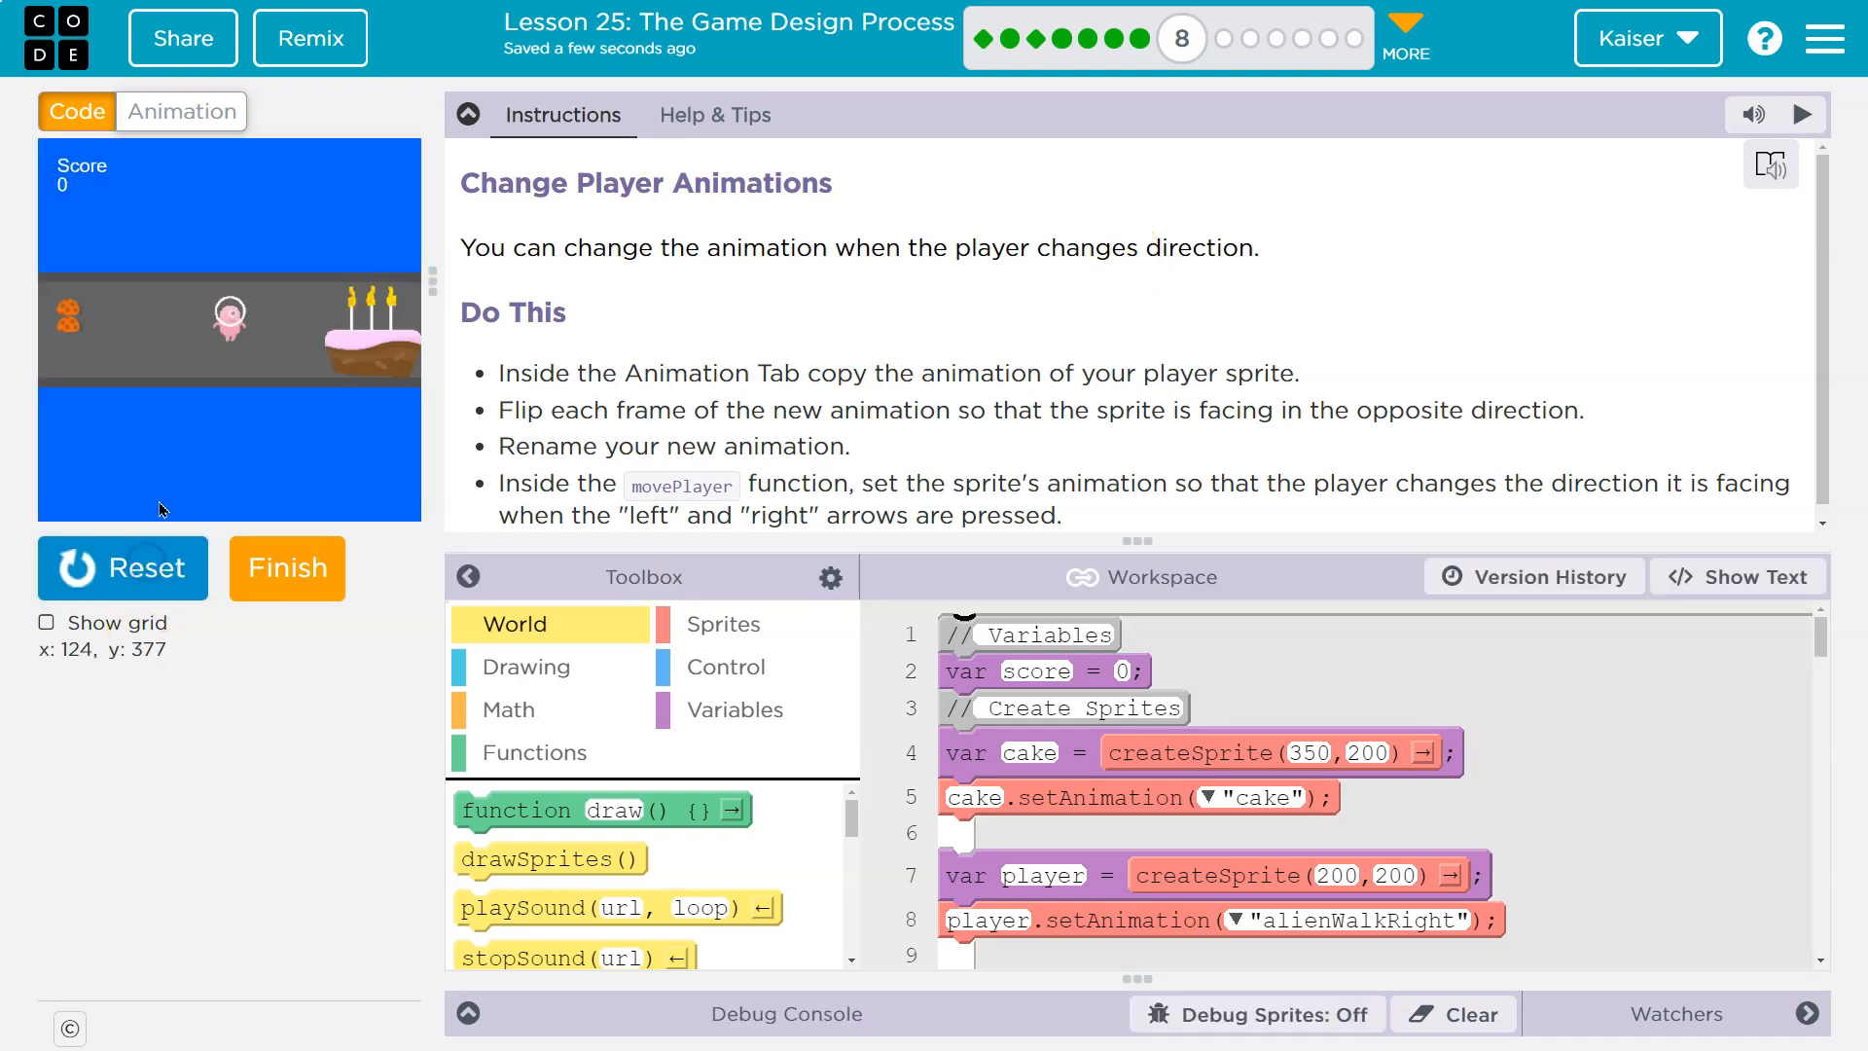
mouse_move(973, 208)
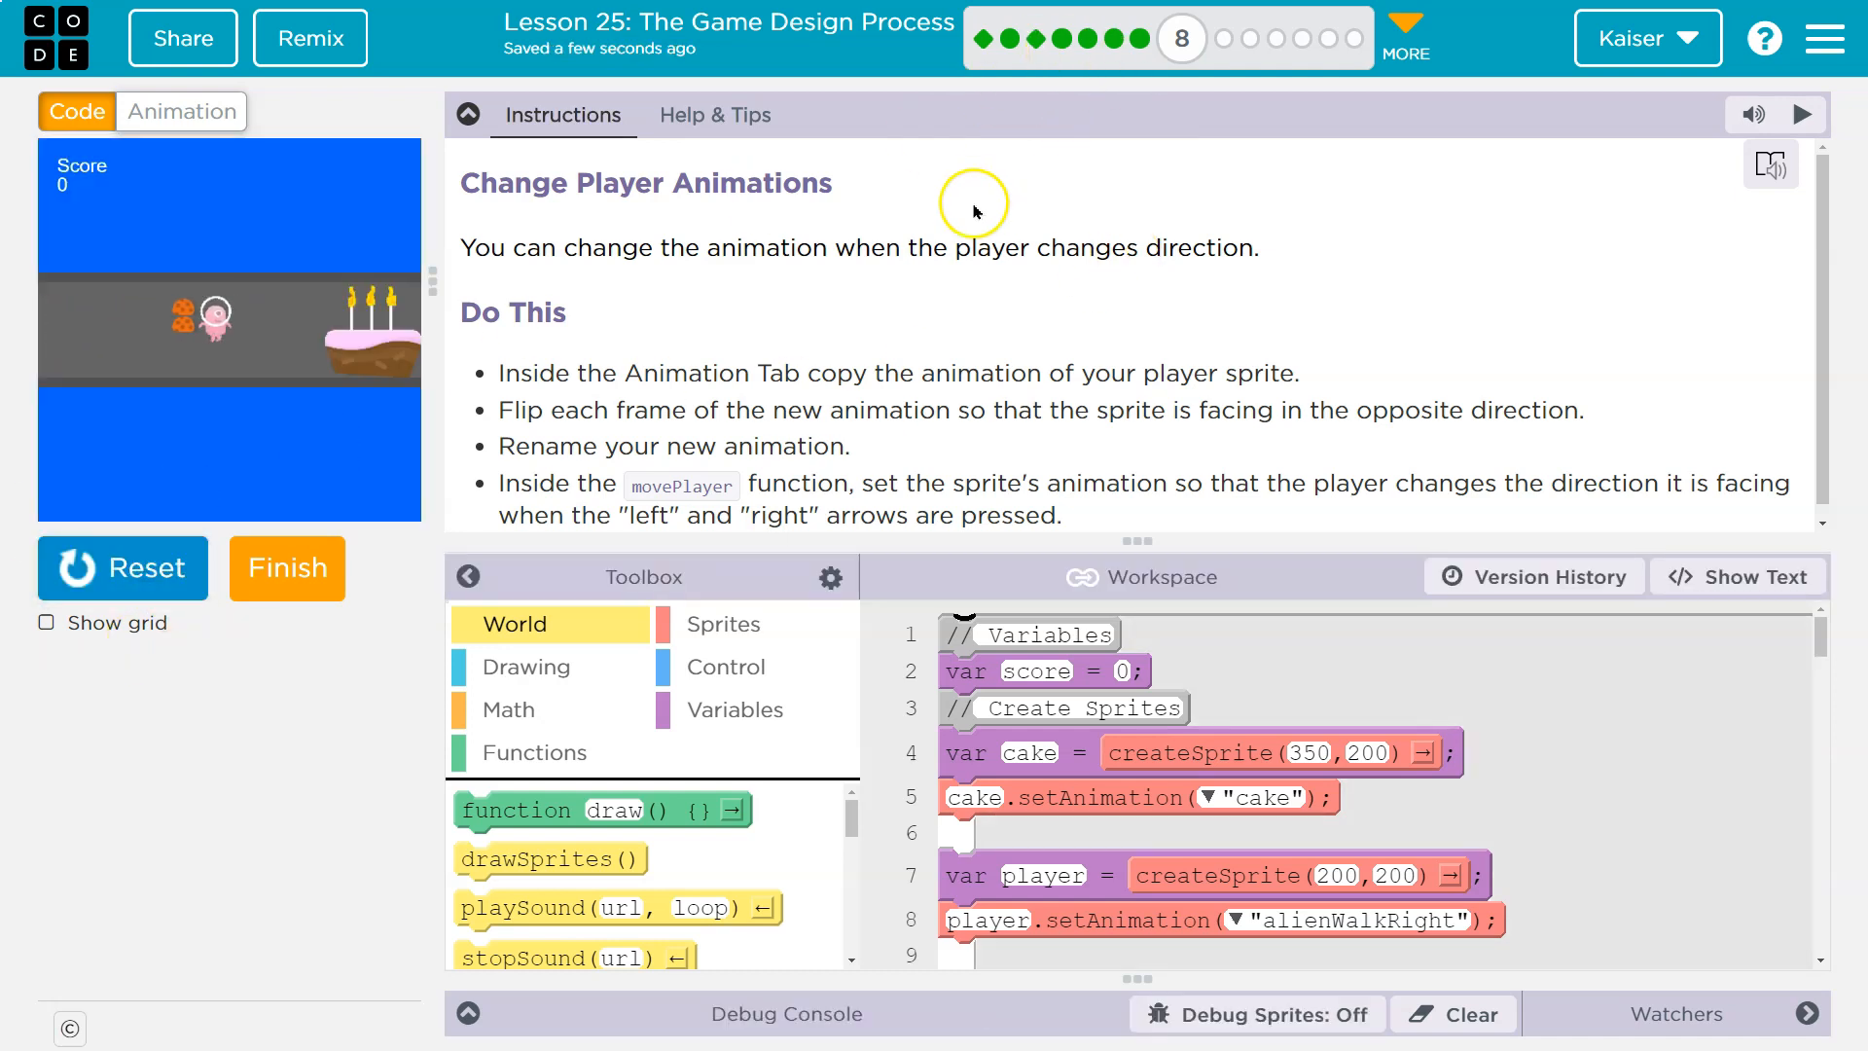
mouse_move(1017, 276)
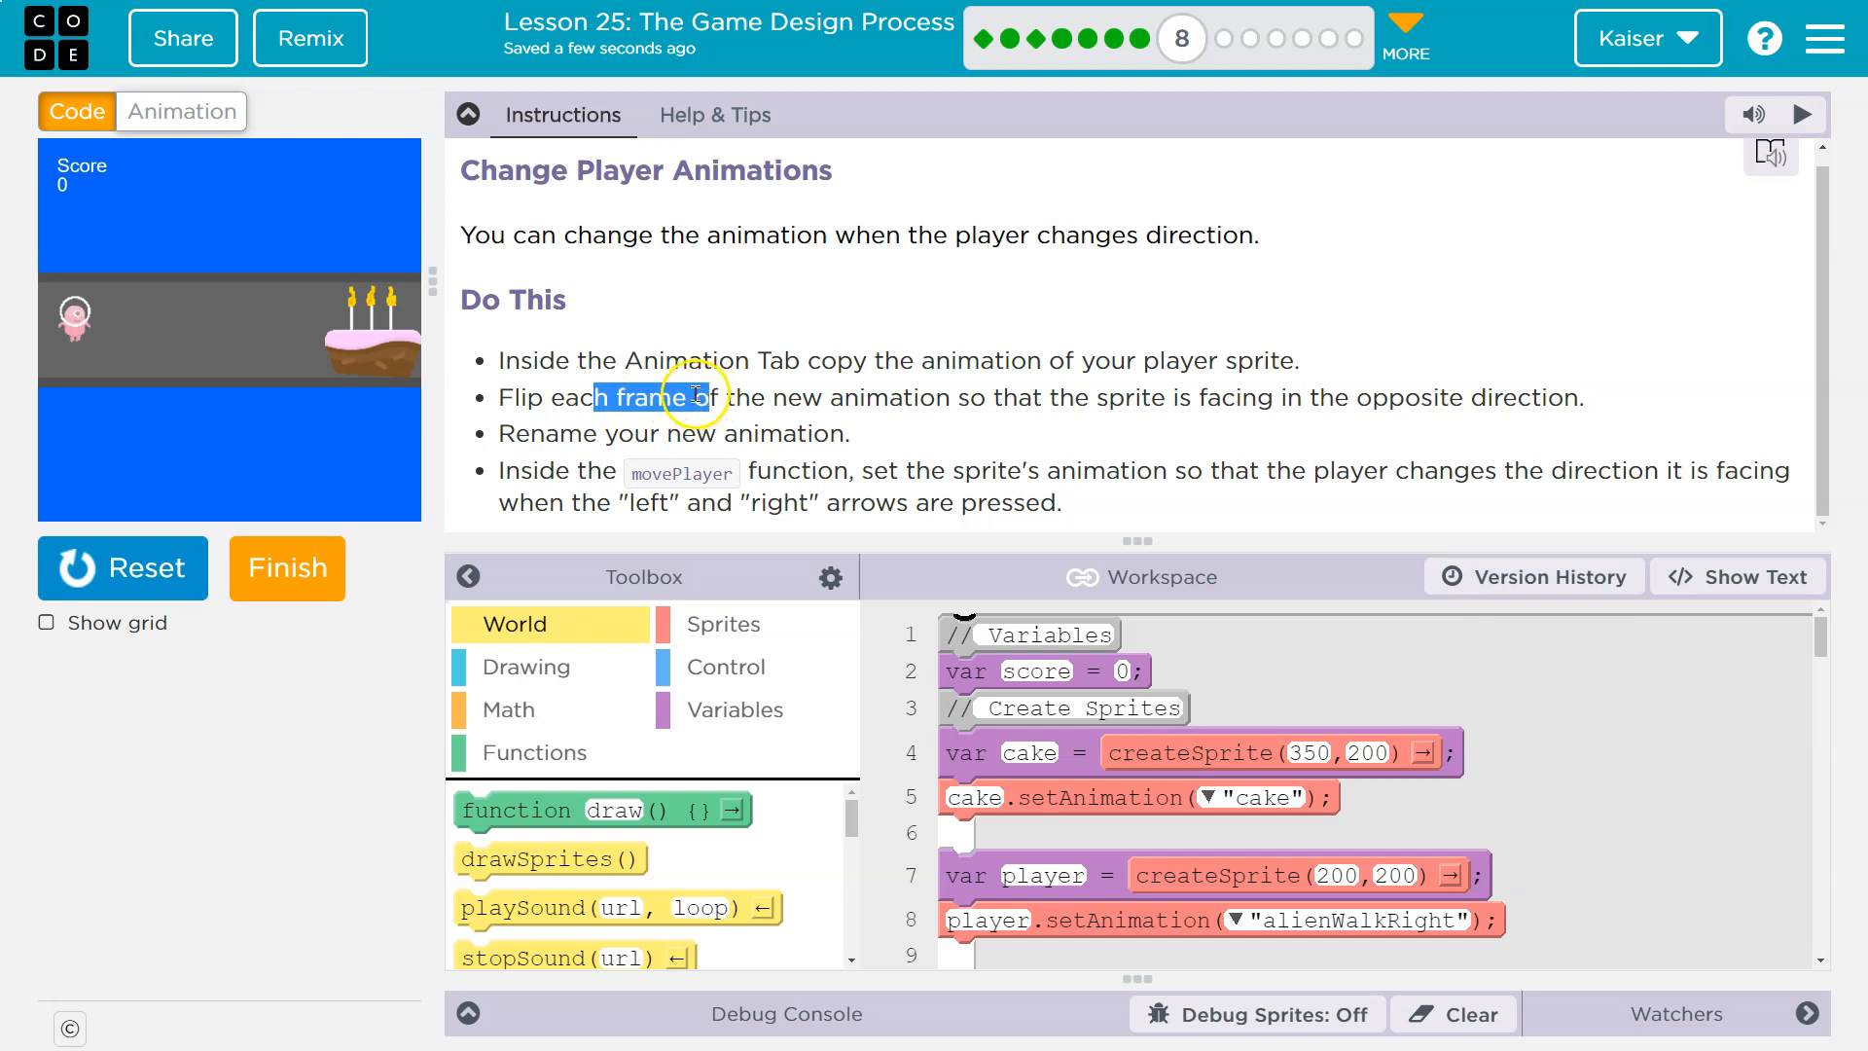
mouse_move(975, 408)
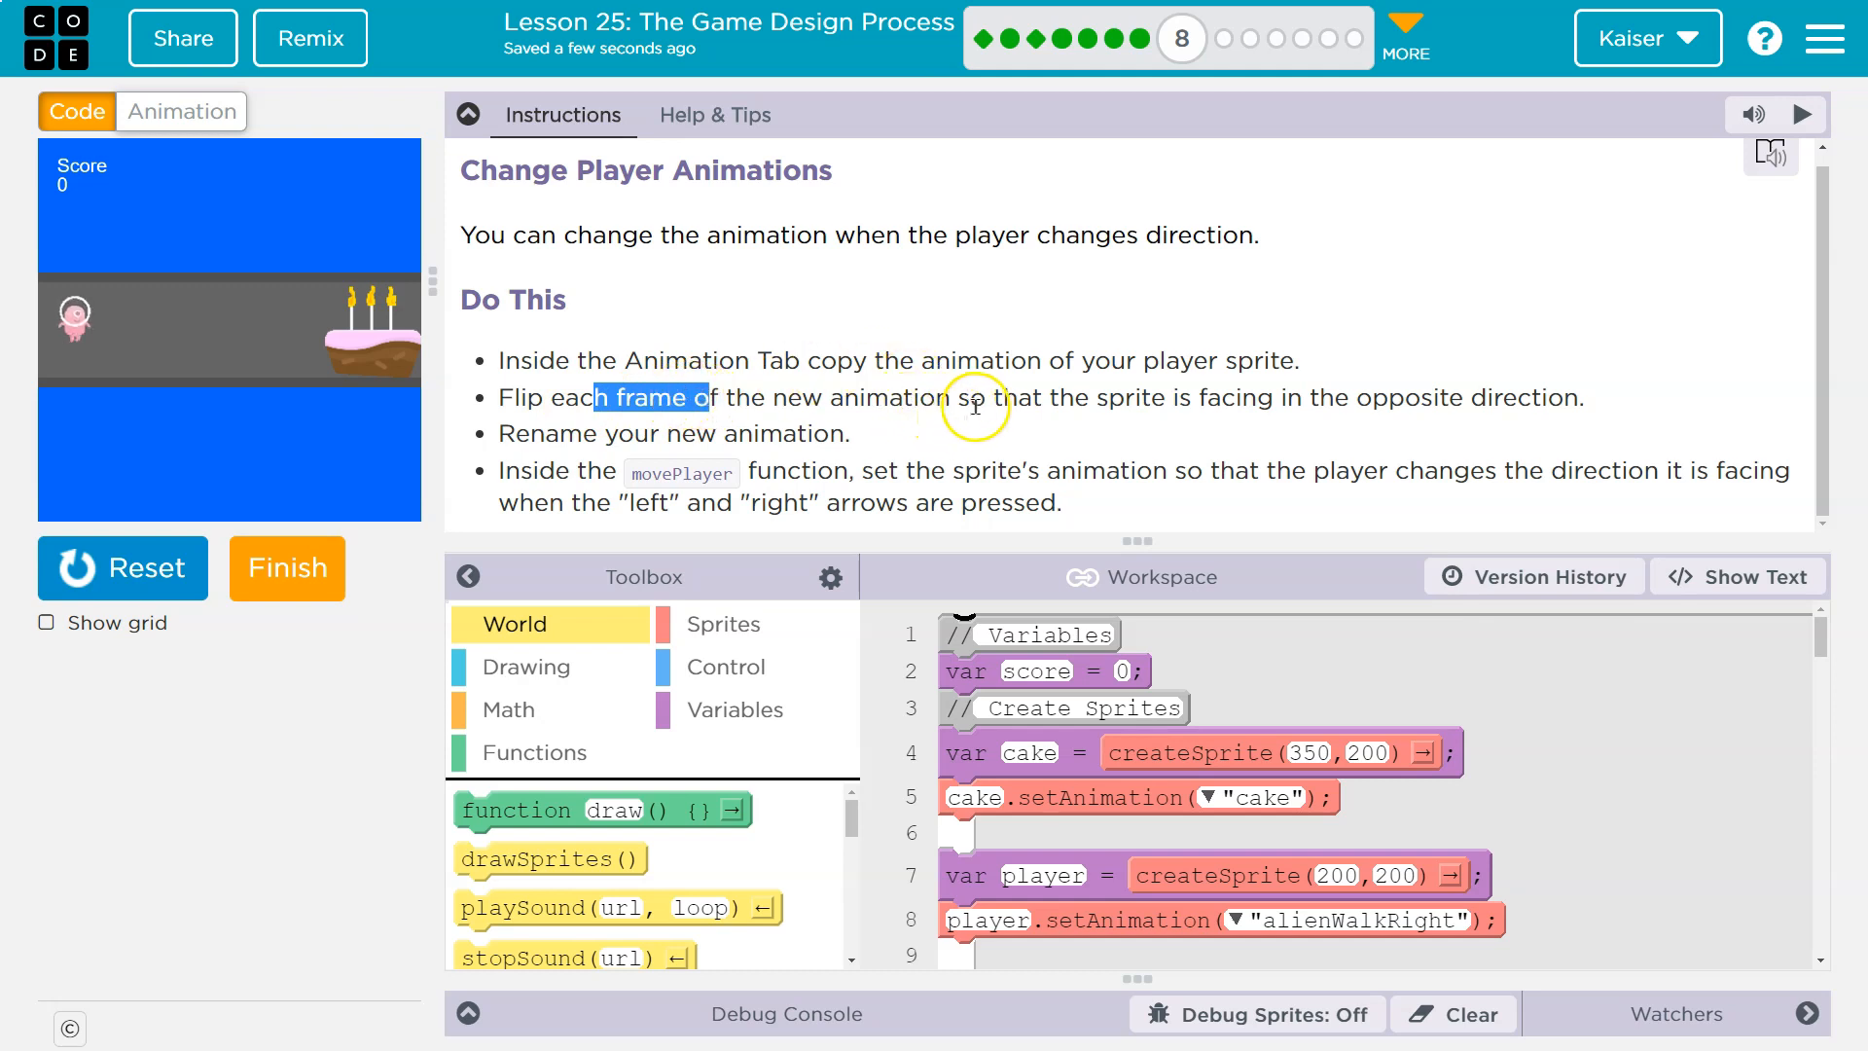
mouse_move(1278, 405)
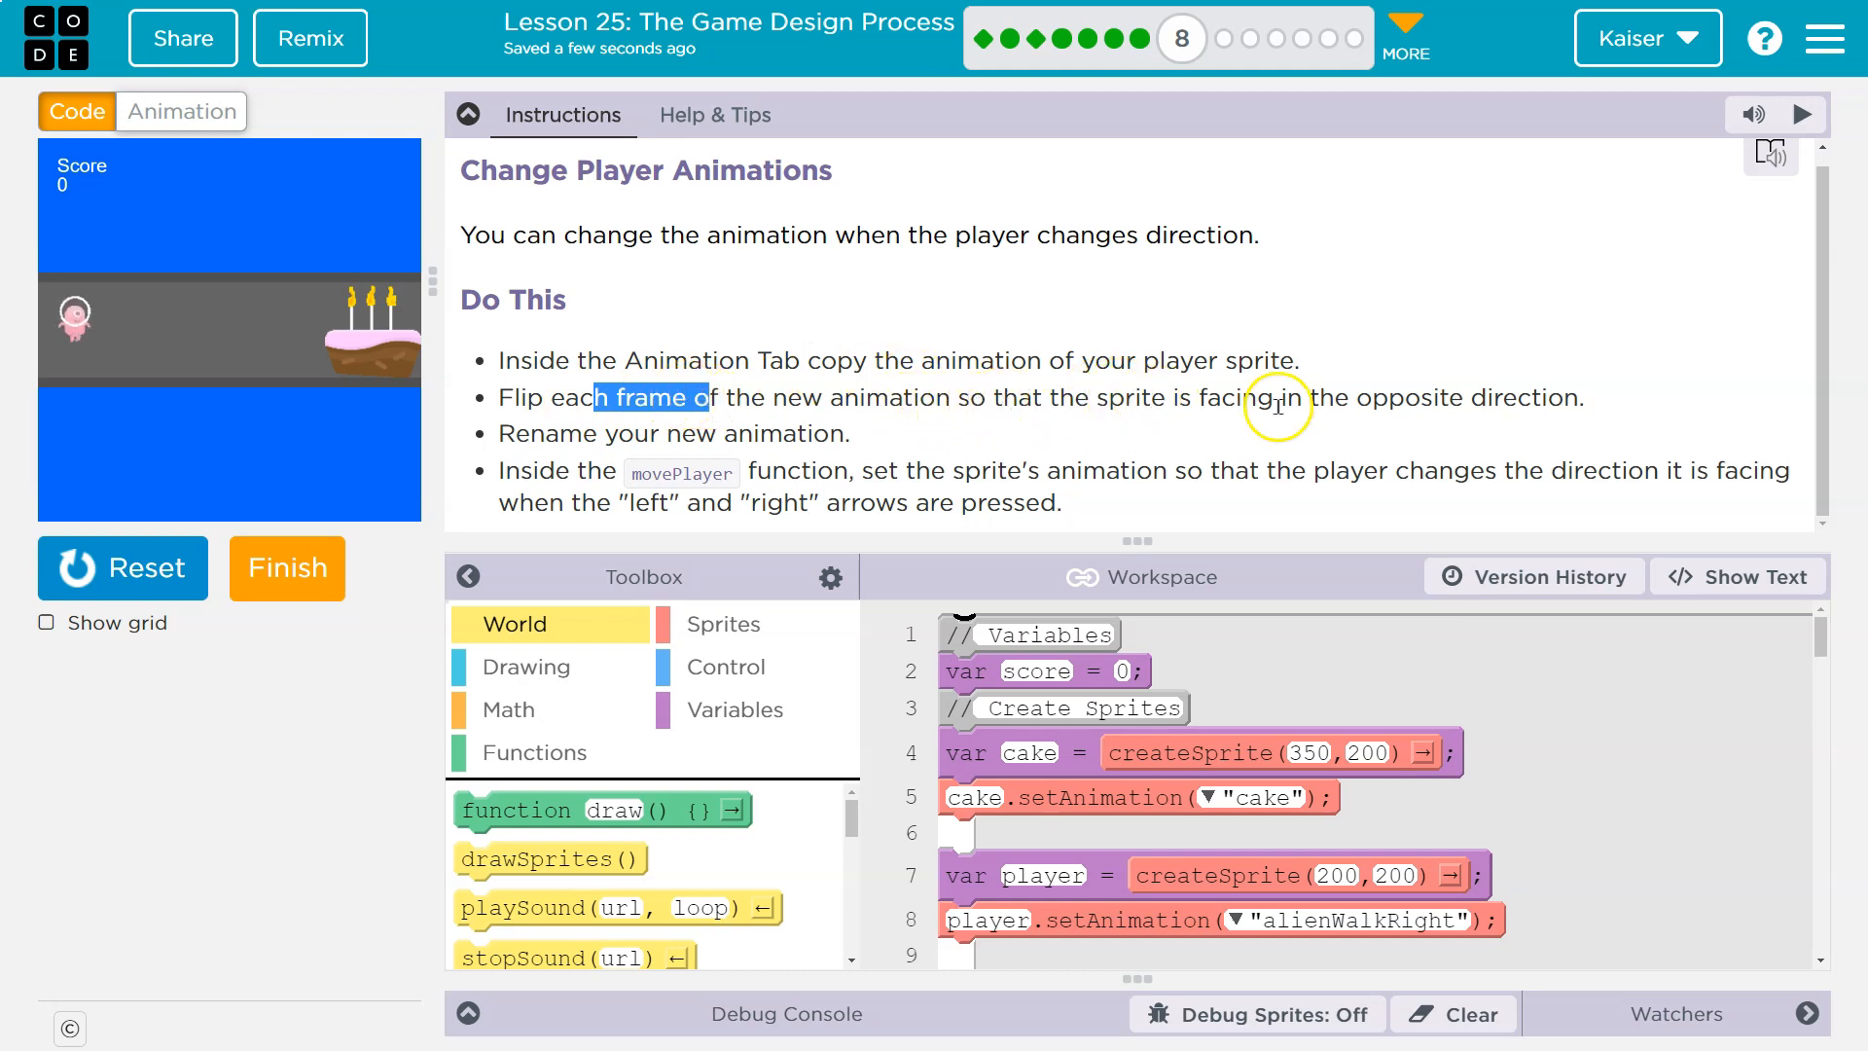
mouse_move(1578, 397)
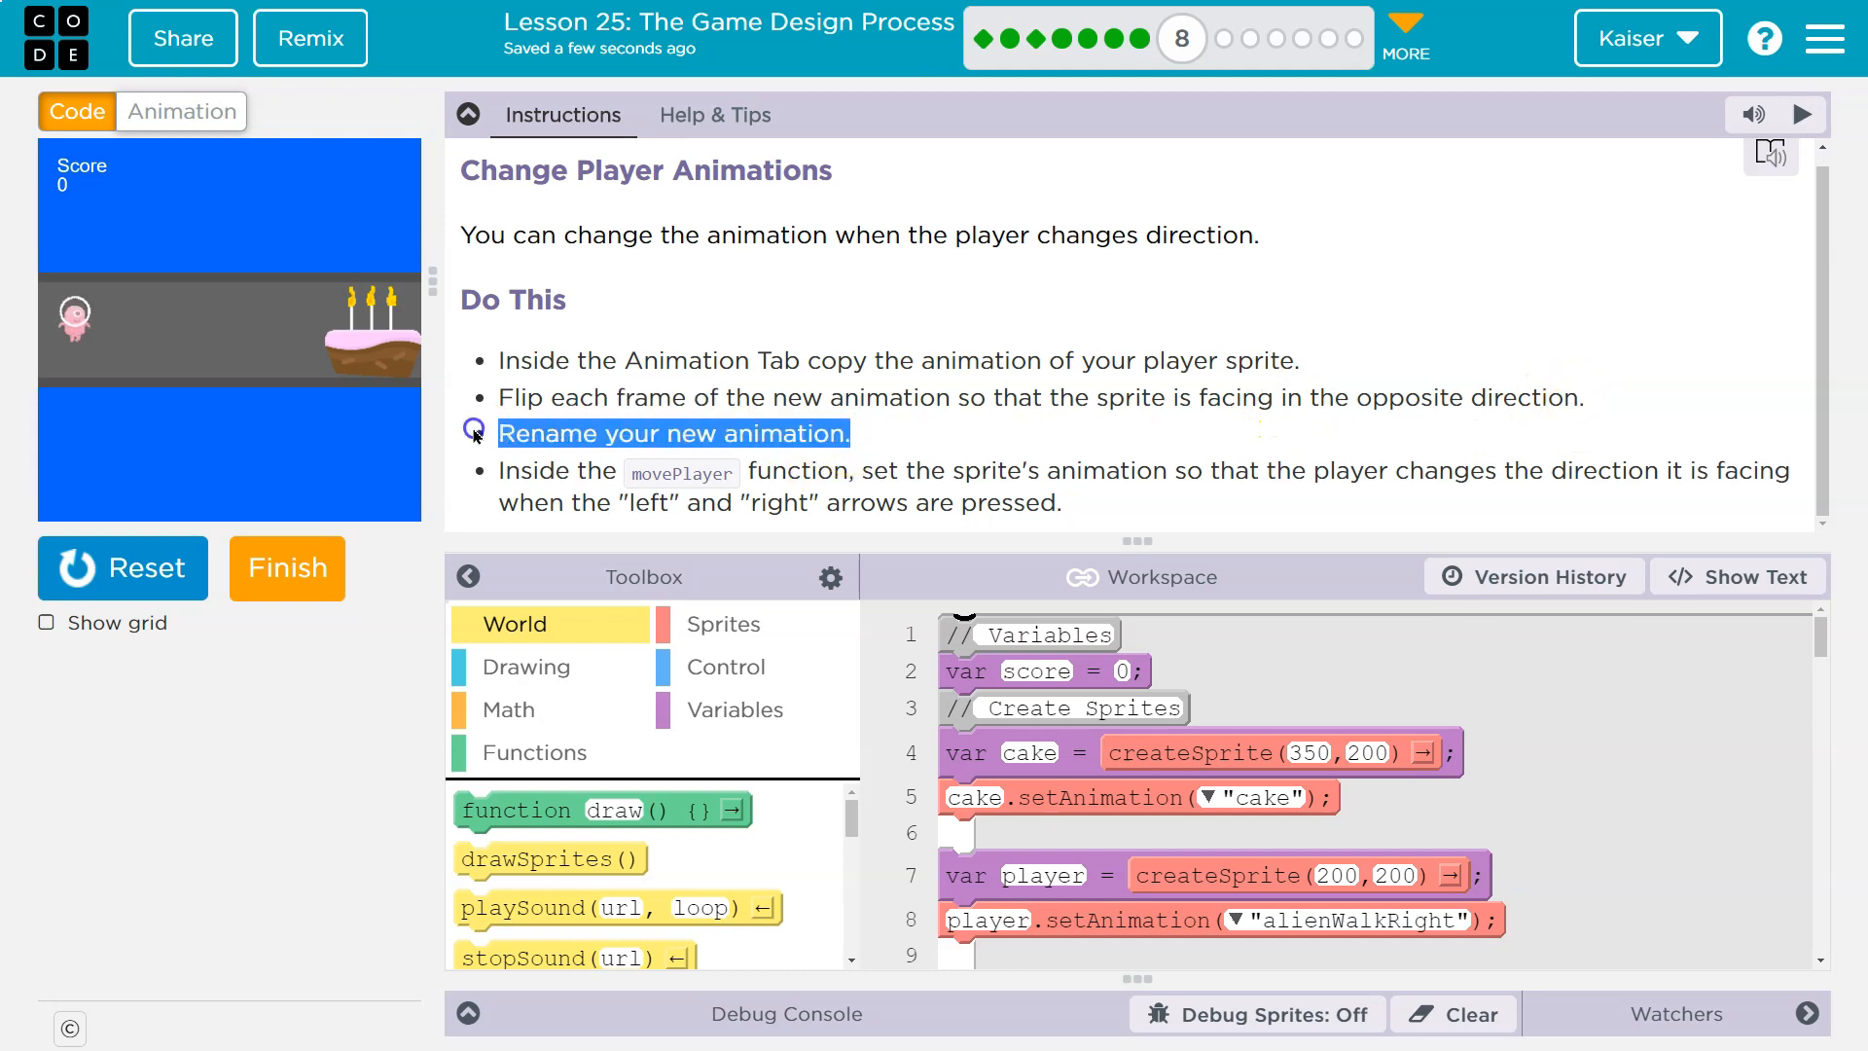
mouse_move(953, 398)
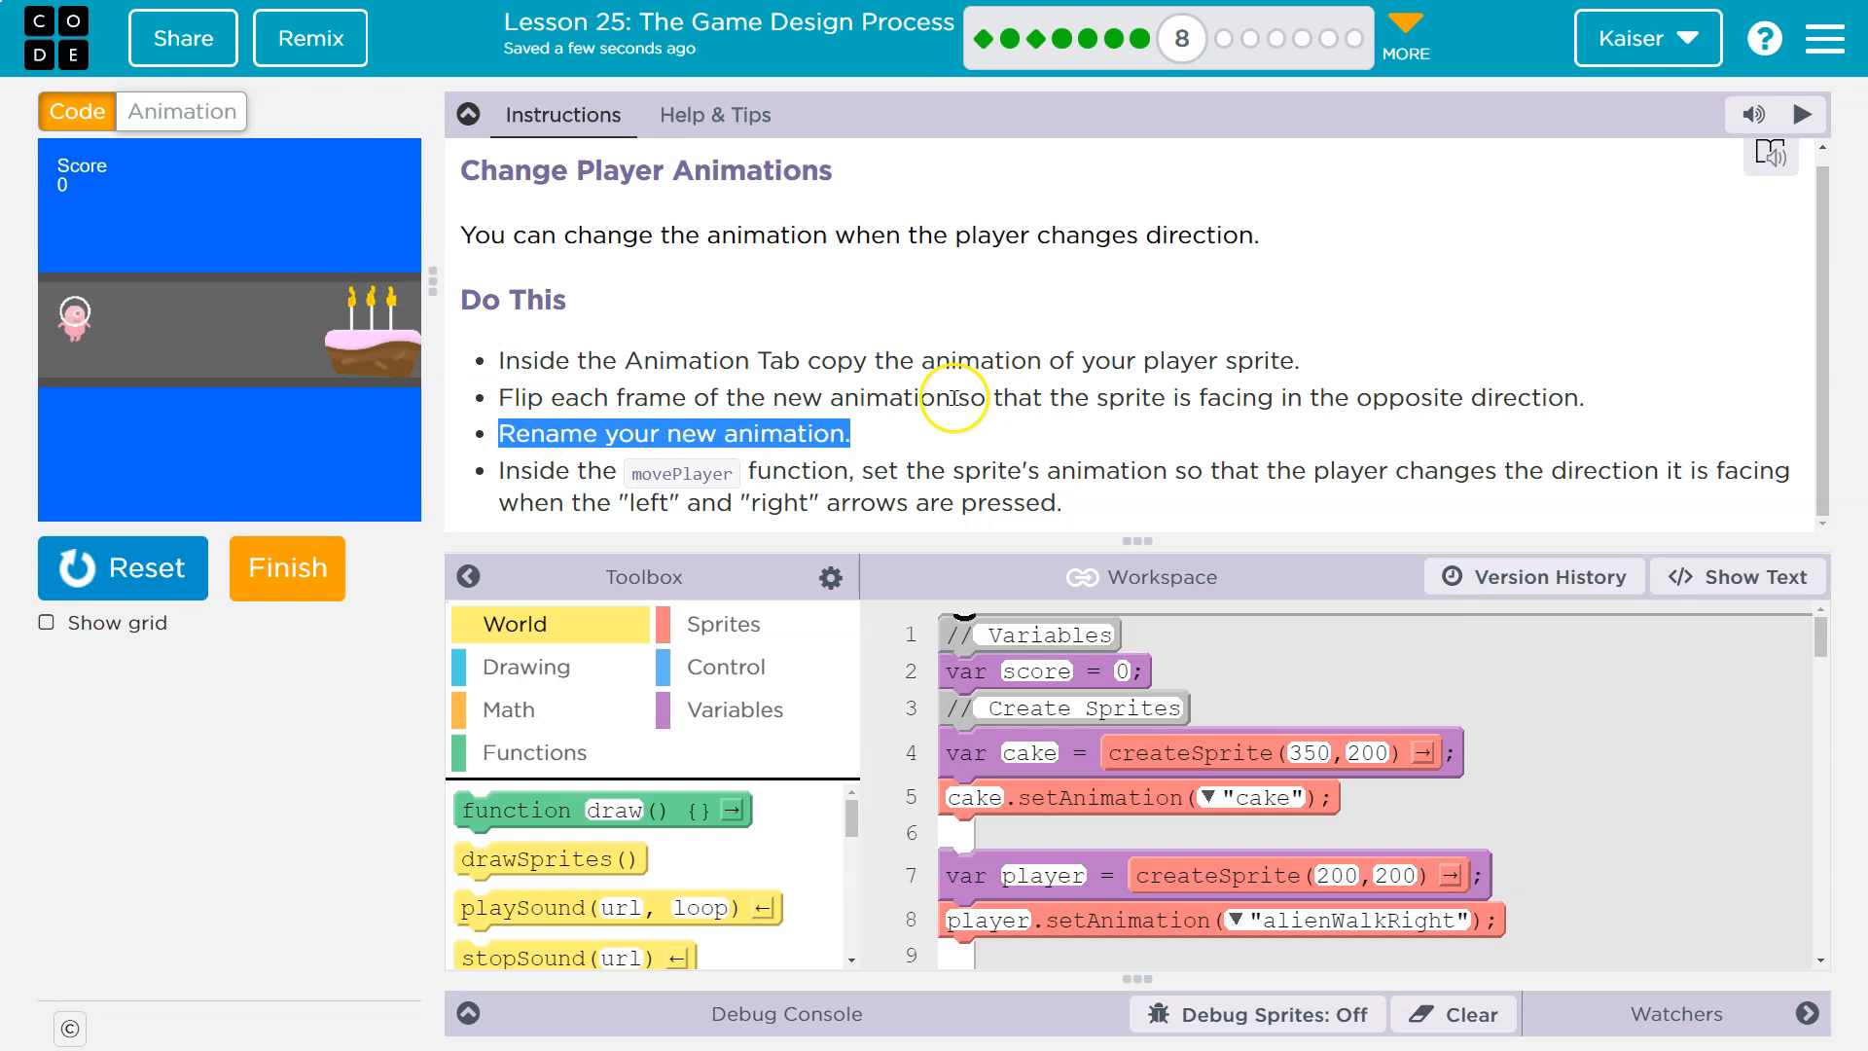
mouse_move(182, 111)
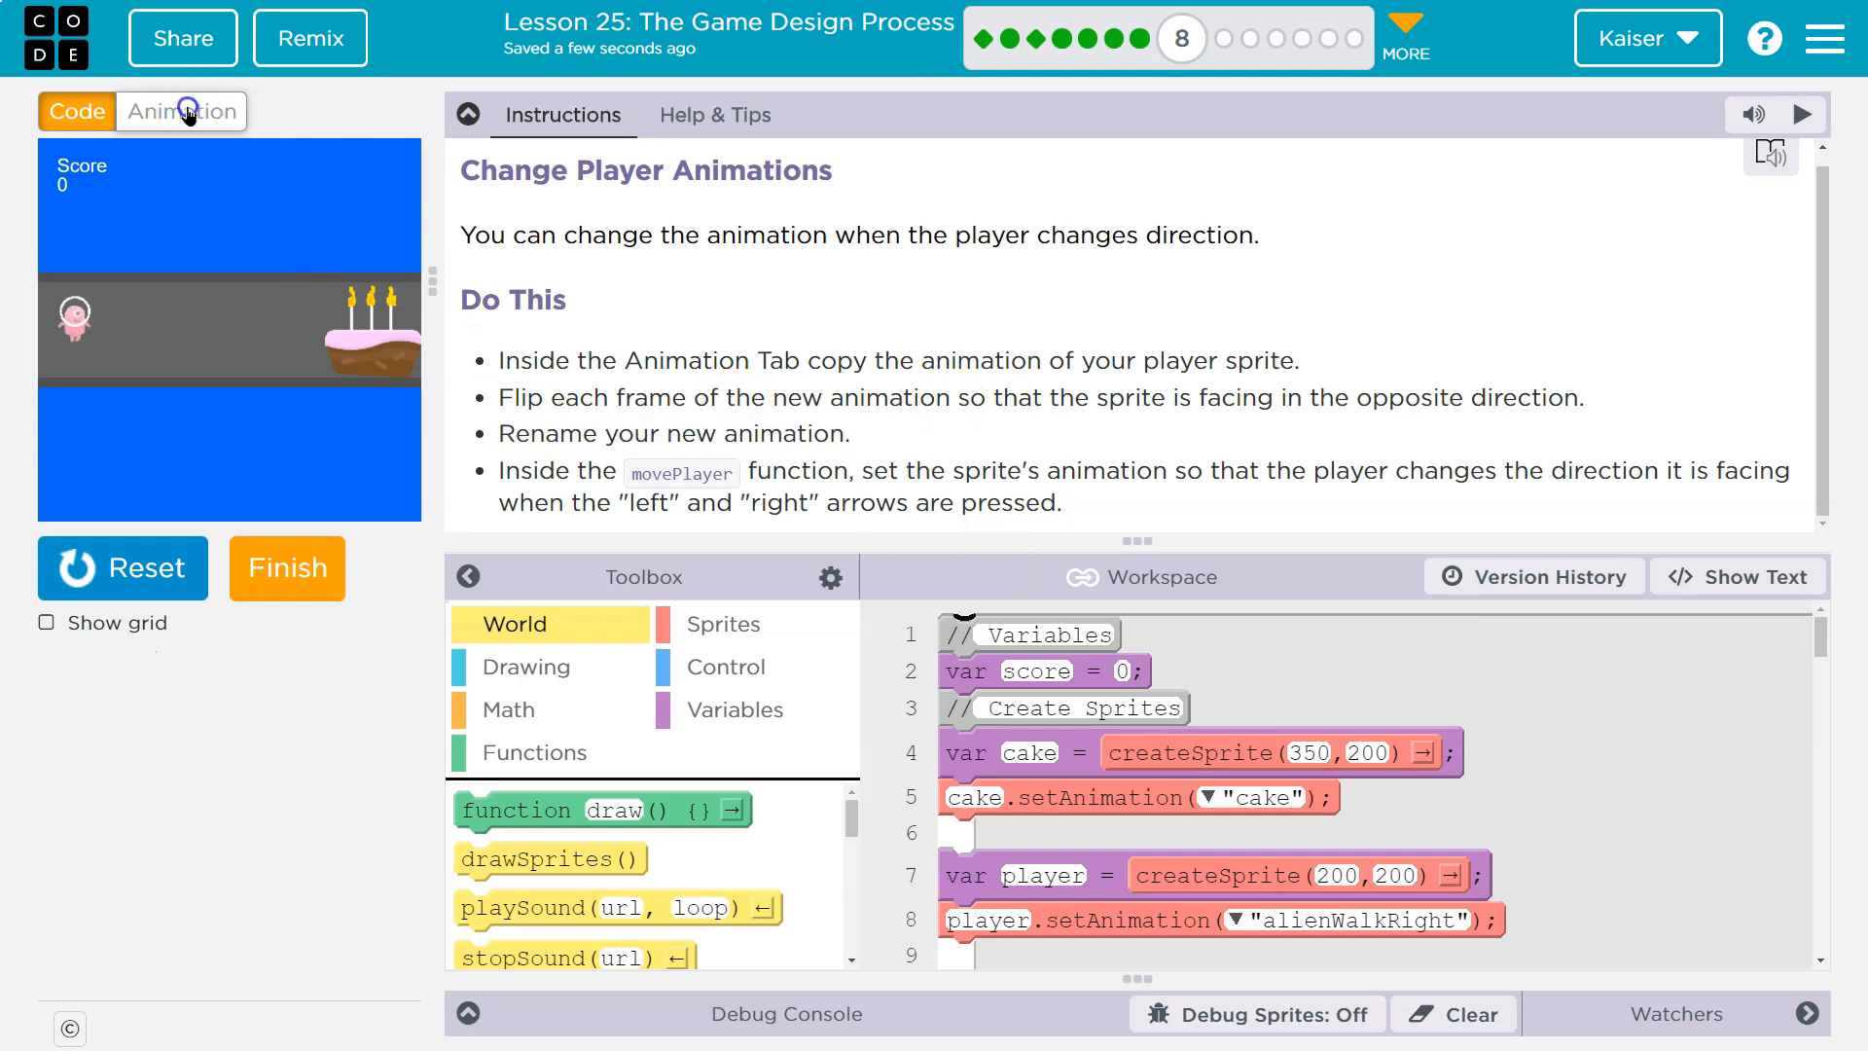
- Duplicate the alienWalkRight animation in the Animation tab, creating alienWalkRight_copy
click(181, 111)
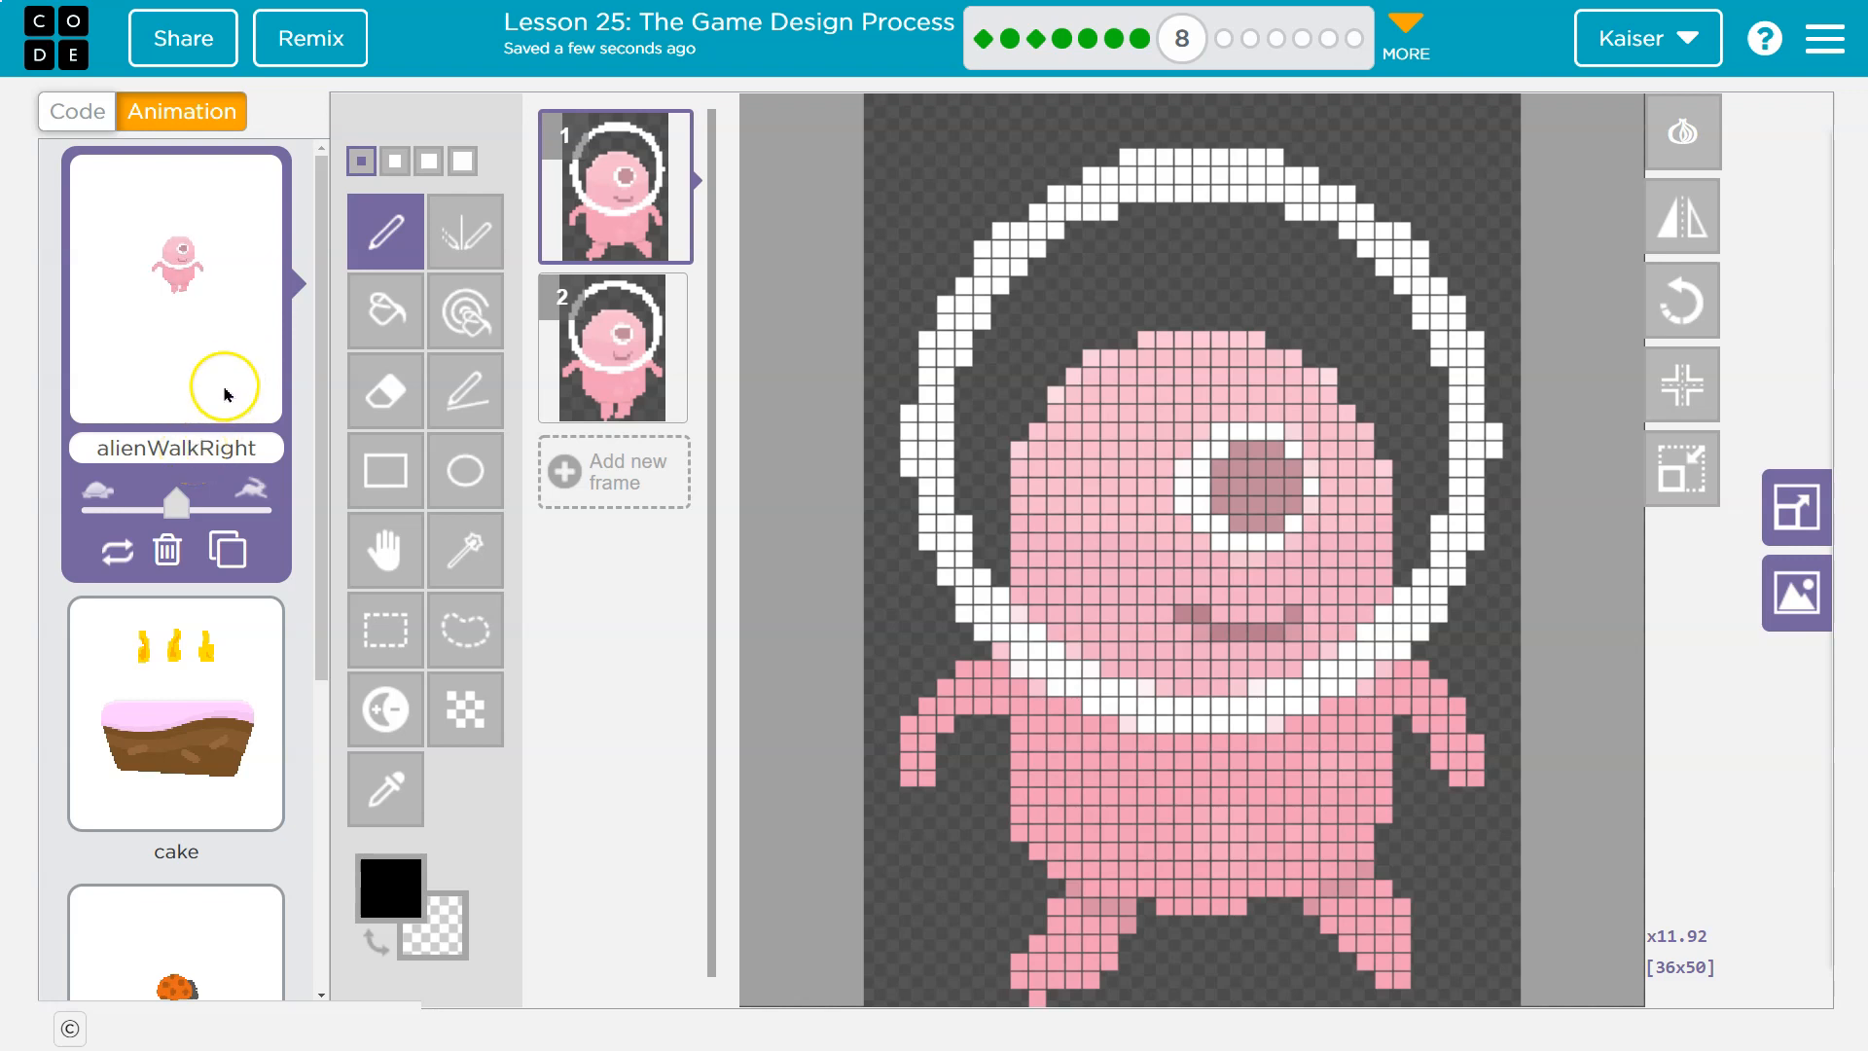
mouse_move(318, 446)
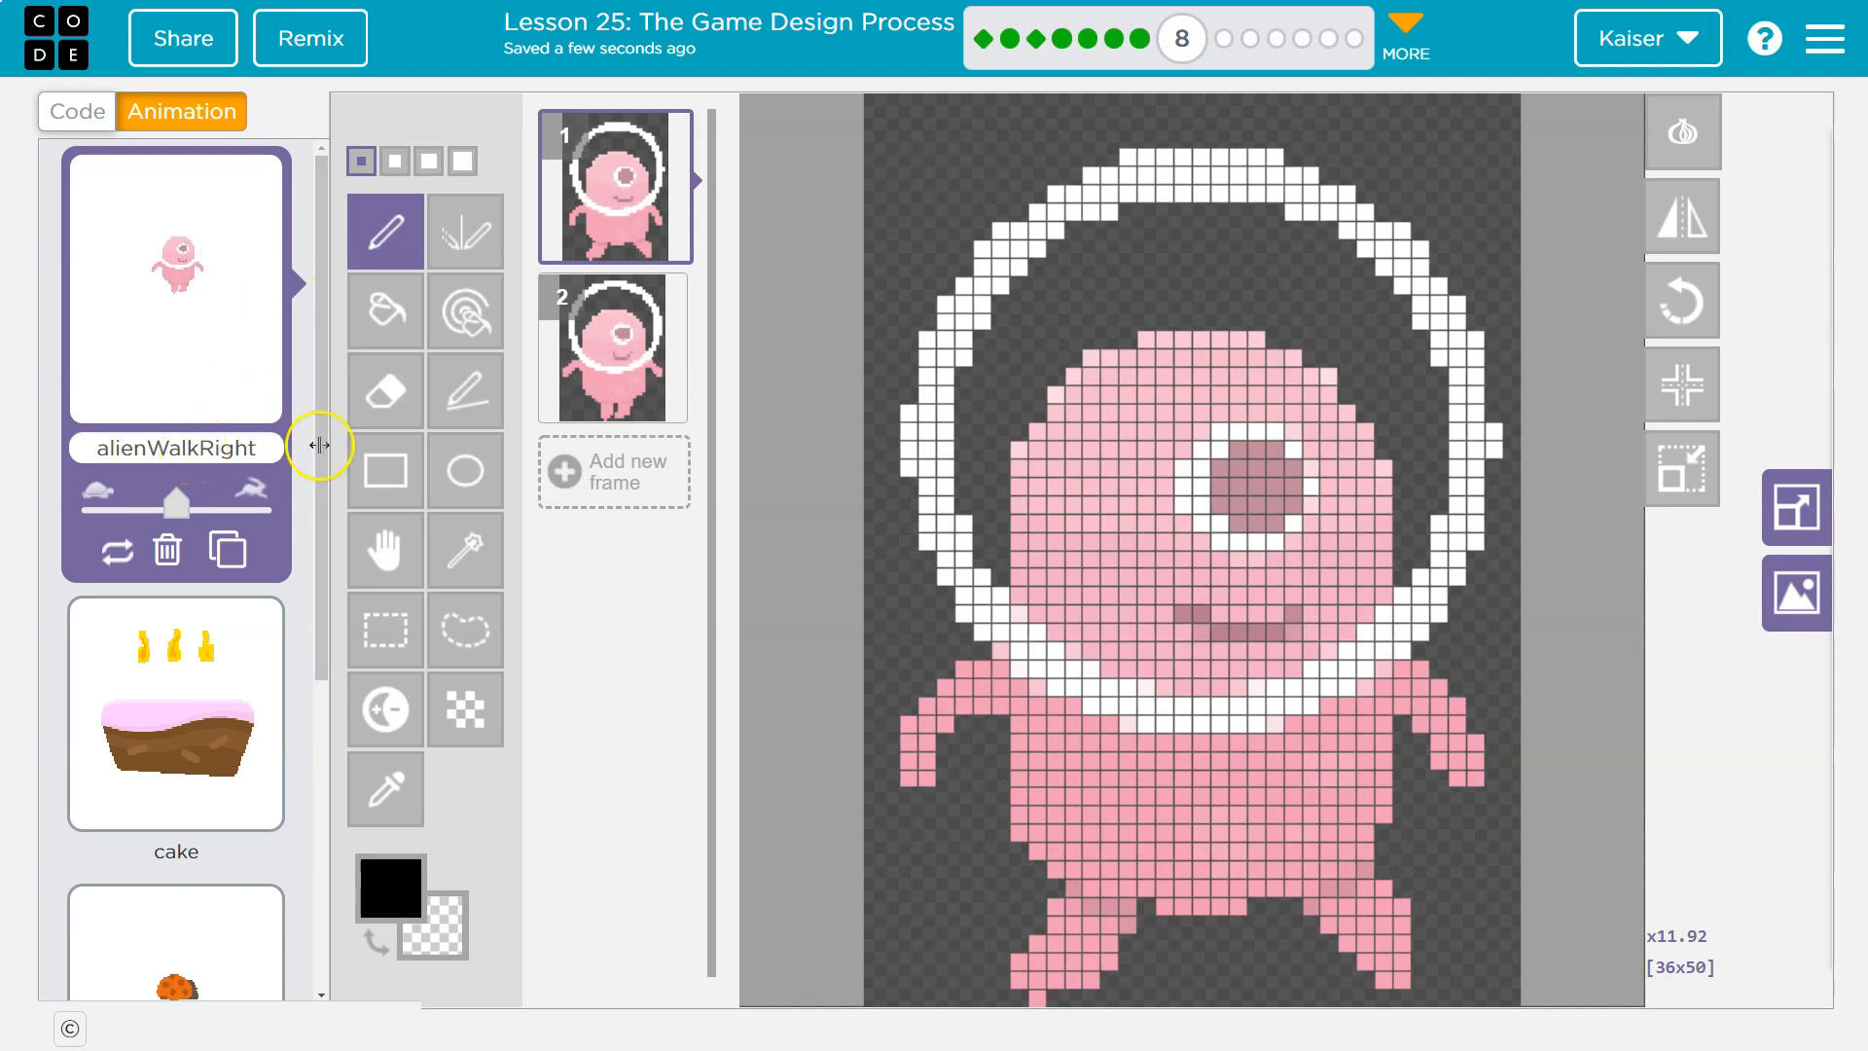
mouse_move(219, 551)
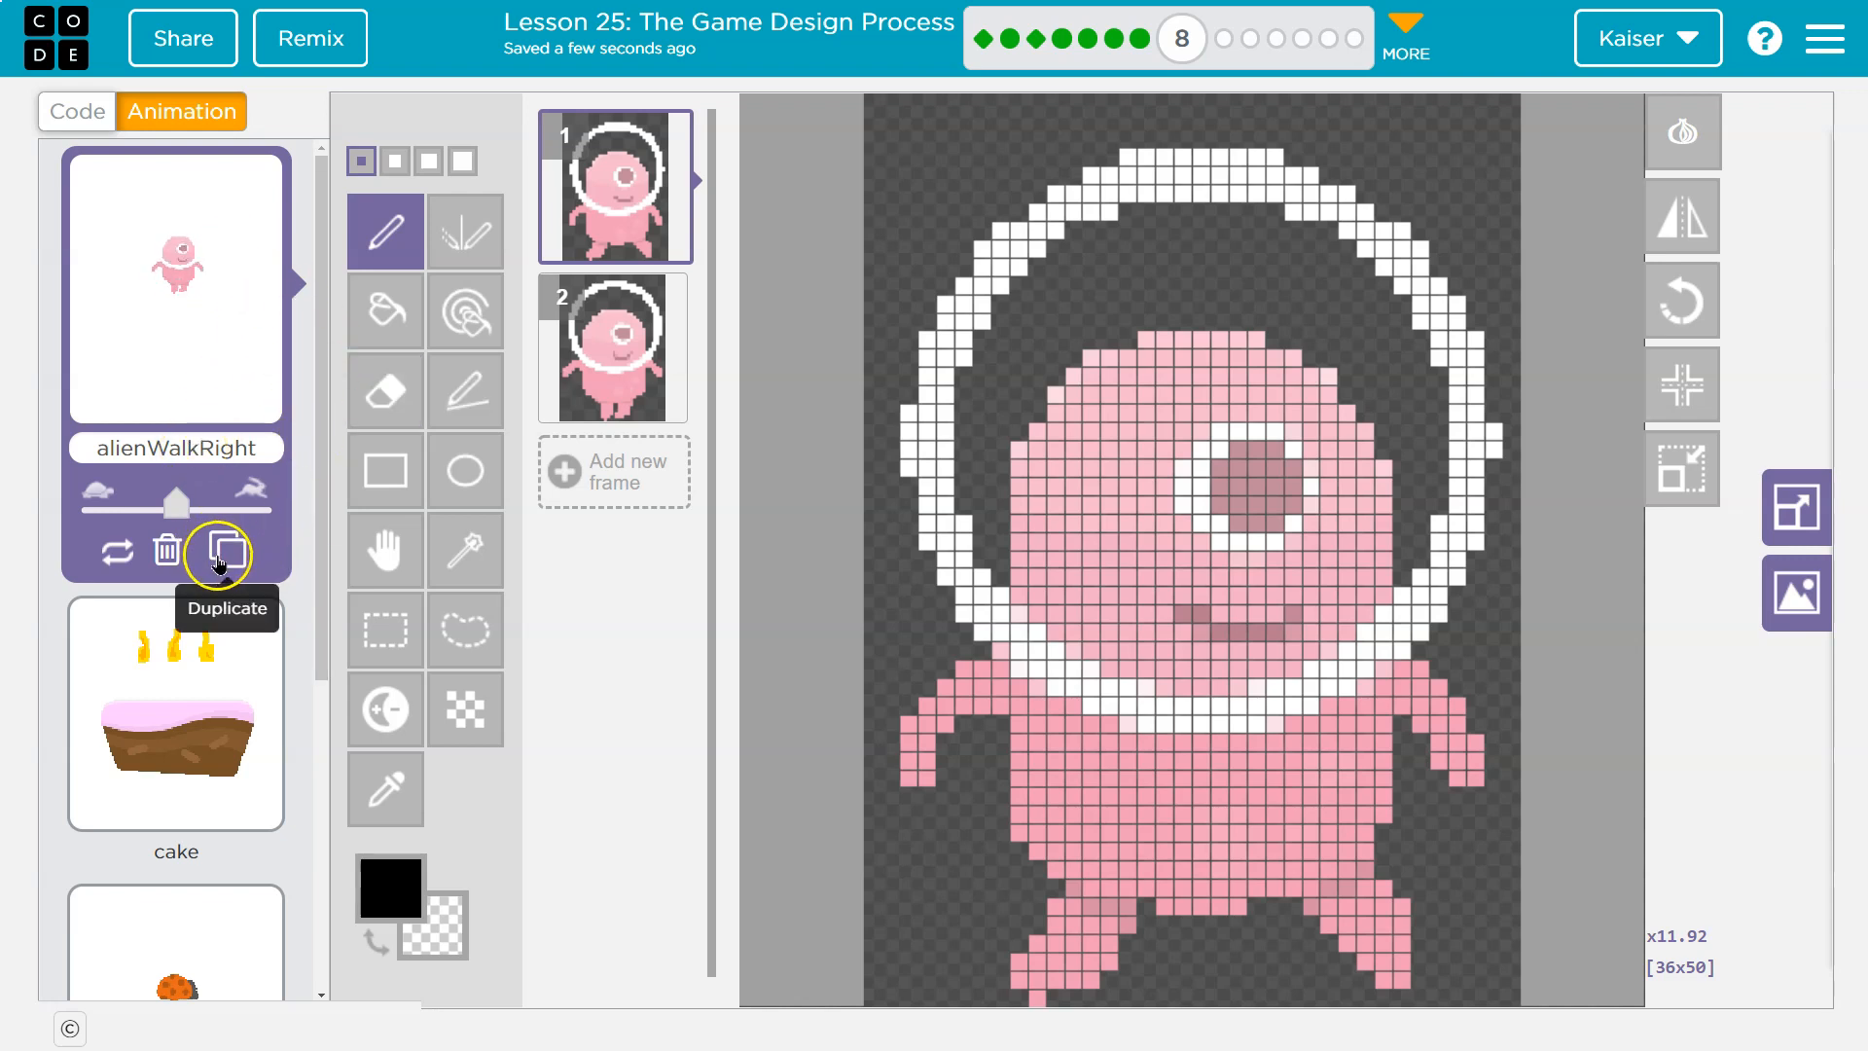
mouse_move(226, 549)
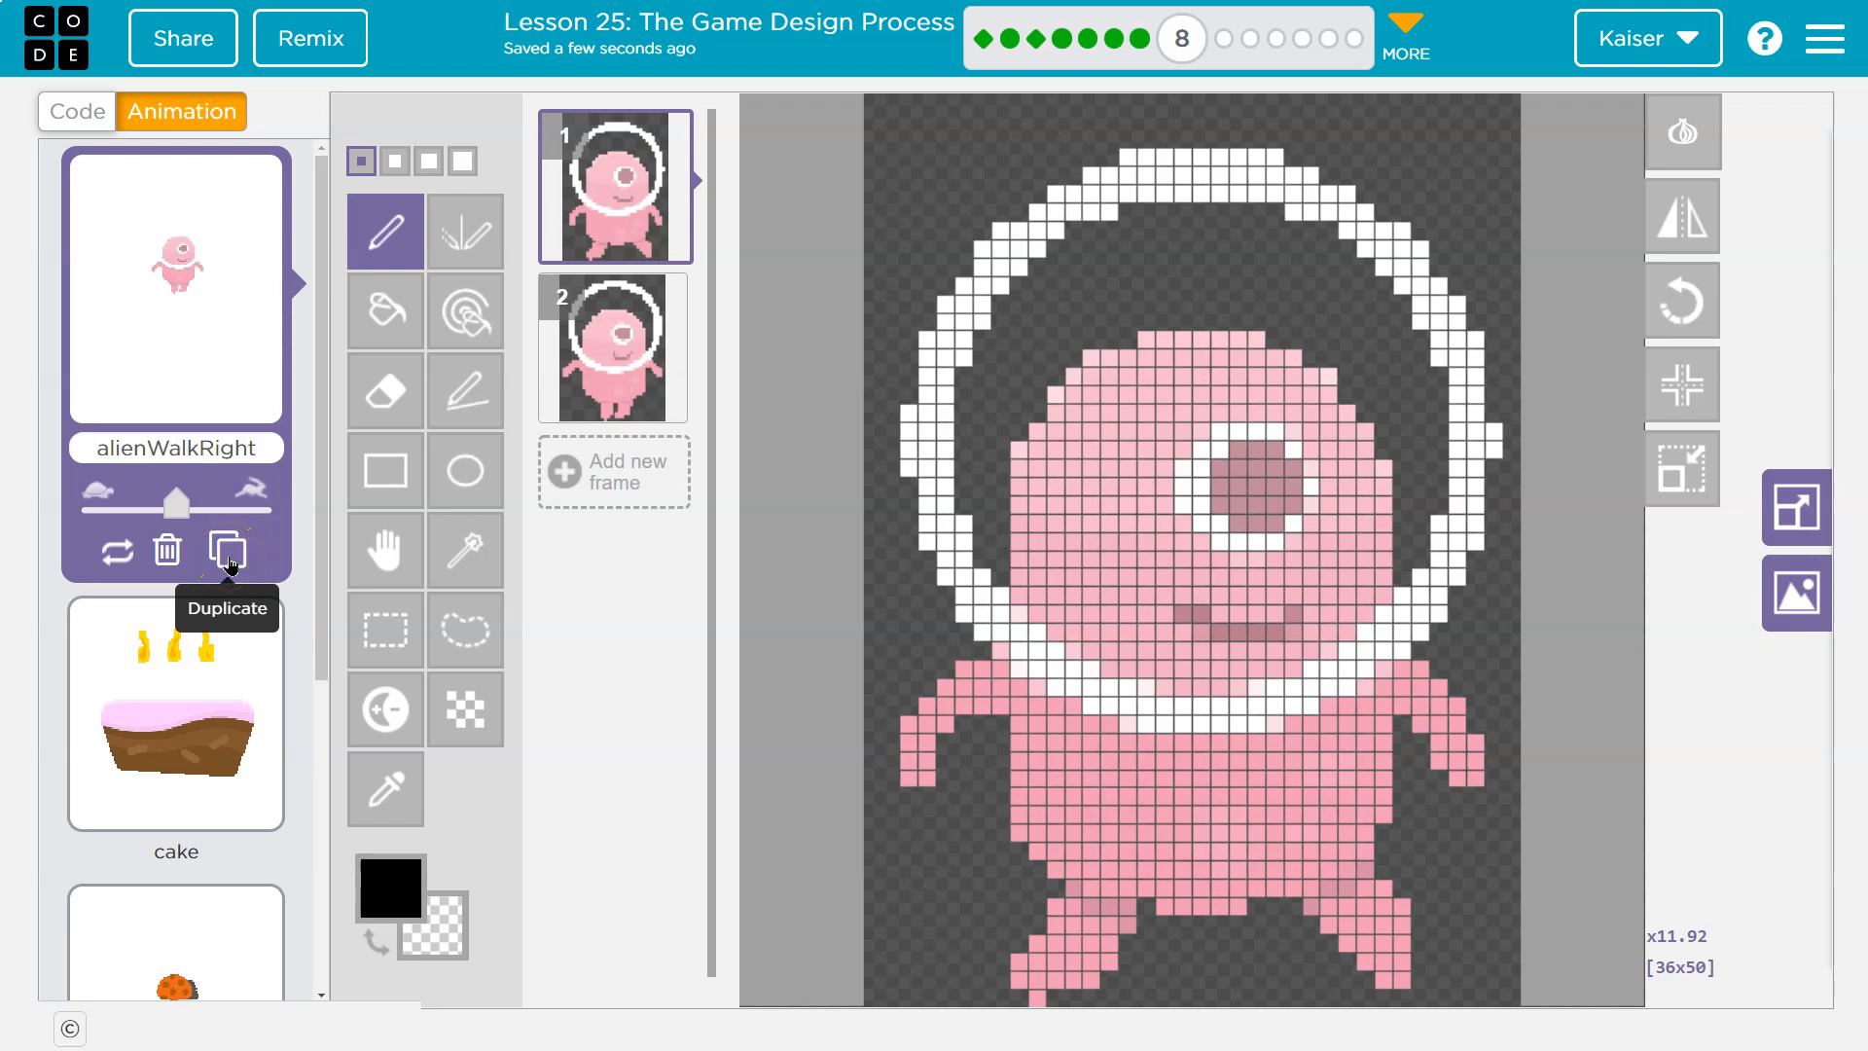
click(227, 549)
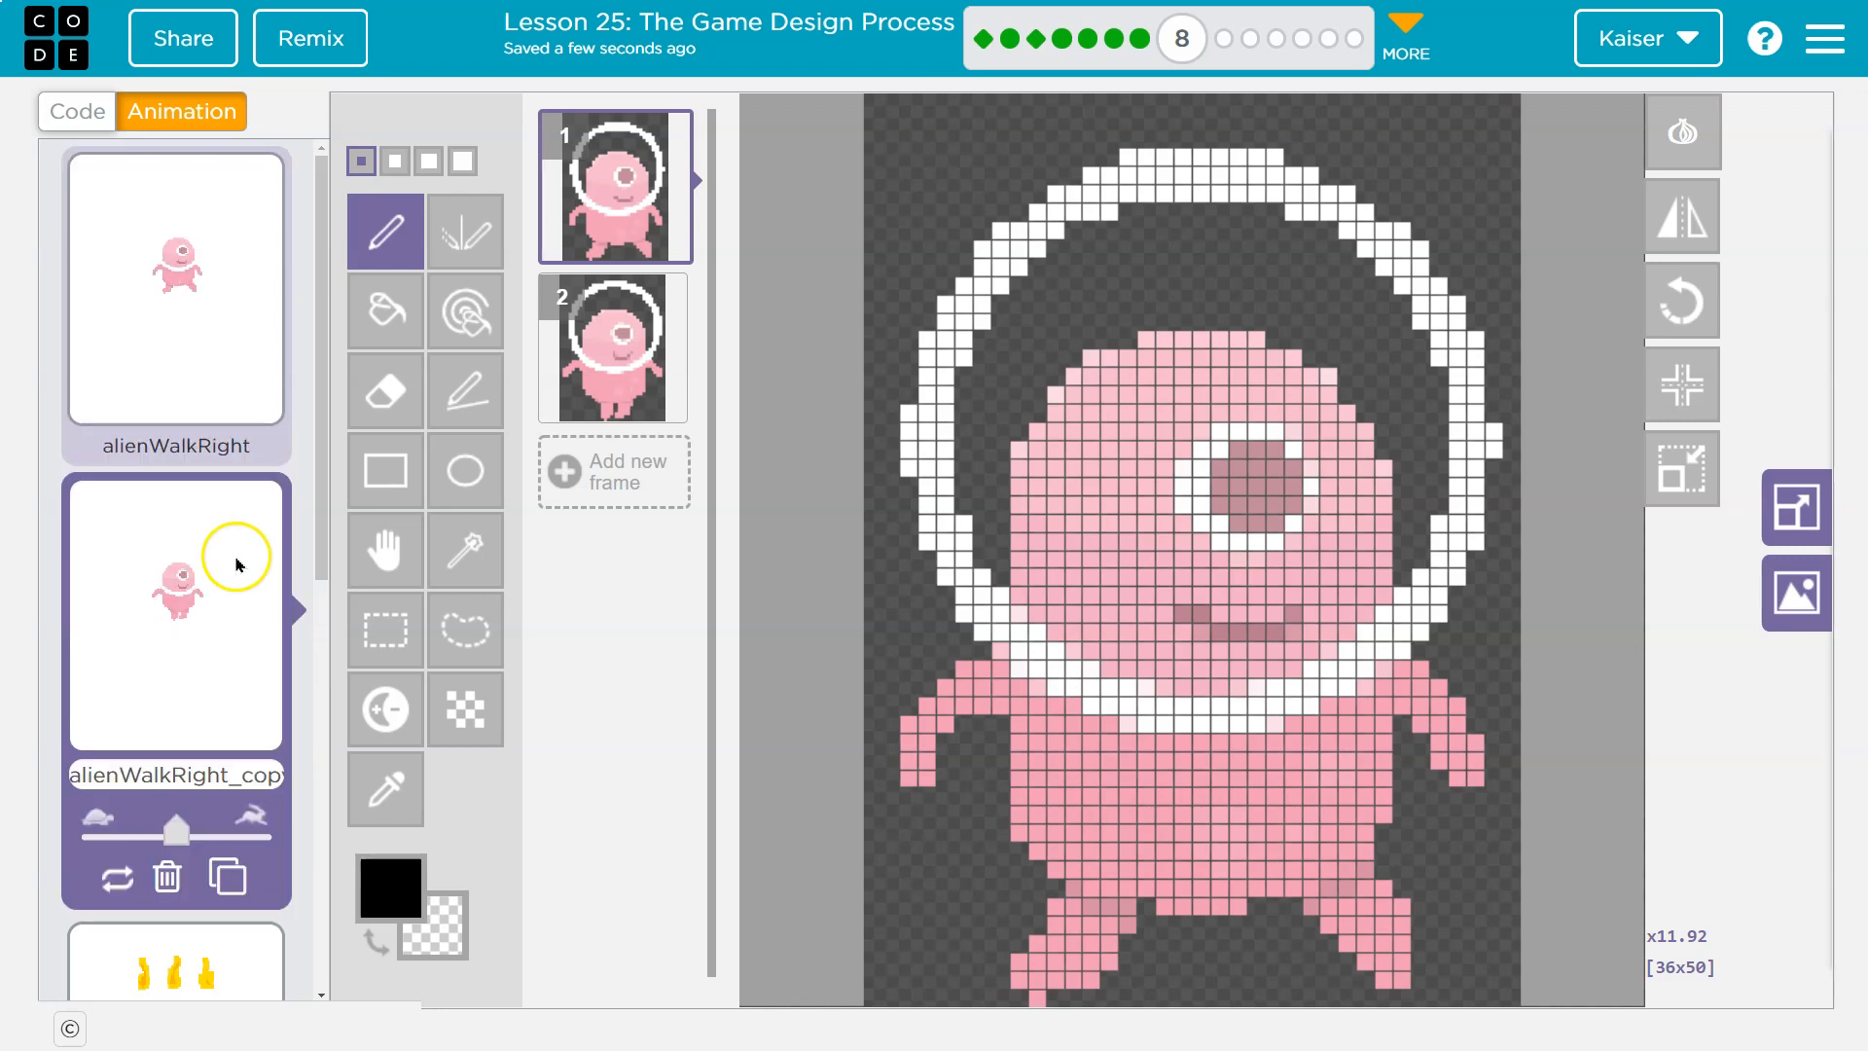
mouse_move(385, 548)
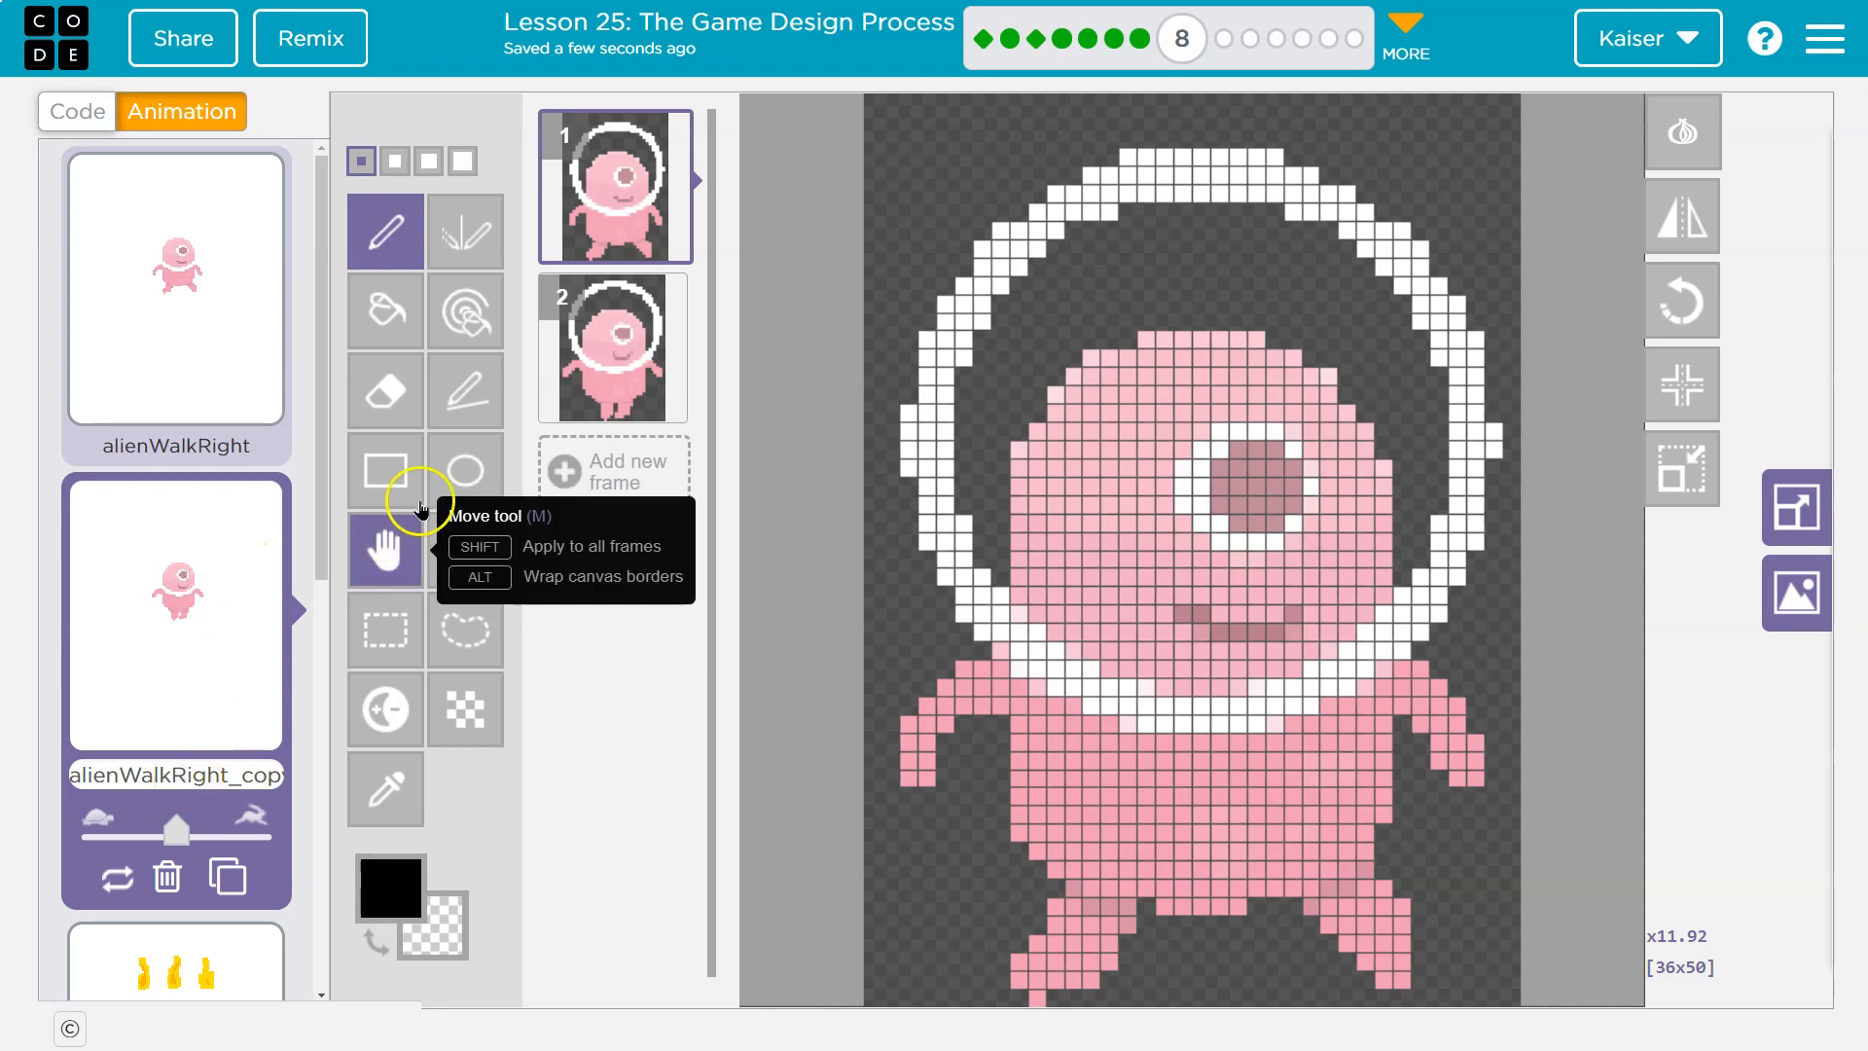
mouse_move(176, 768)
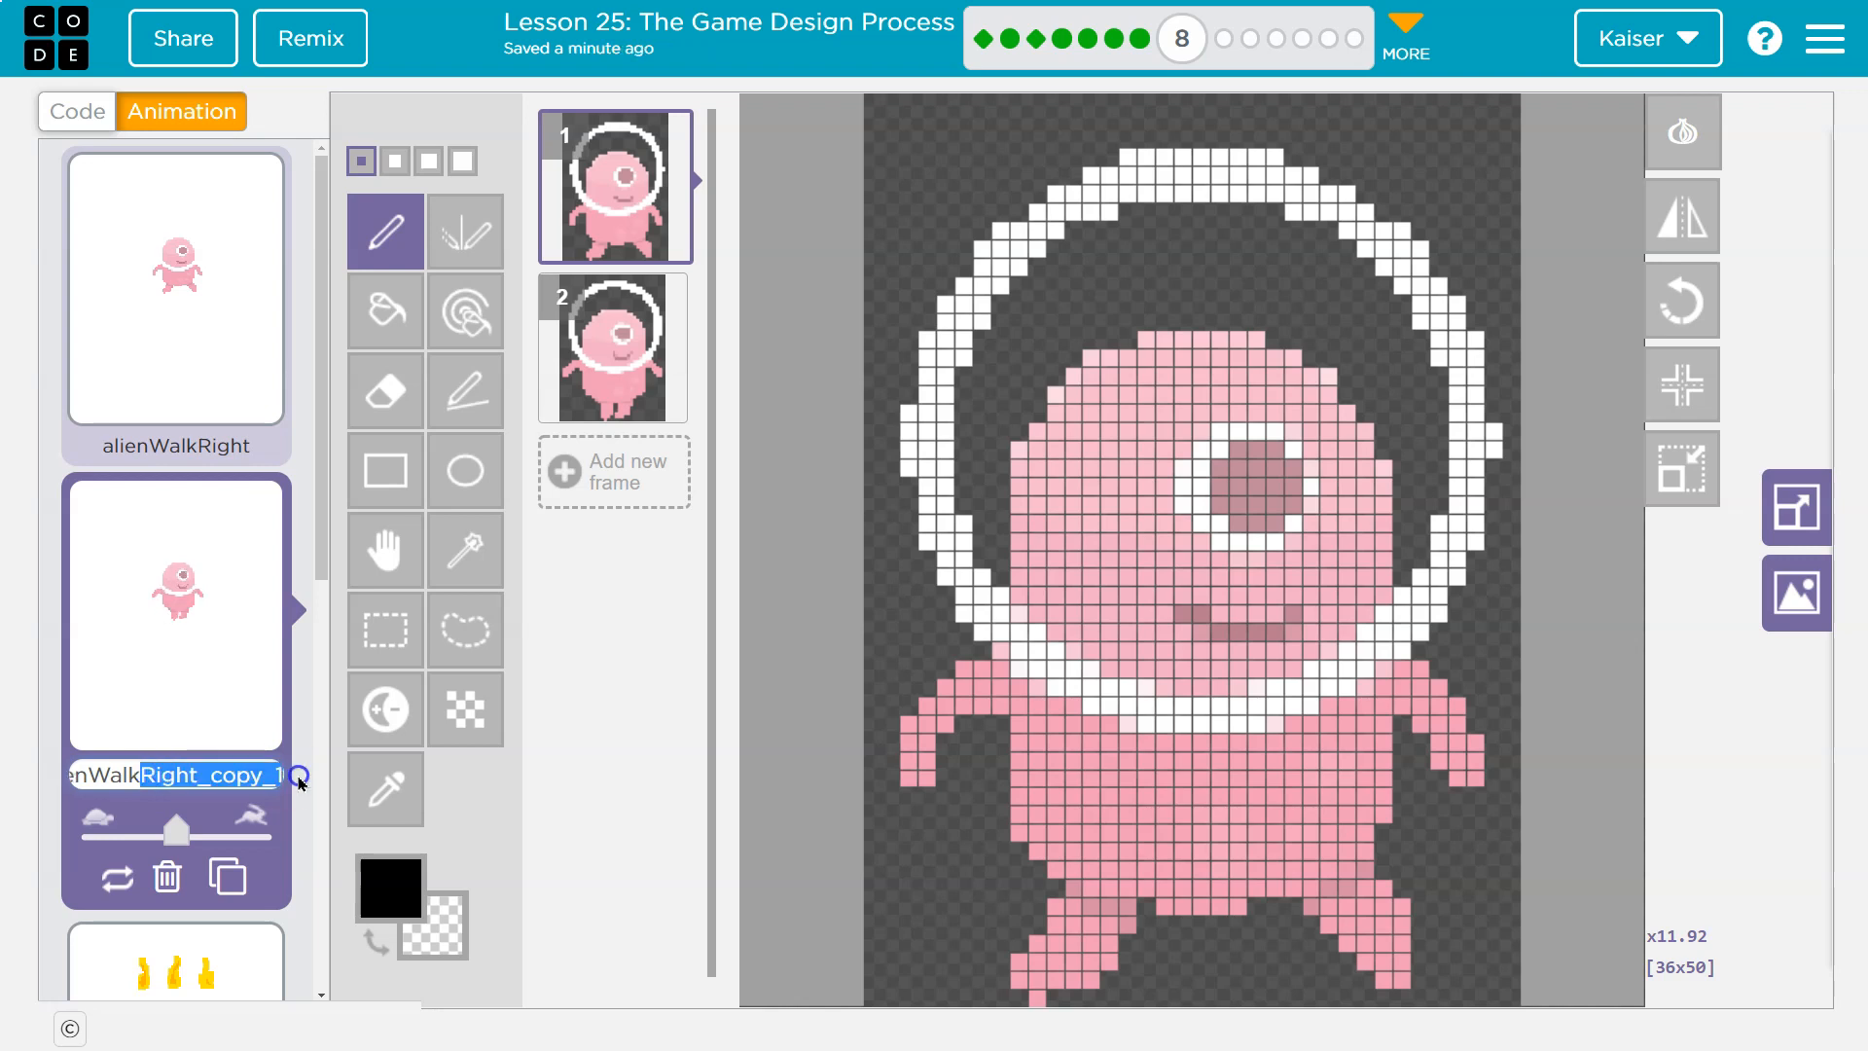
mouse_move(302, 757)
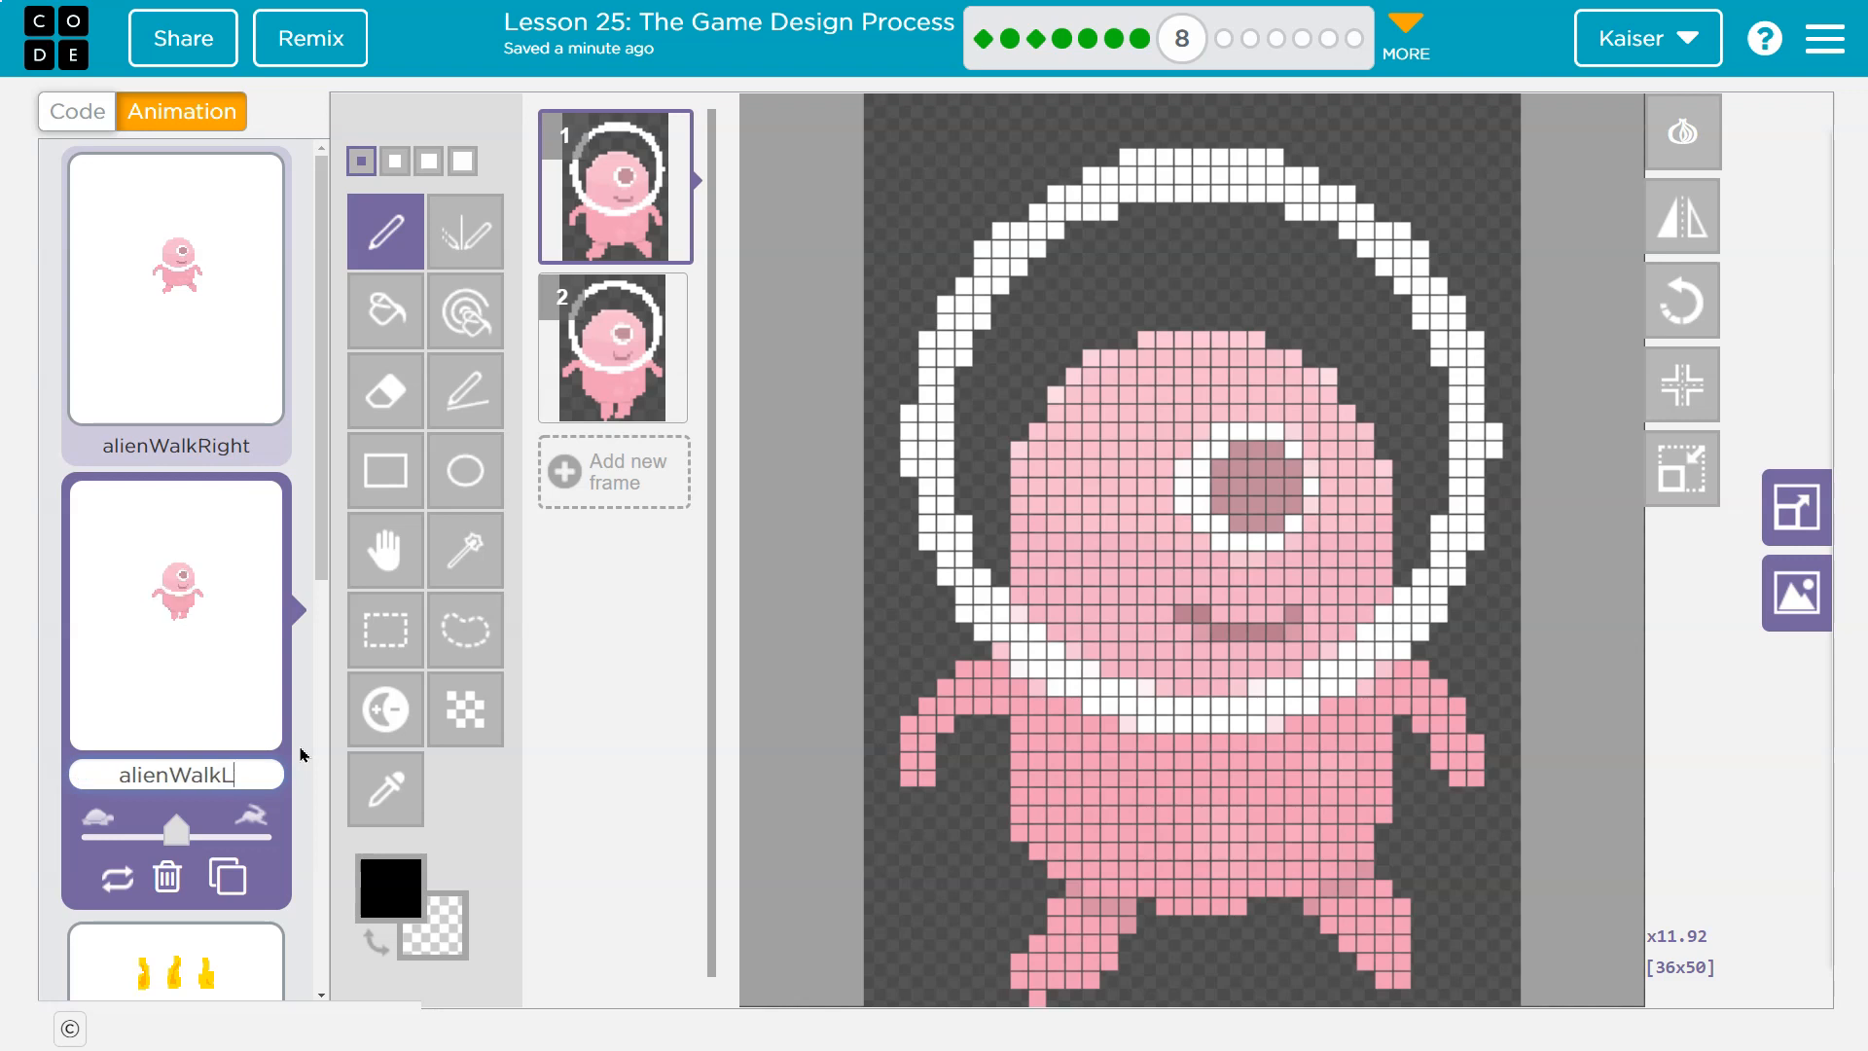
- Finish renaming the copied animation to alienWalkLeft
text(eft)
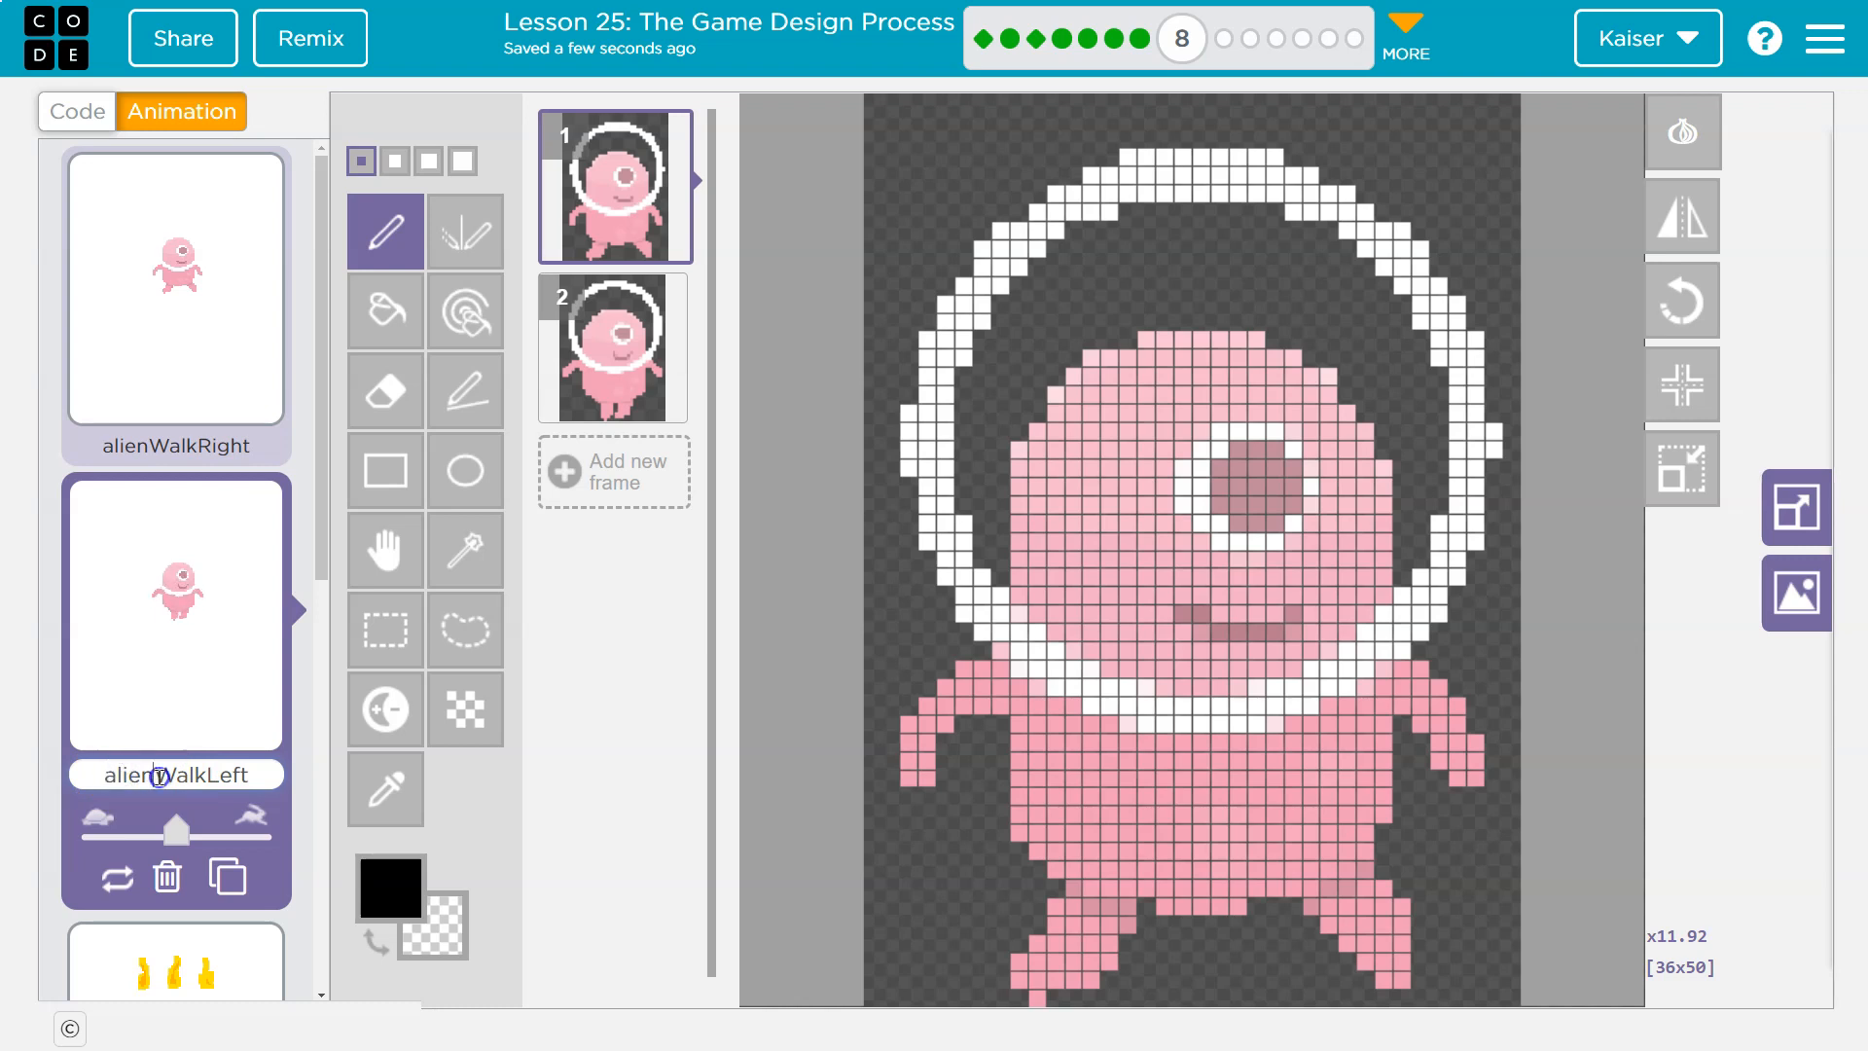
double_click(175, 775)
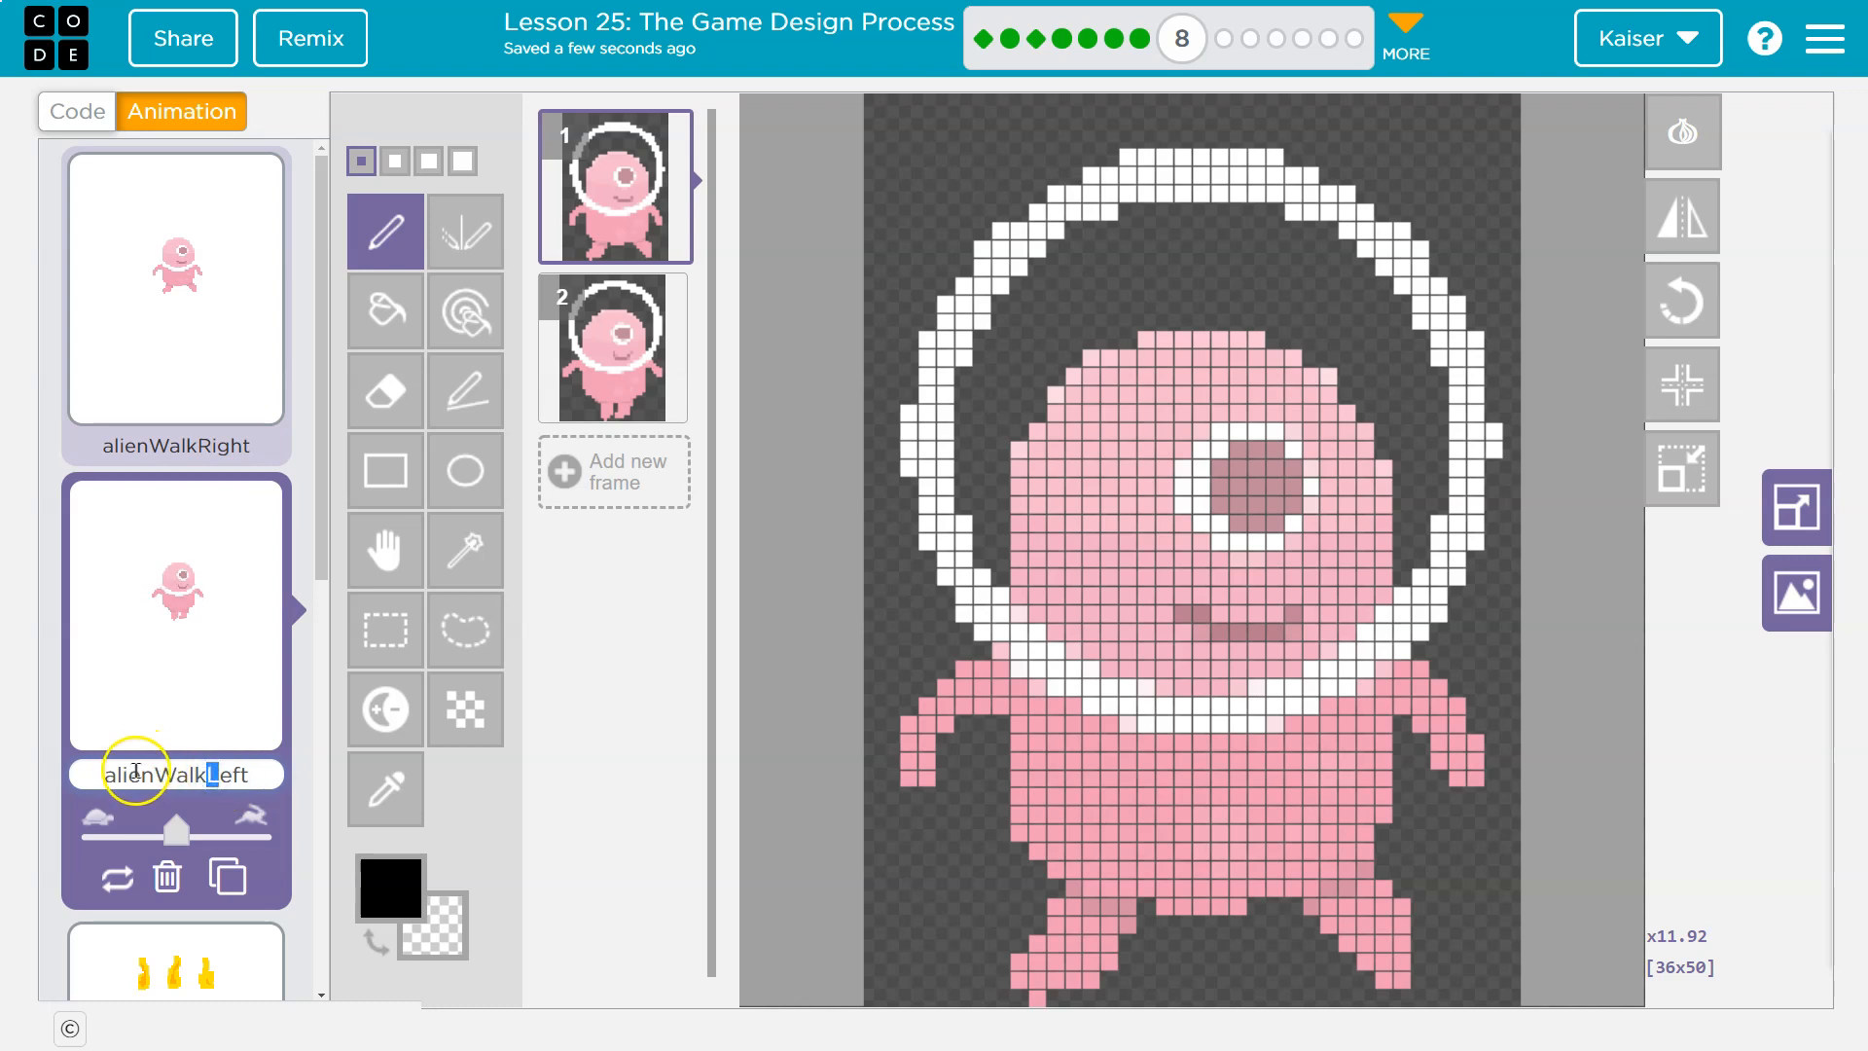
mouse_move(616, 185)
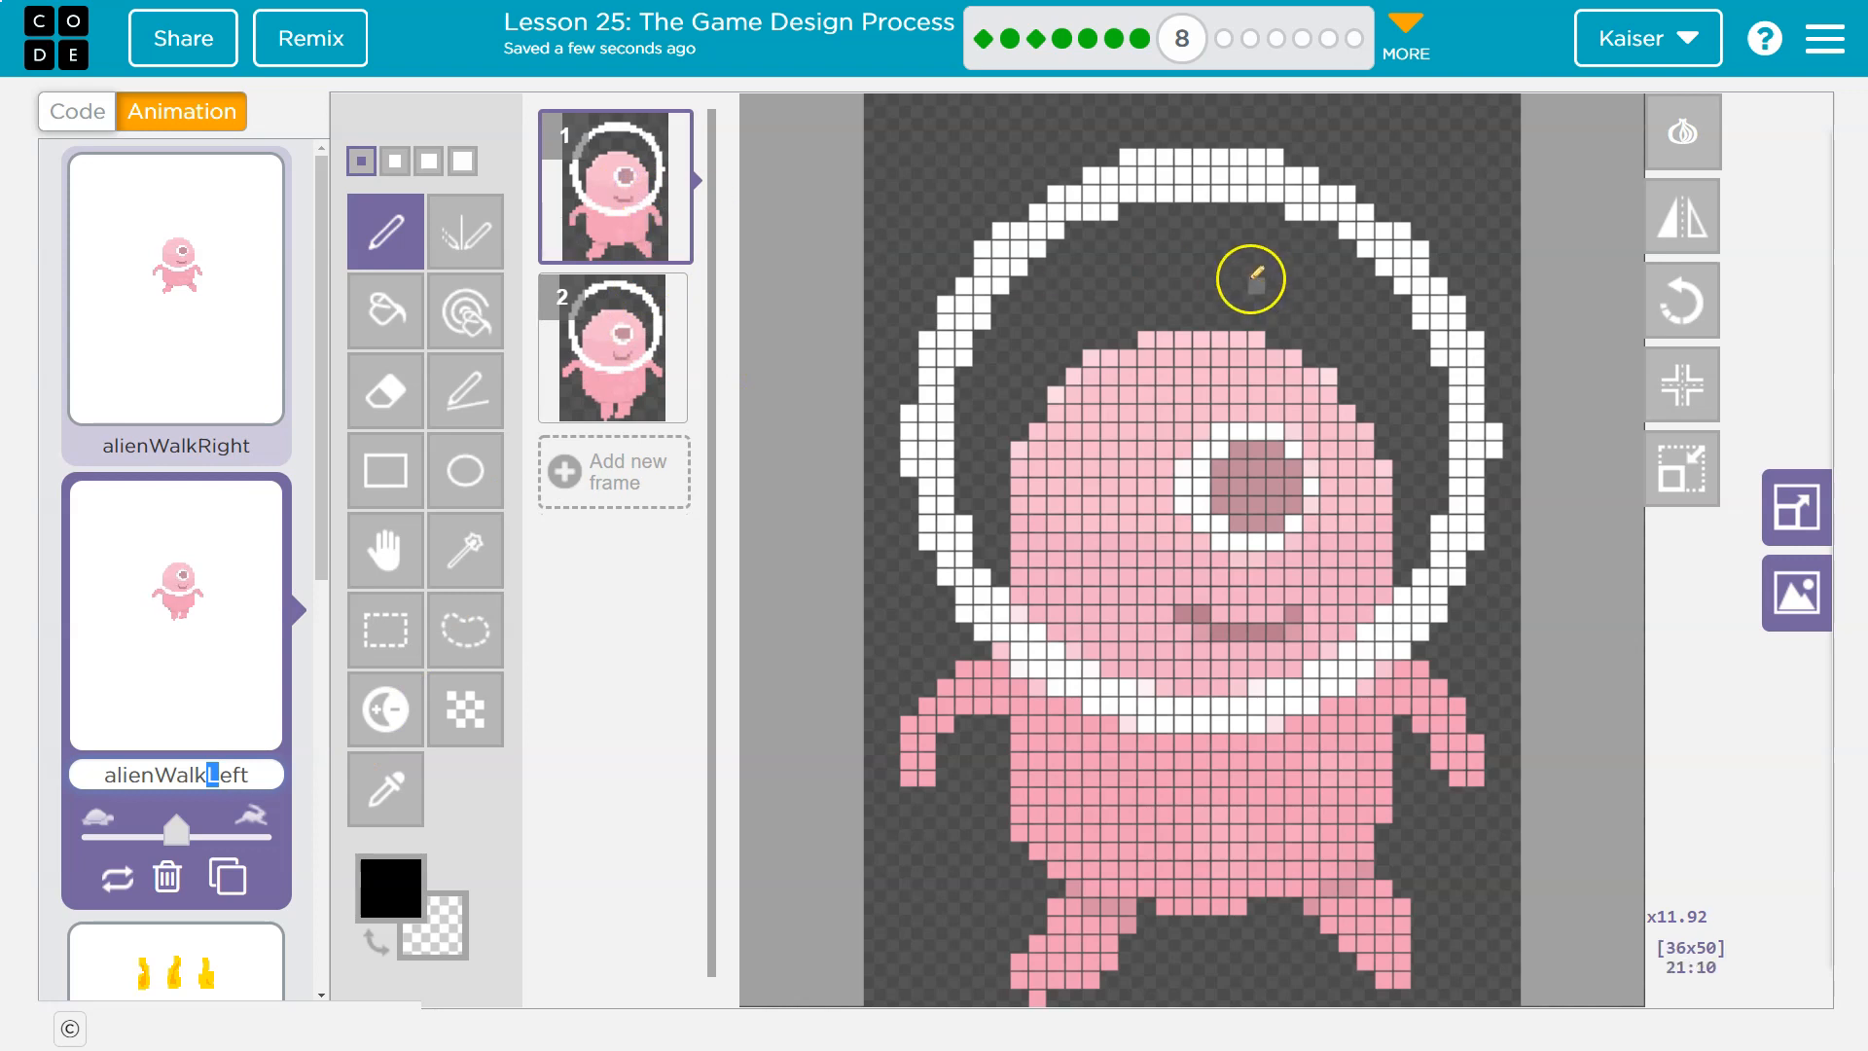
mouse_move(1682, 465)
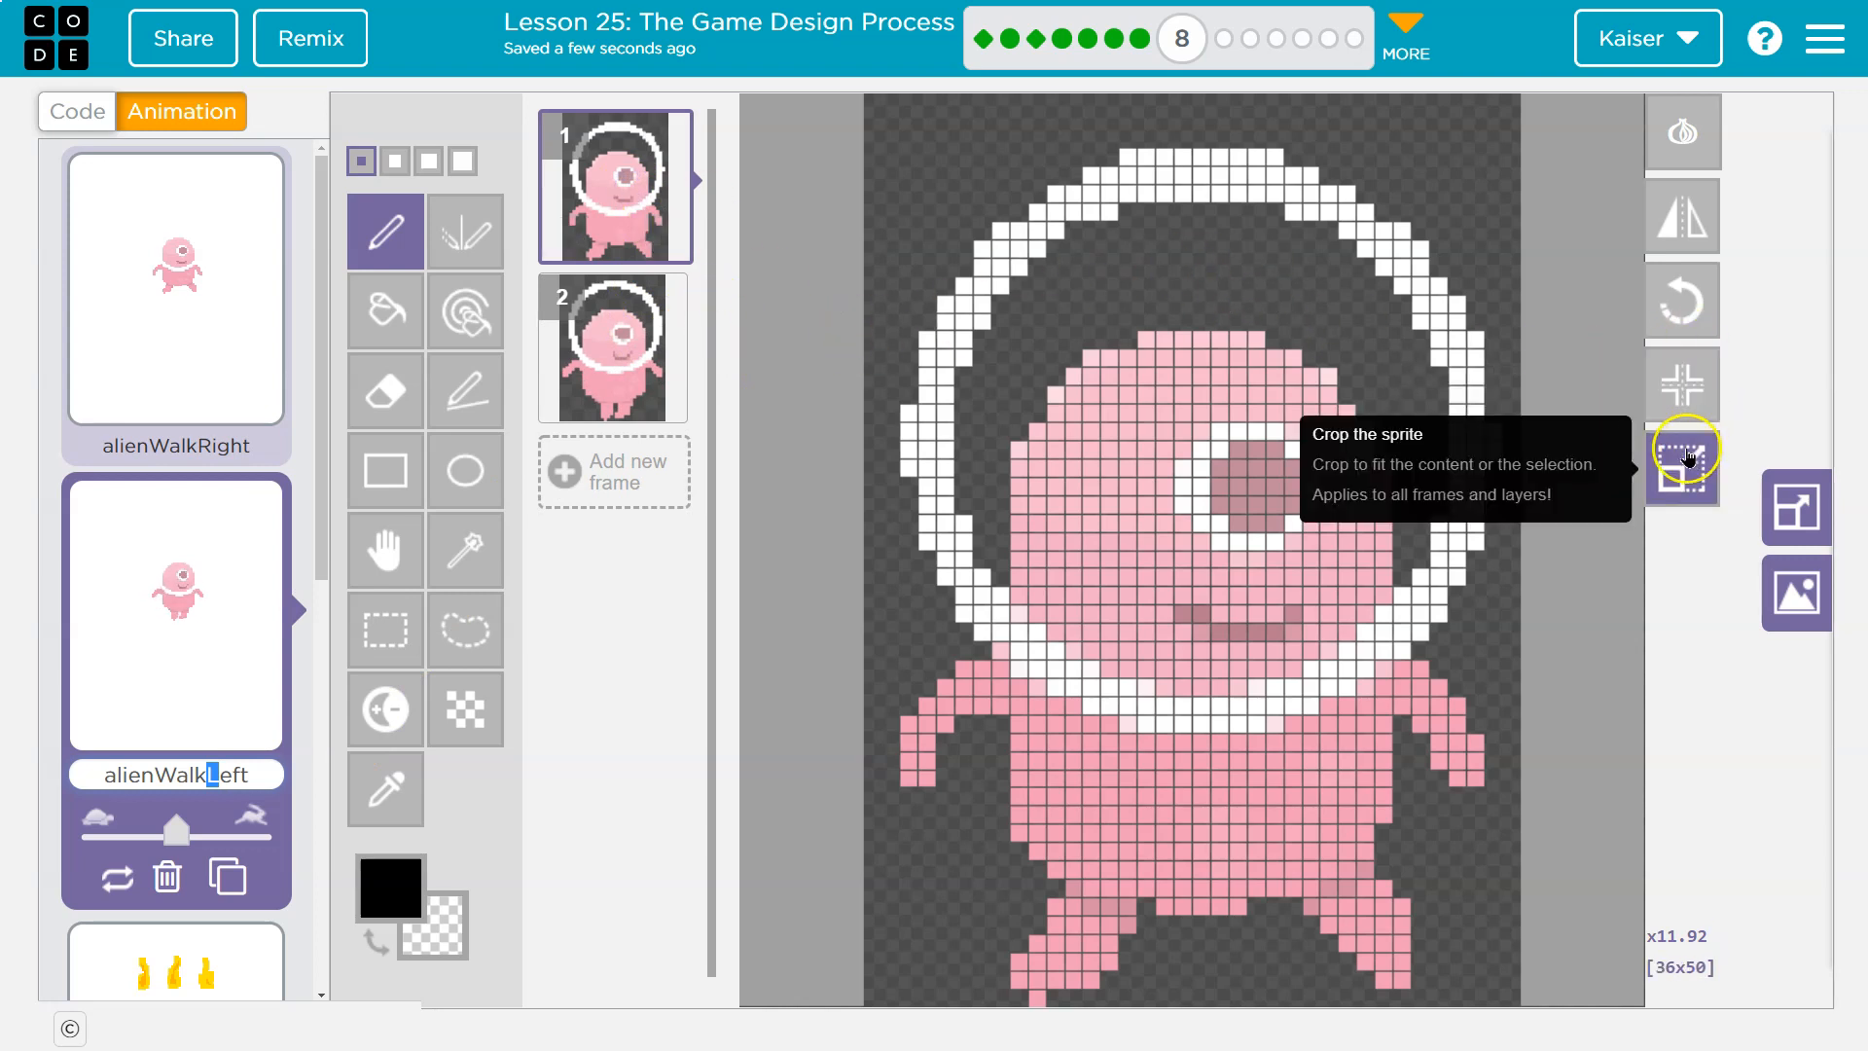
mouse_move(1682, 301)
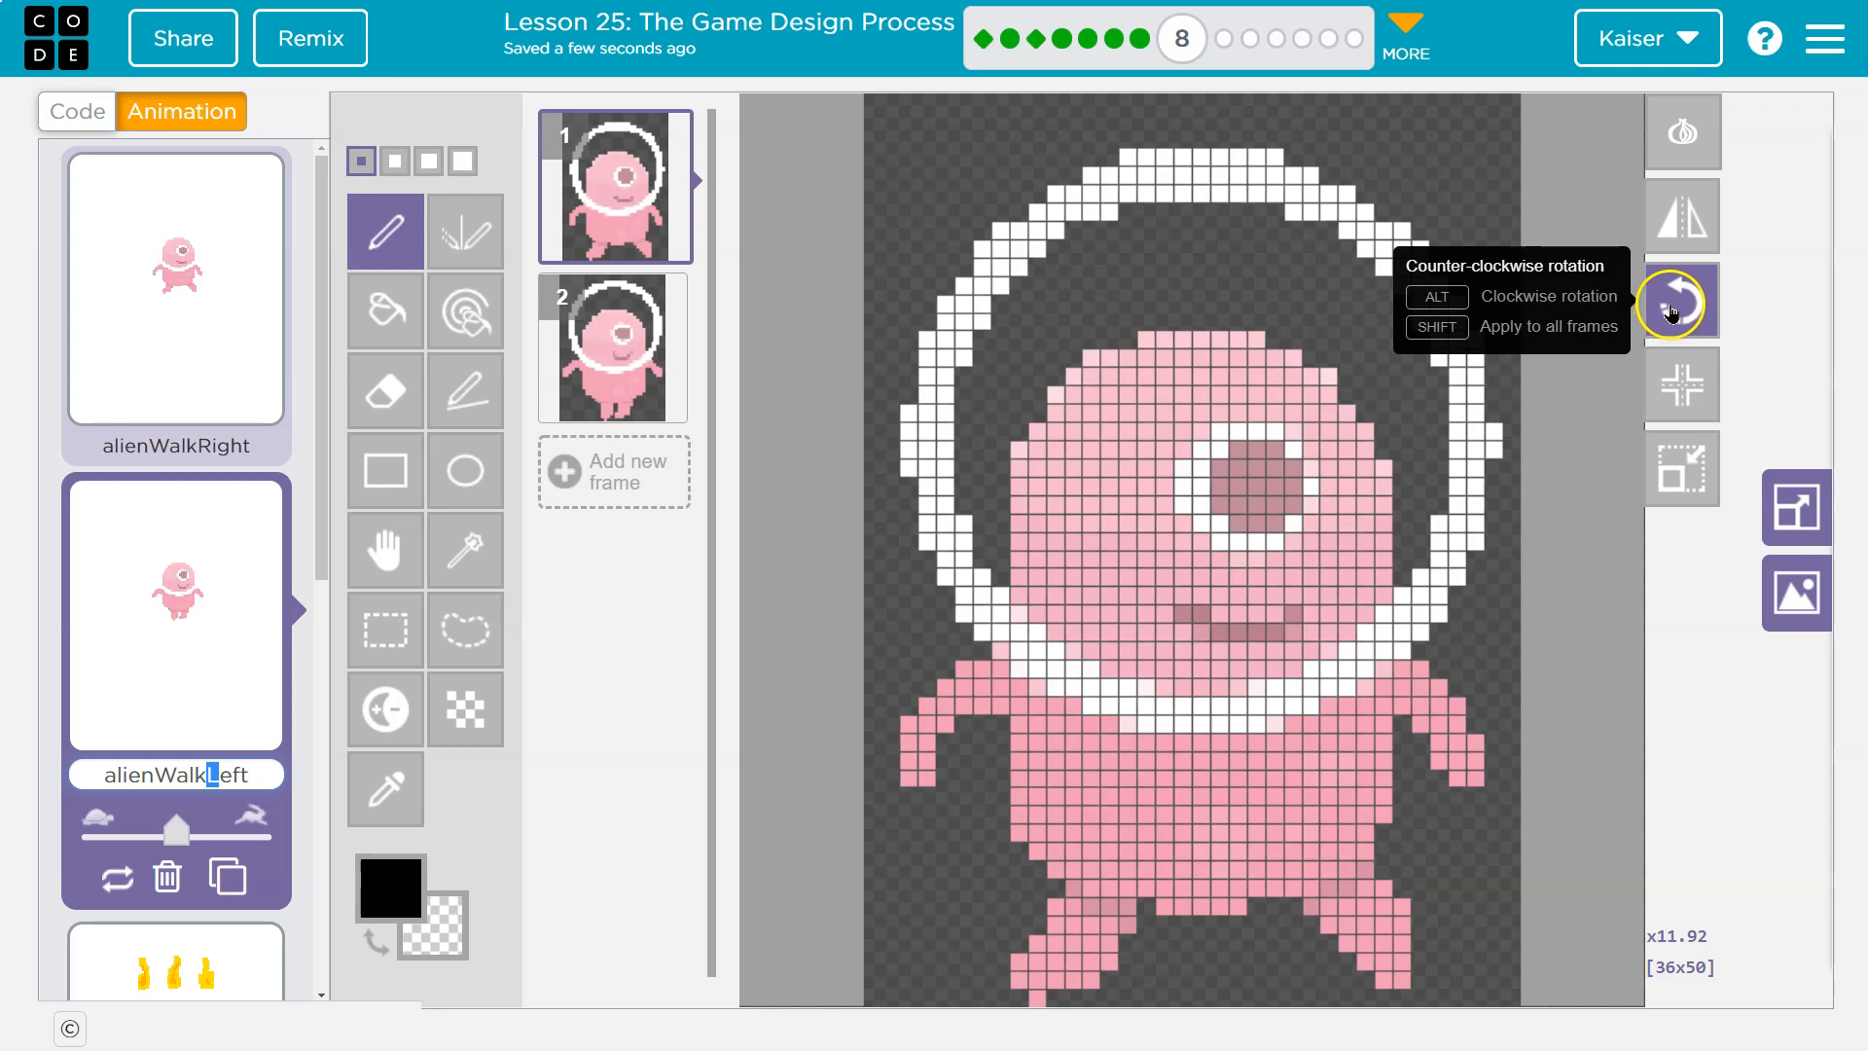
mouse_move(1681, 300)
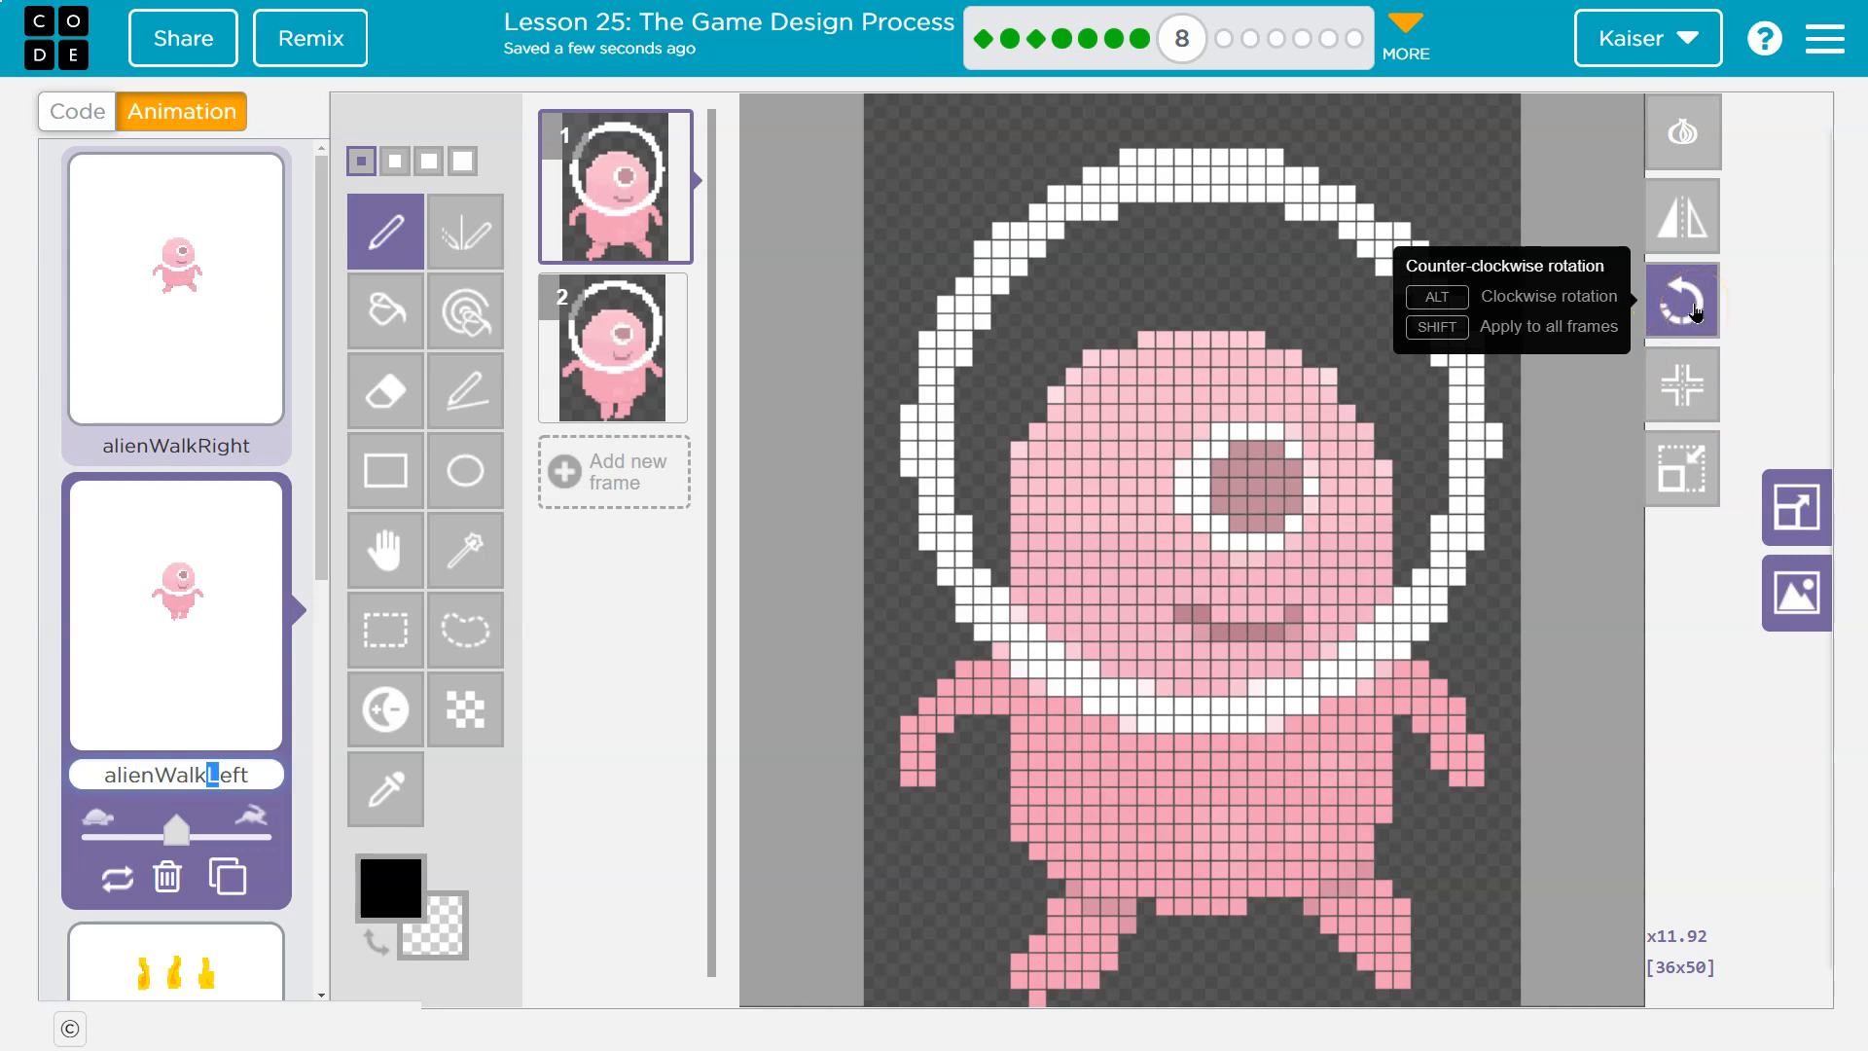
mouse_move(1682, 219)
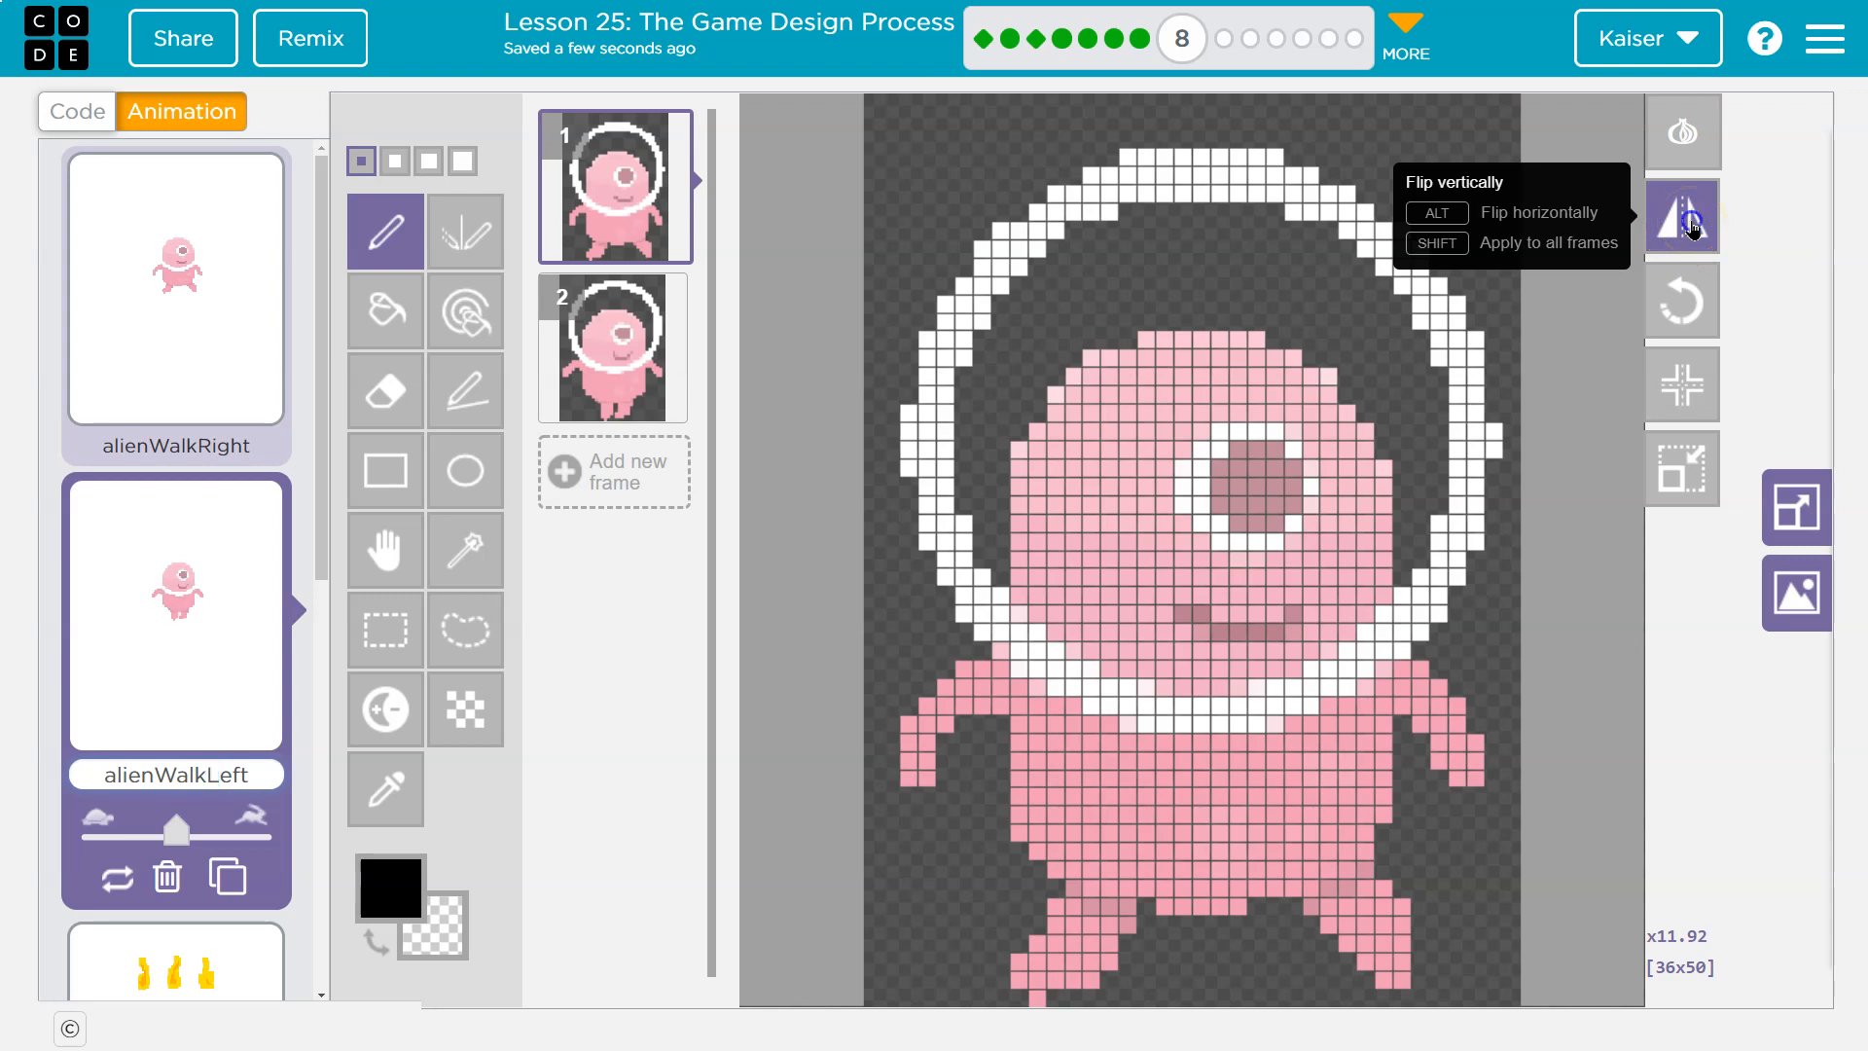
- Flip alienWalkLeft's frames horizontally so the alien faces left, then return to code
click(1682, 216)
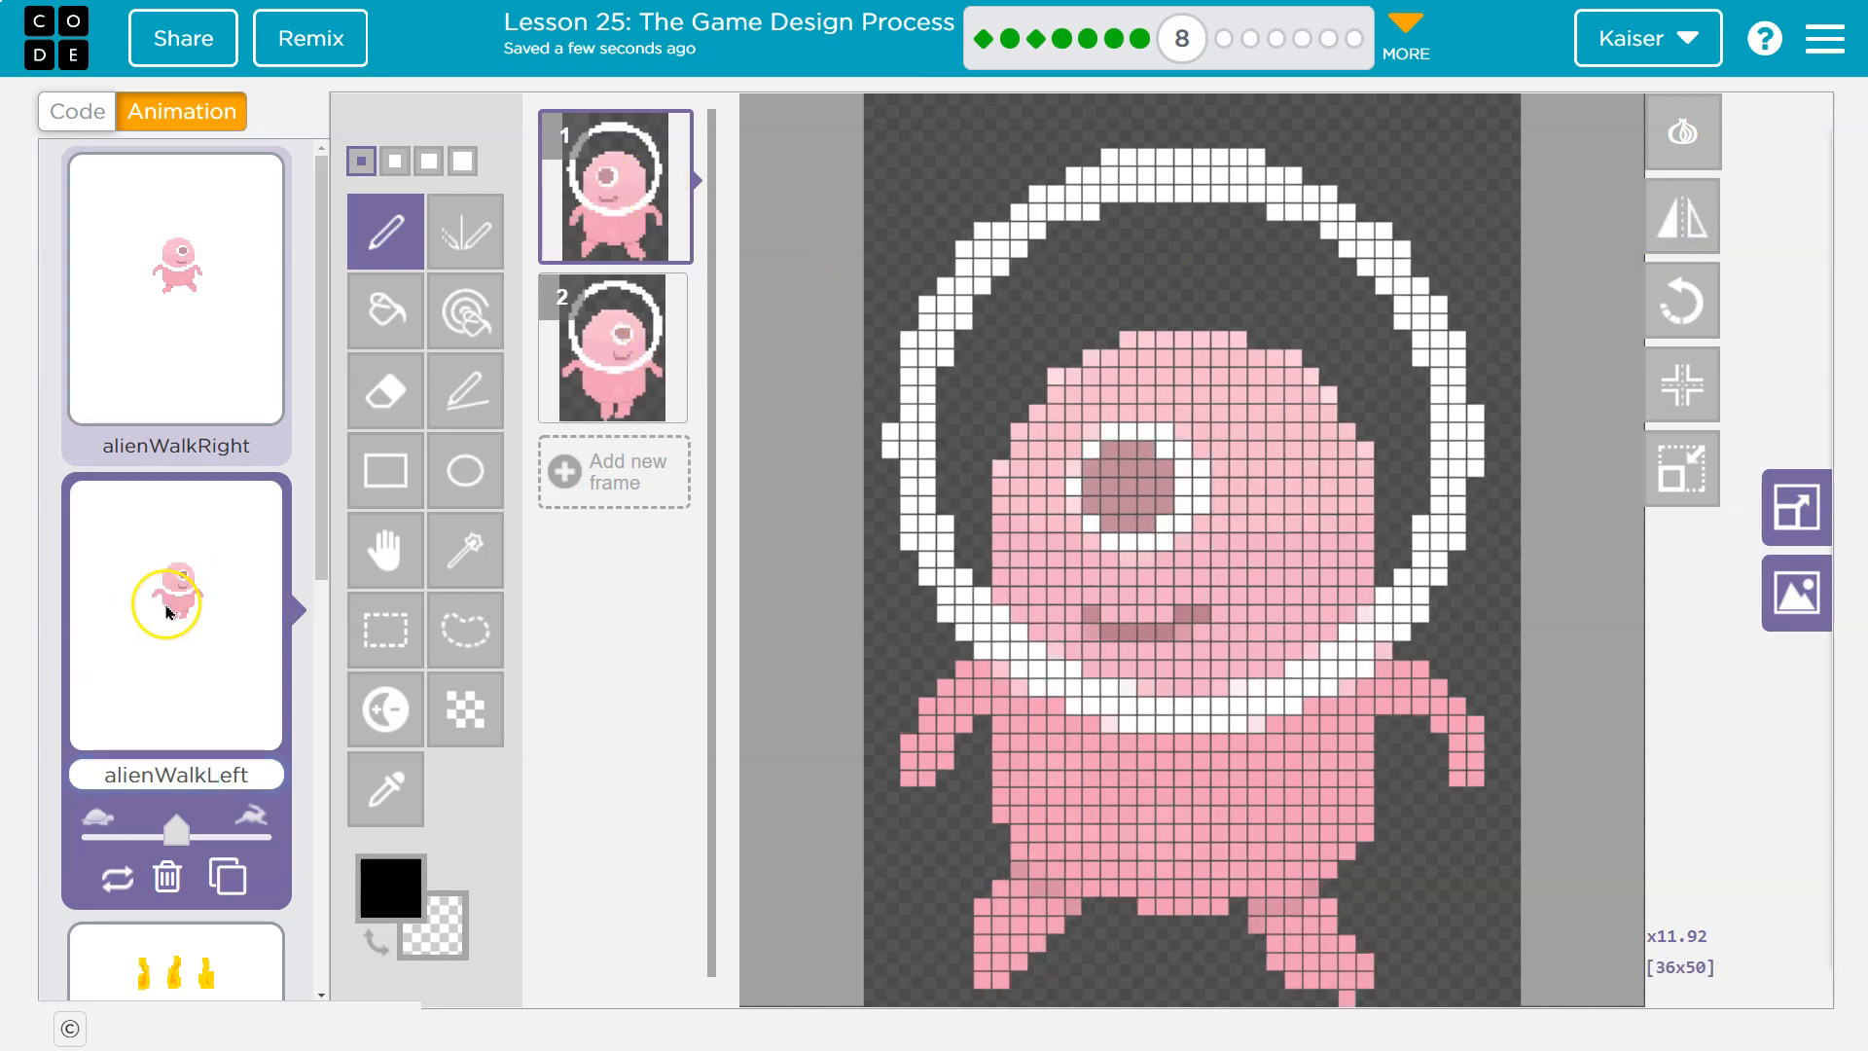
mouse_move(563, 330)
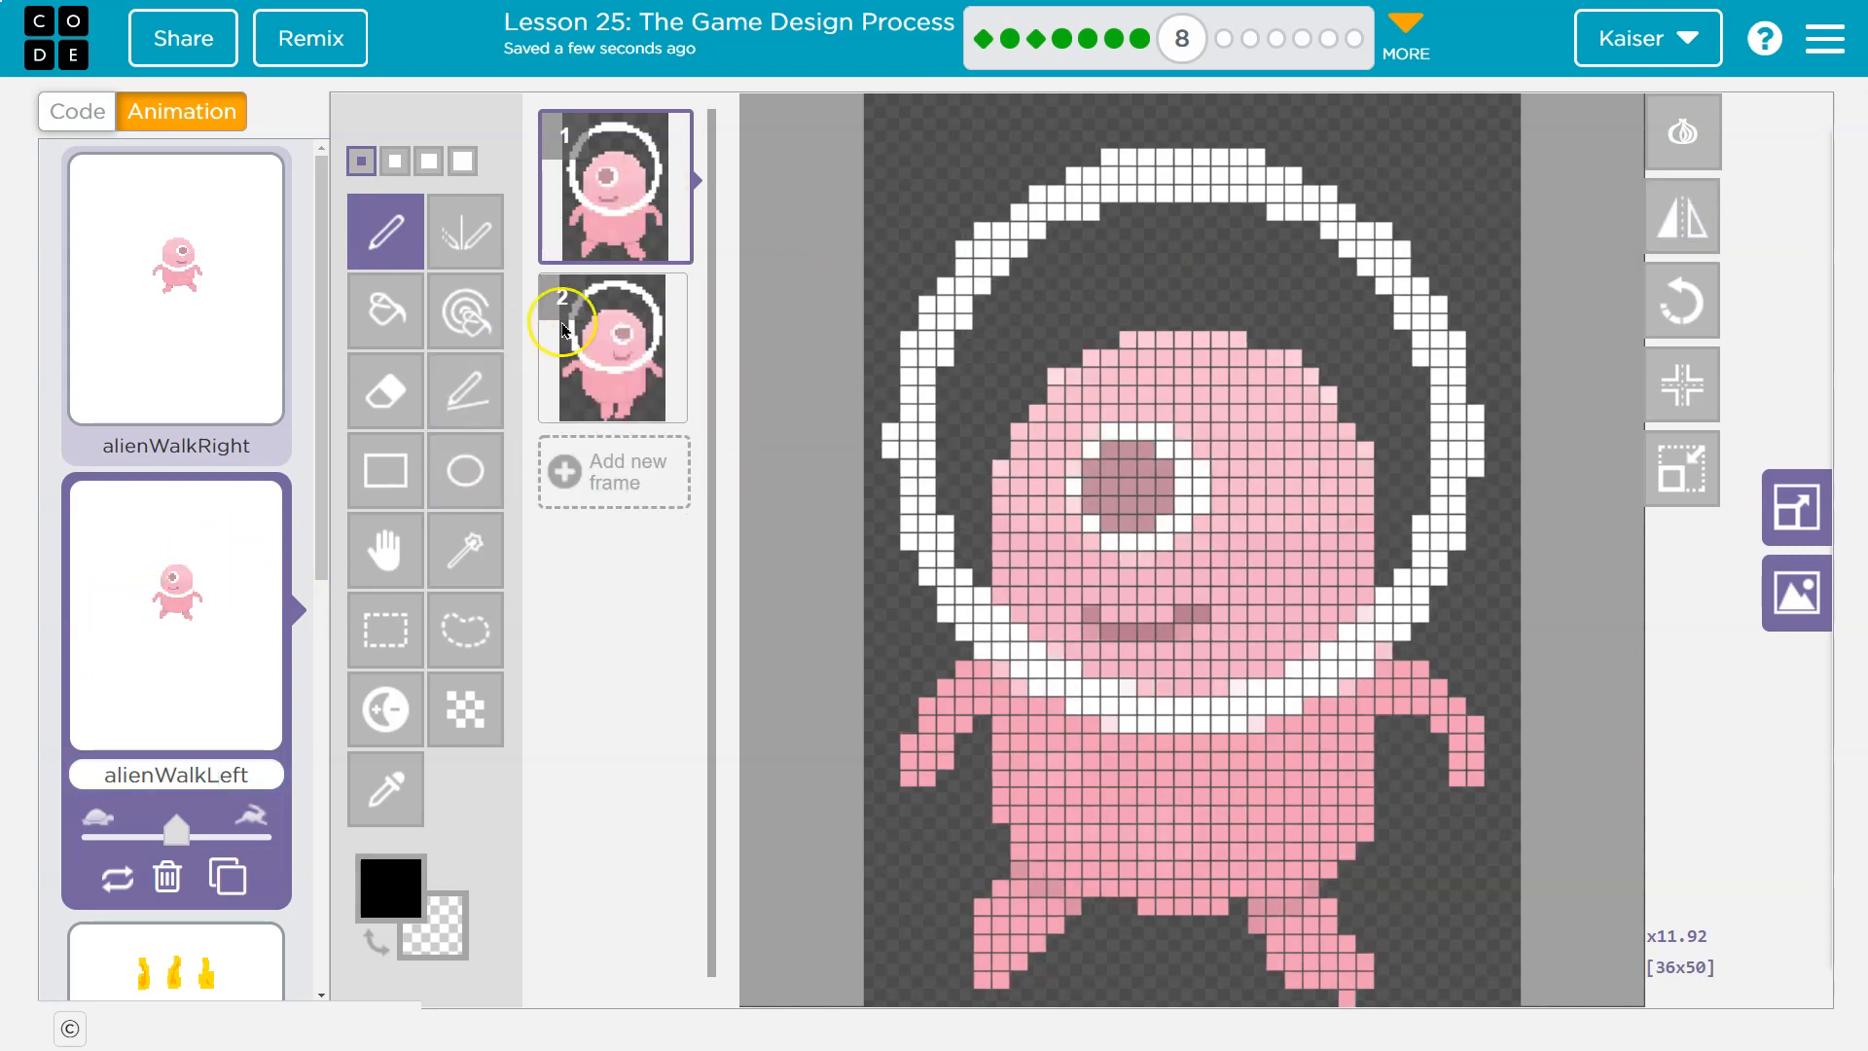
click(614, 345)
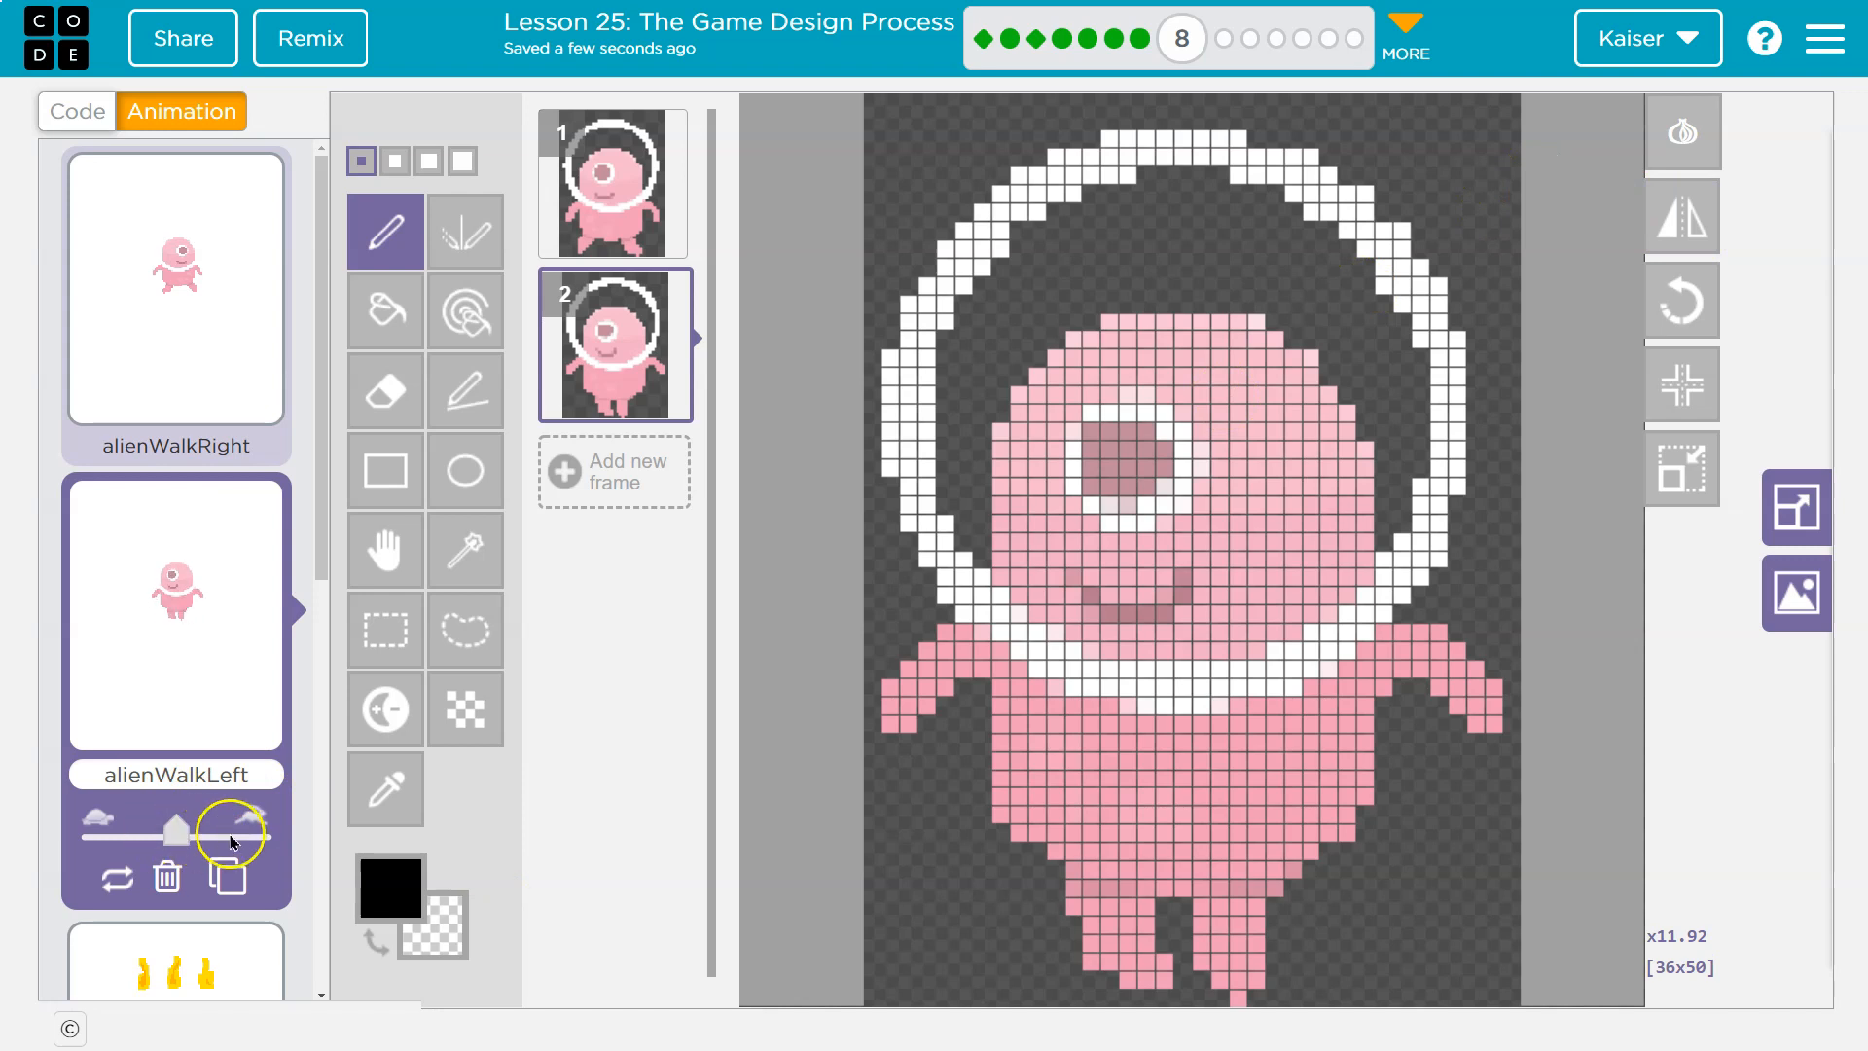
click(76, 111)
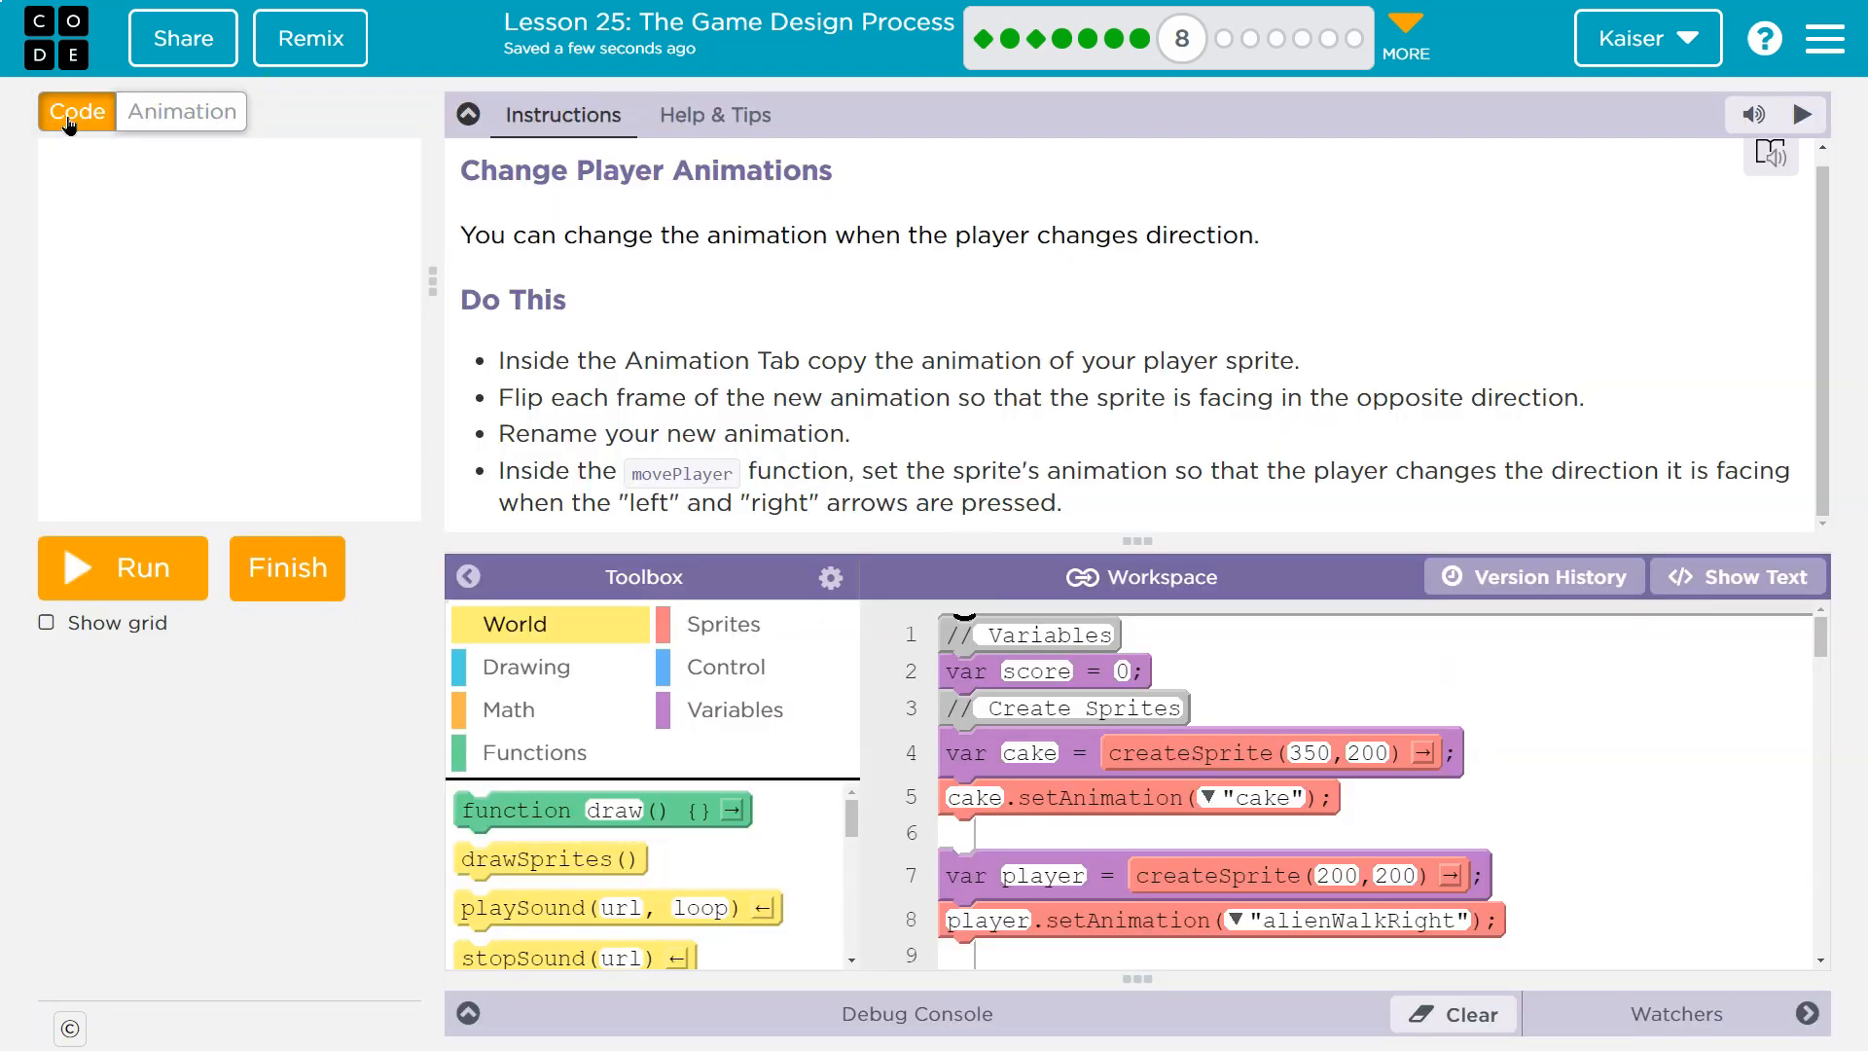
mouse_move(849, 491)
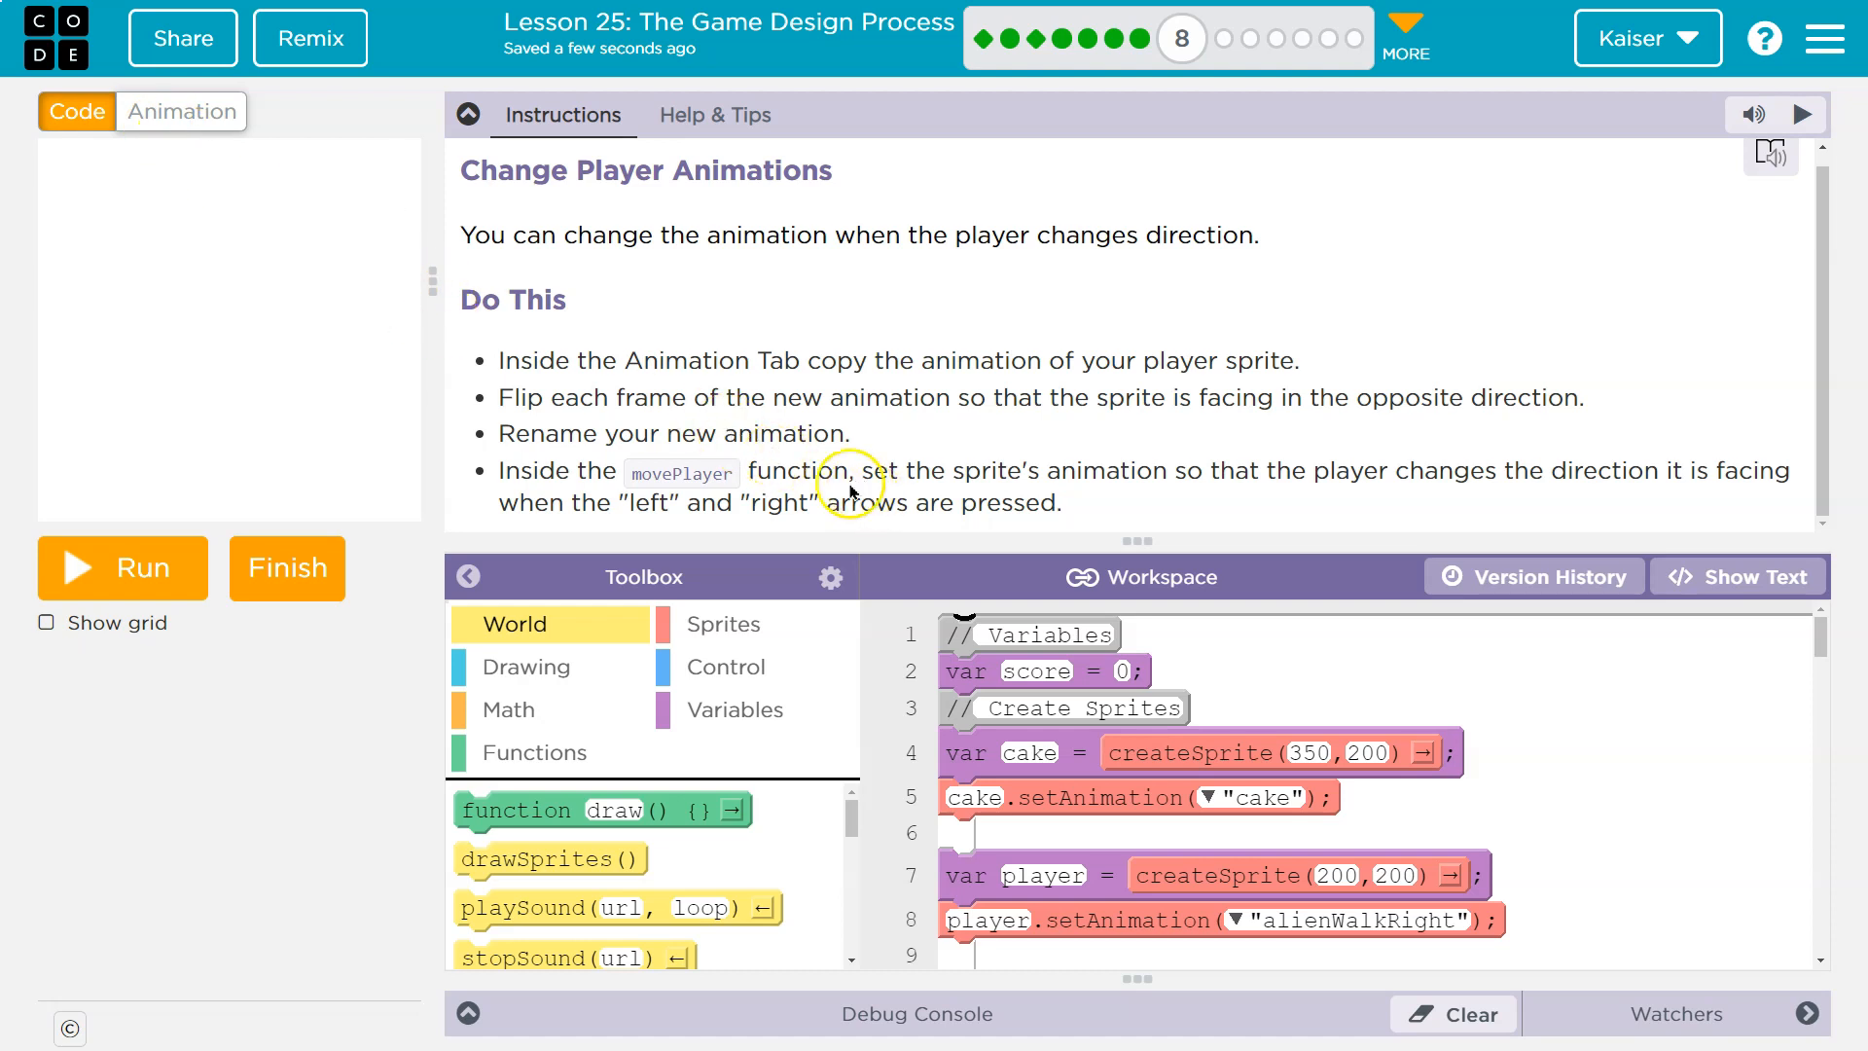
mouse_move(1196, 465)
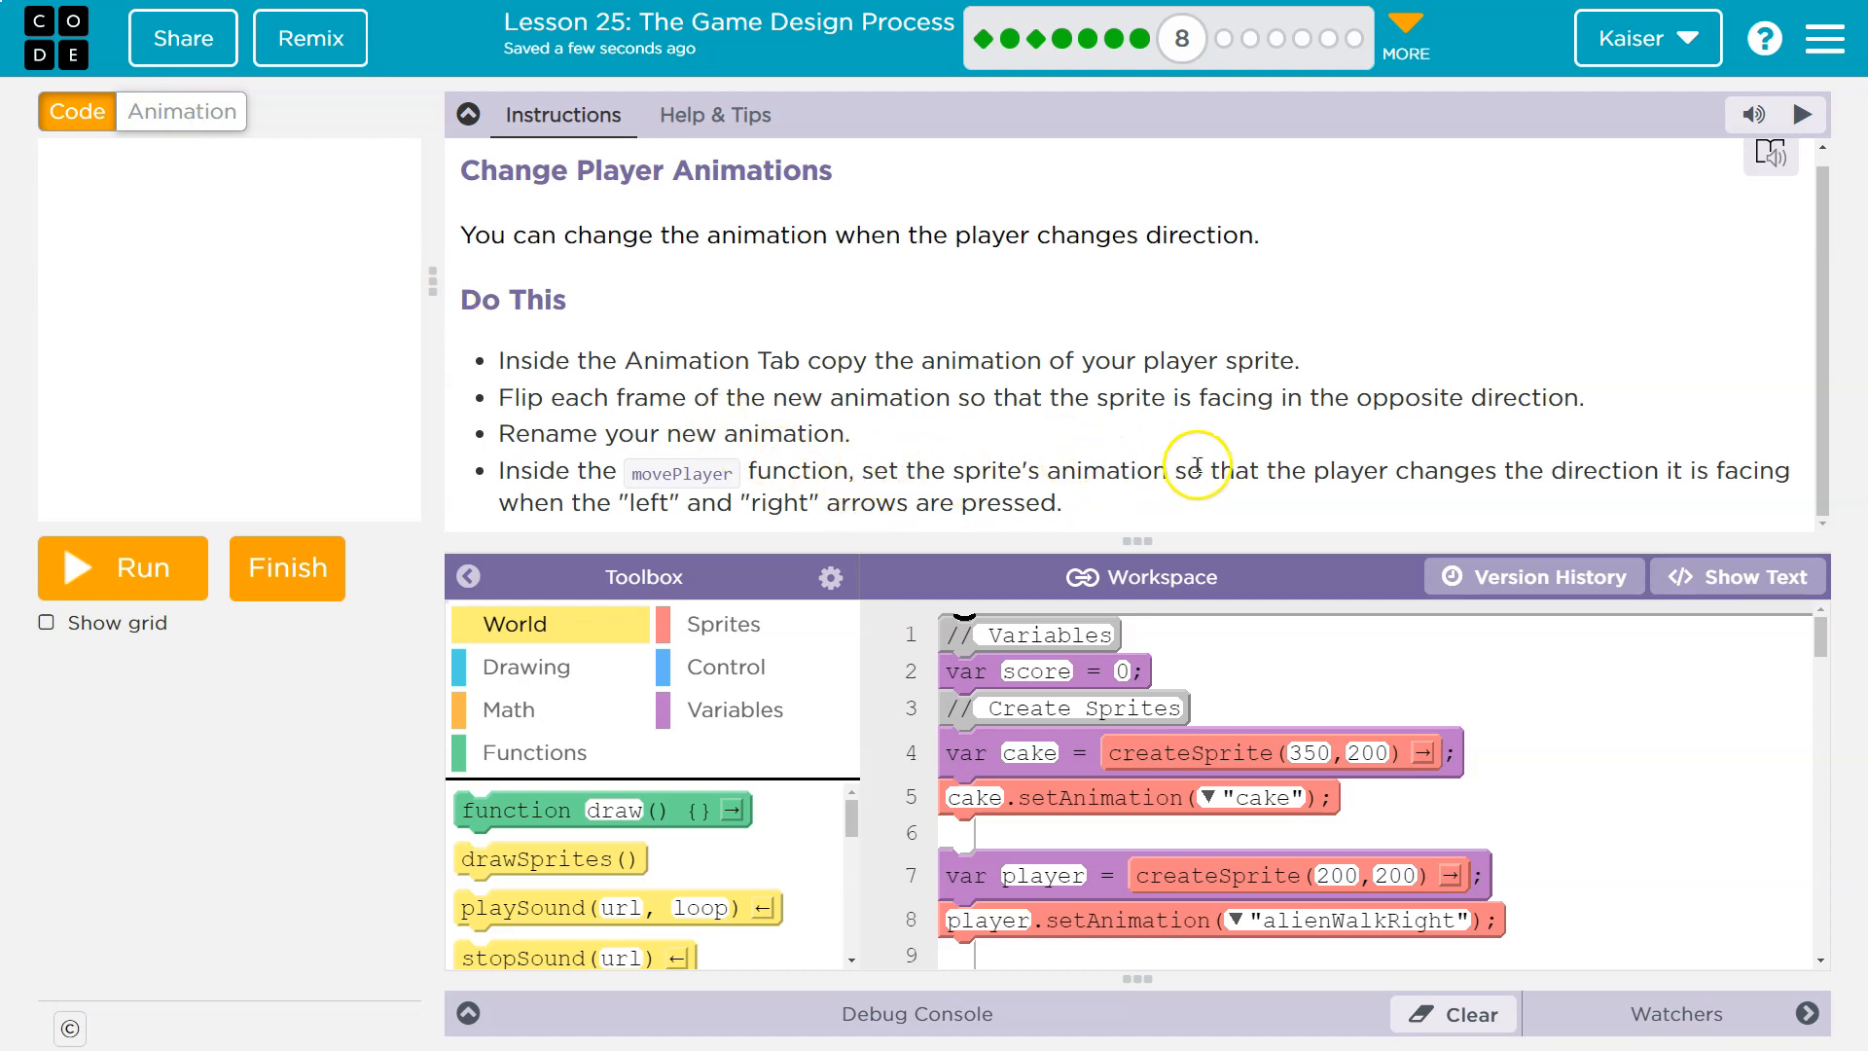
mouse_move(1603, 494)
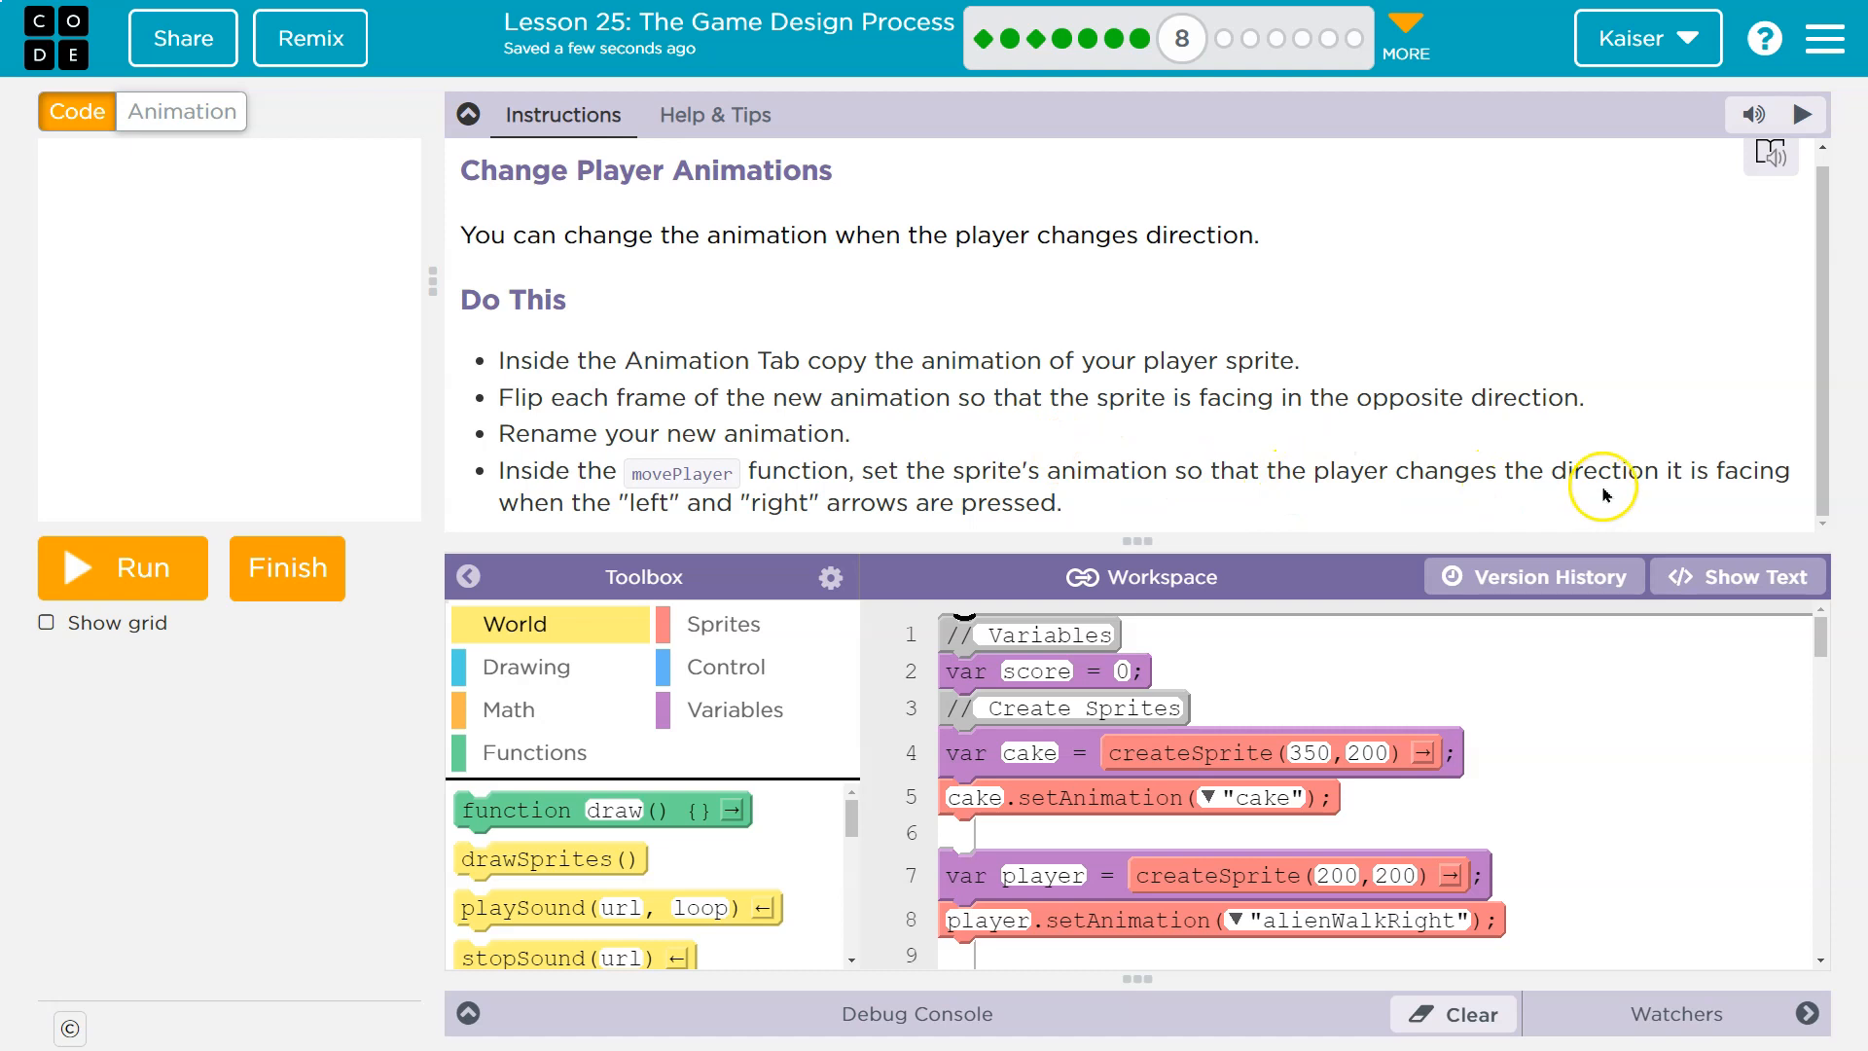
mouse_move(1730, 471)
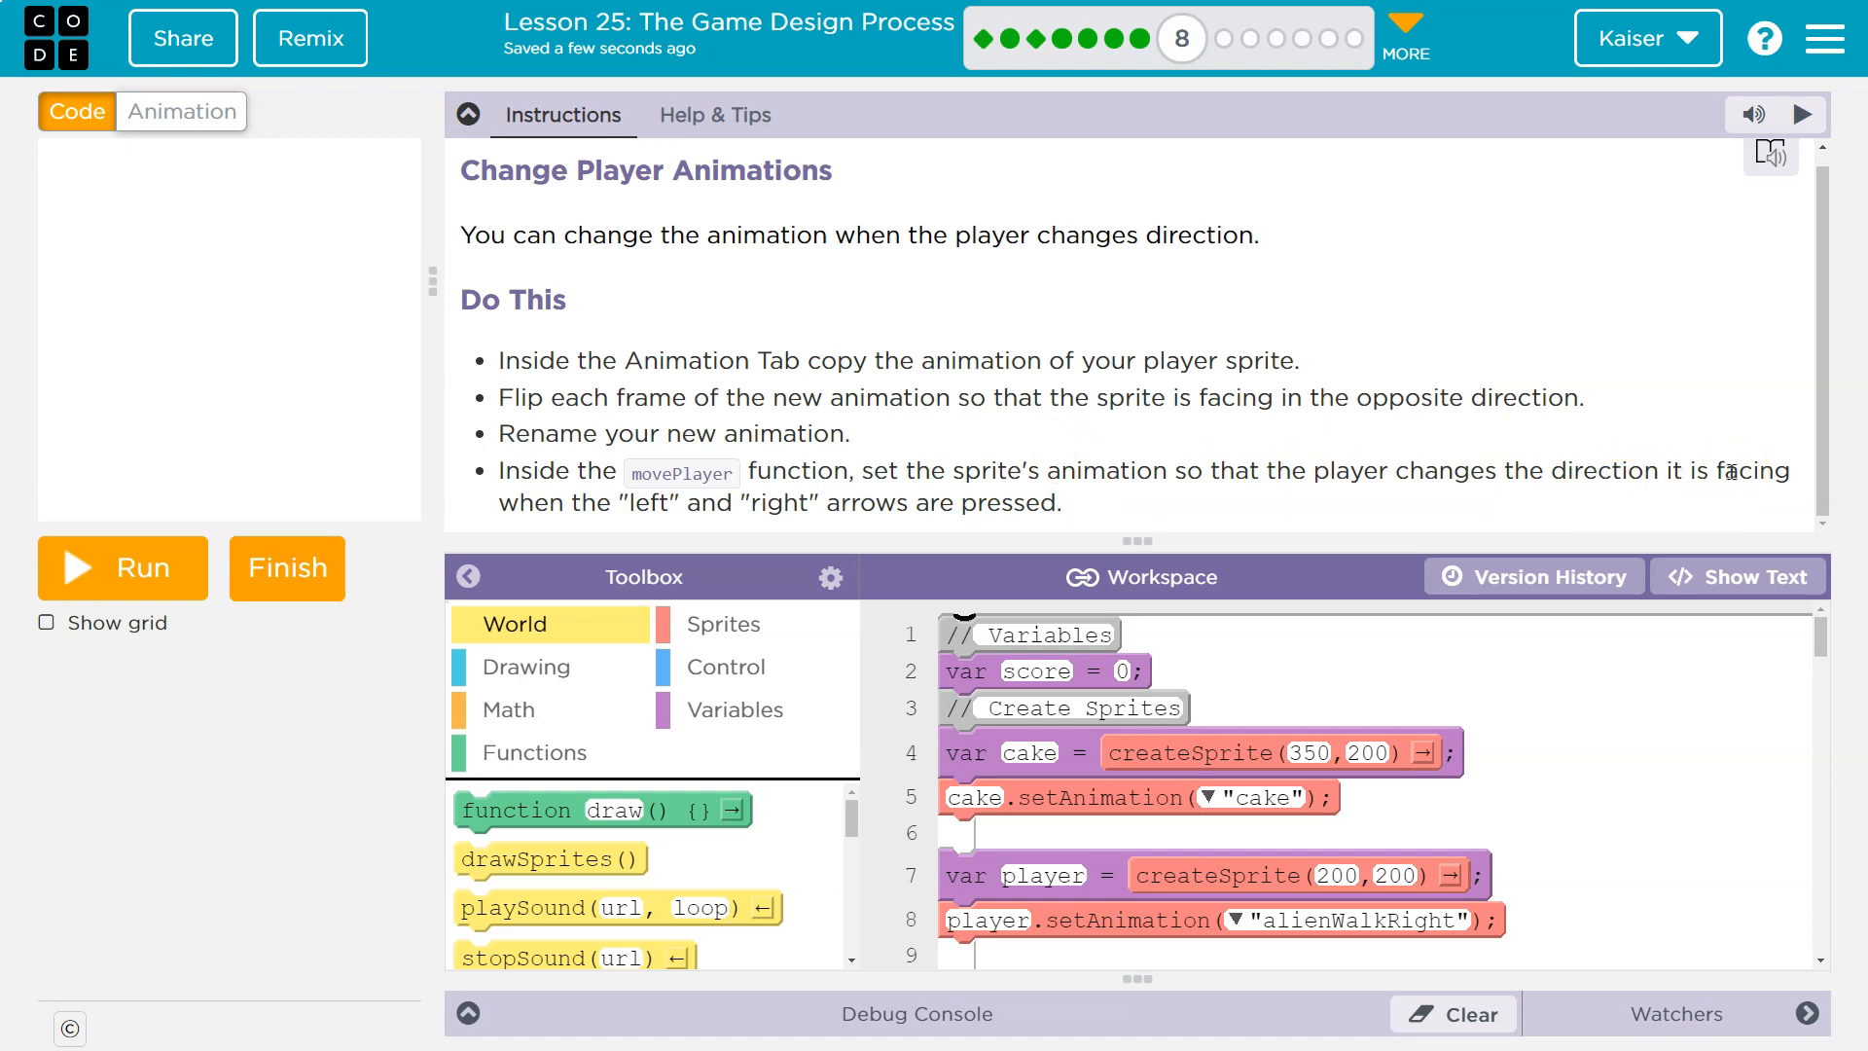
- Run the game so the alien appears on the road beside the cake
click(121, 567)
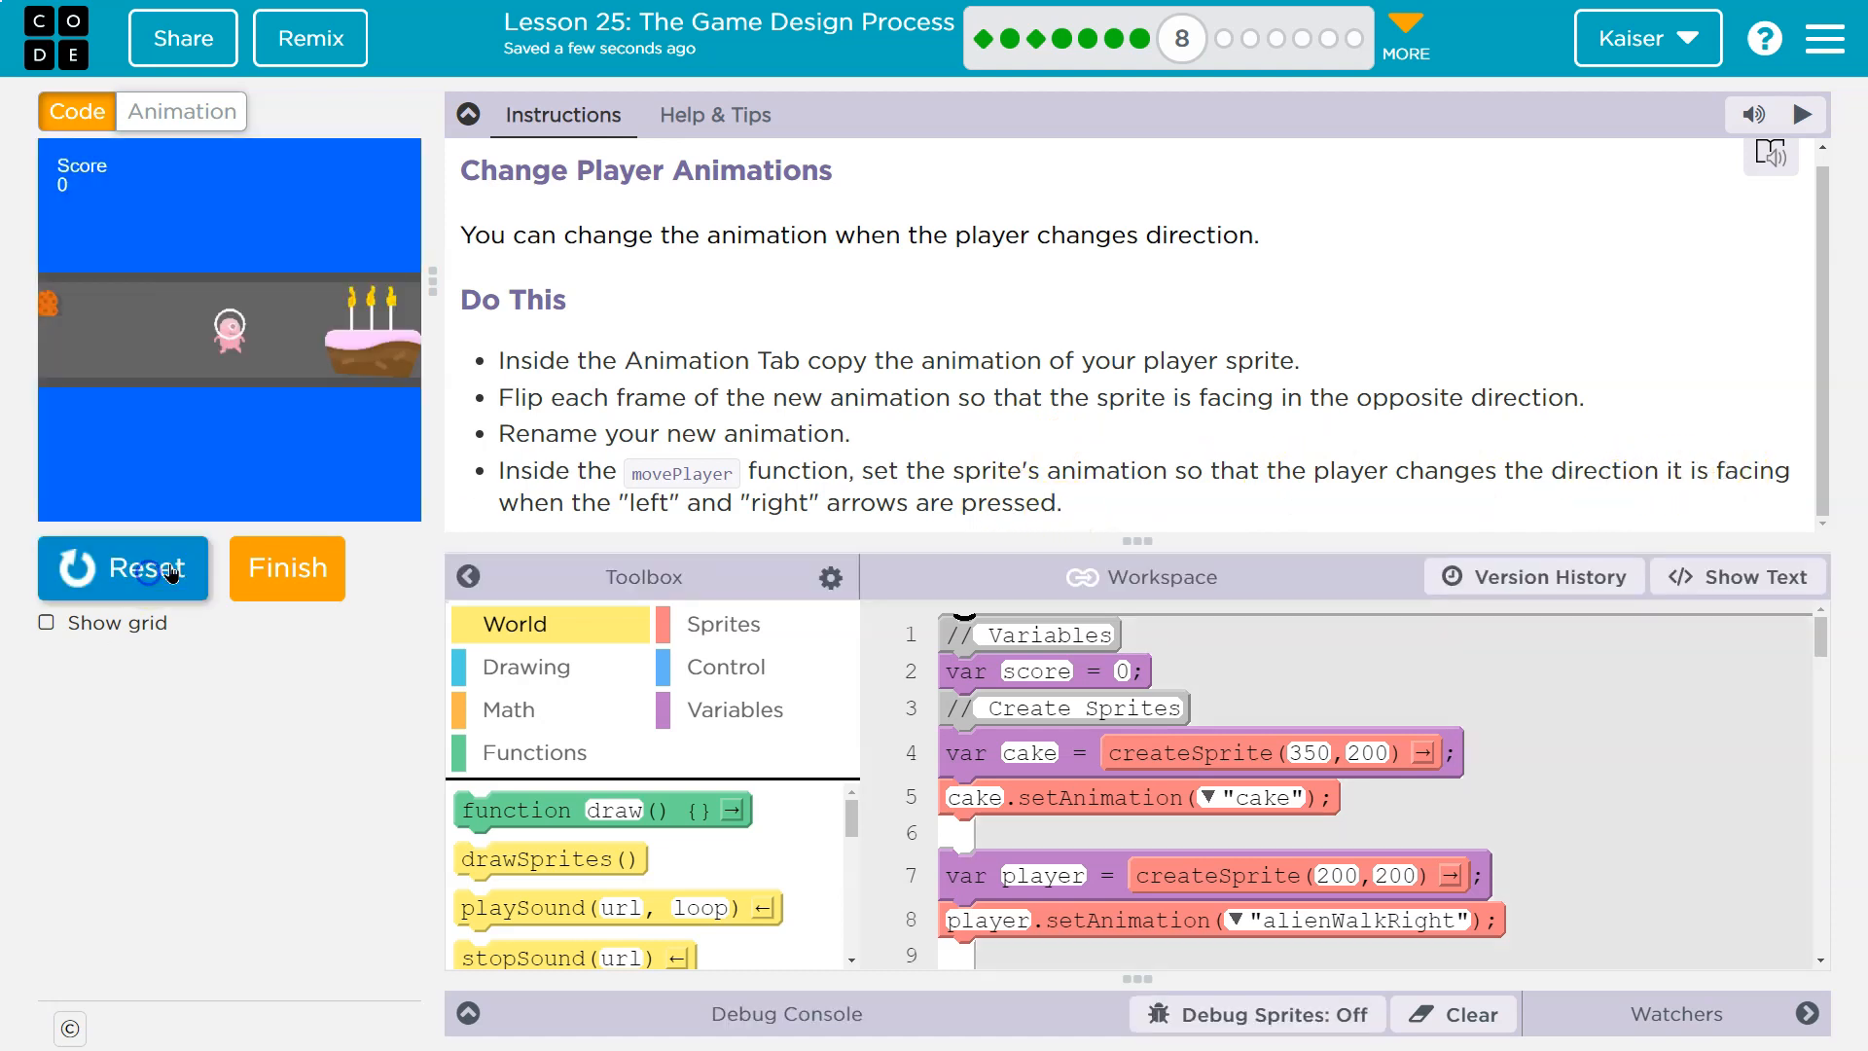
- Collapse the Instructions panel and scroll down to movePlayer's arrow-key conditions
click(468, 115)
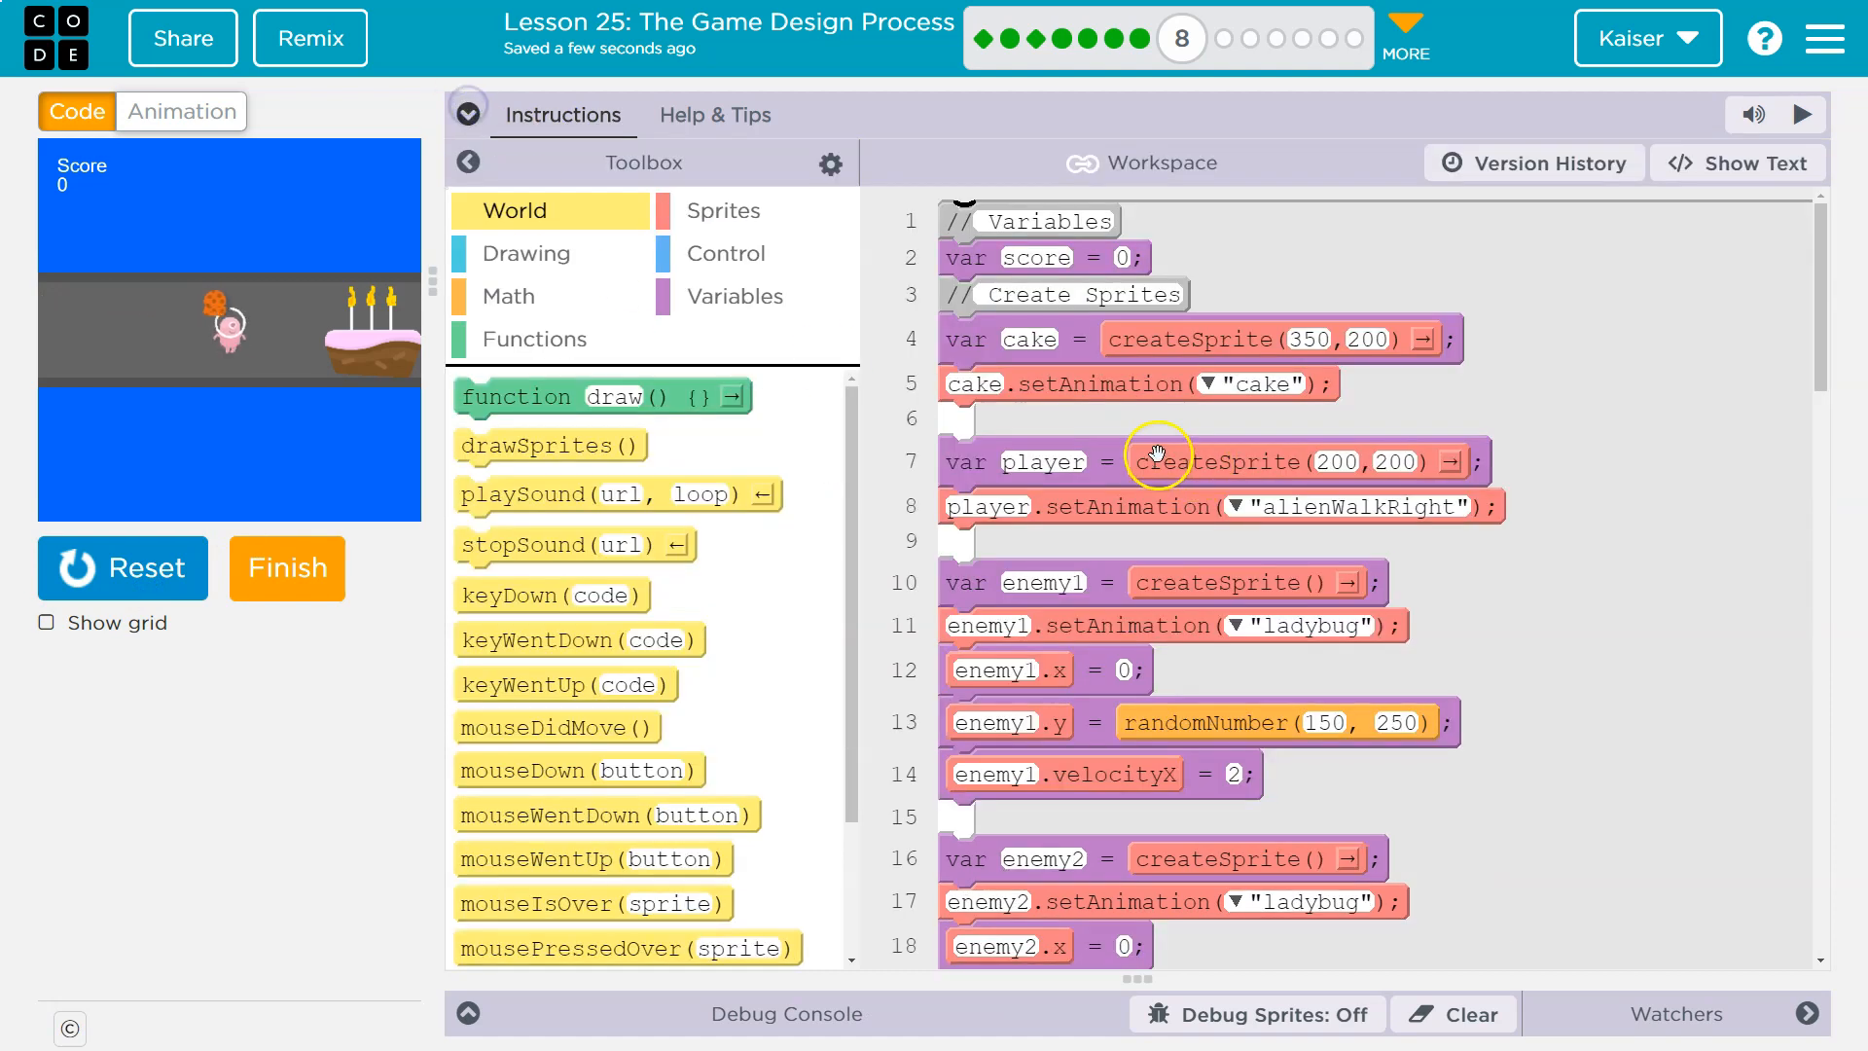
scroll(down, 3)
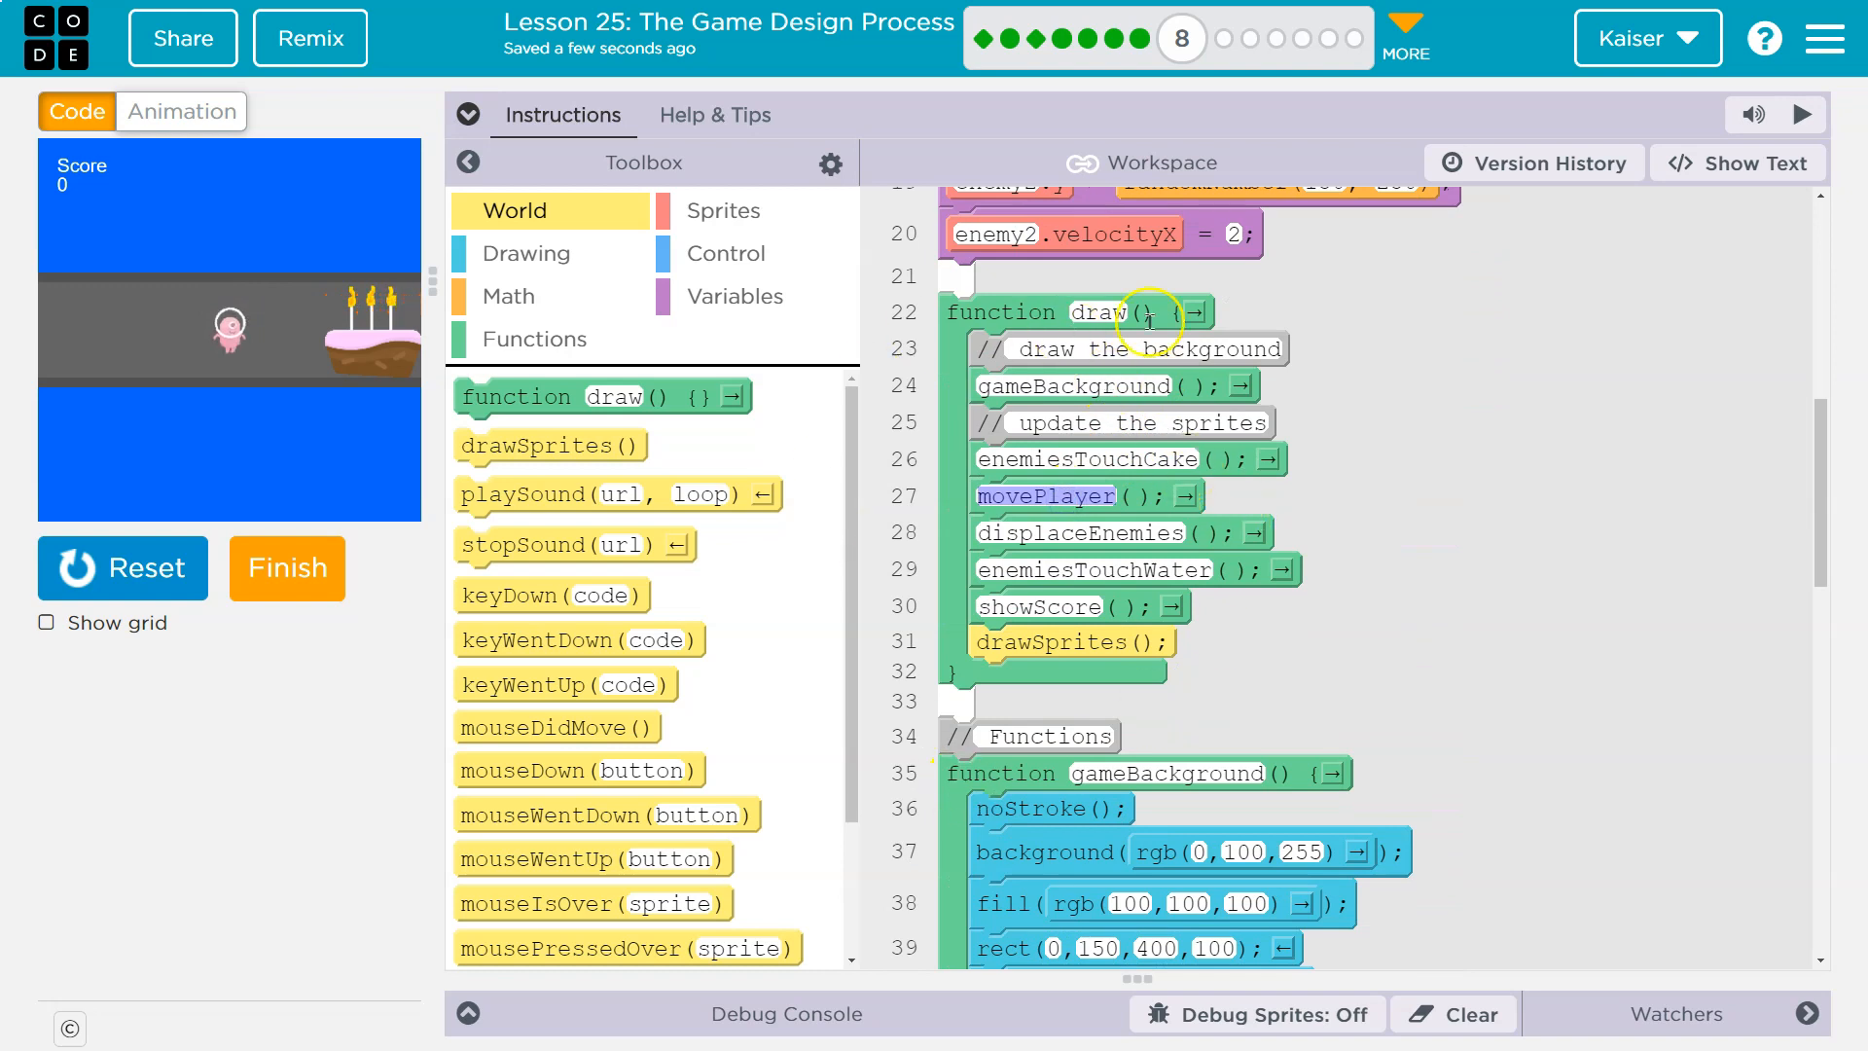
mouse_move(1094, 495)
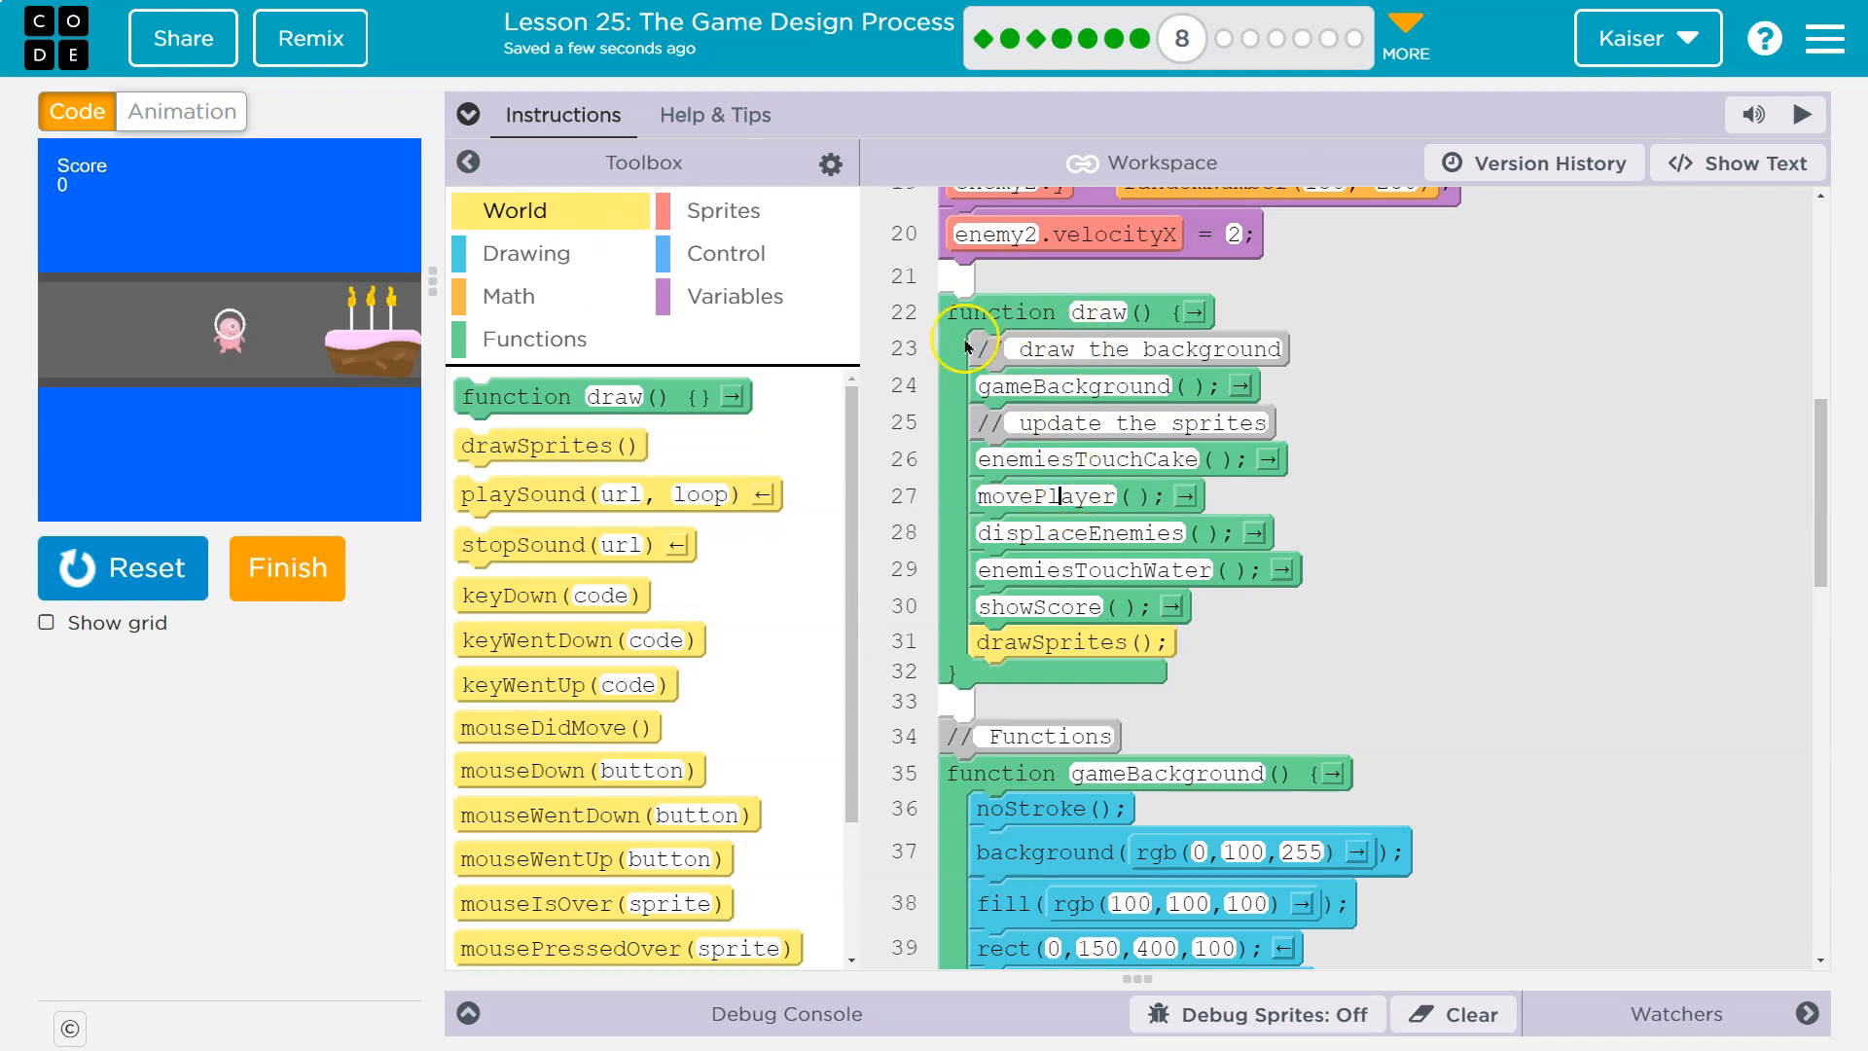
scroll(down, 3)
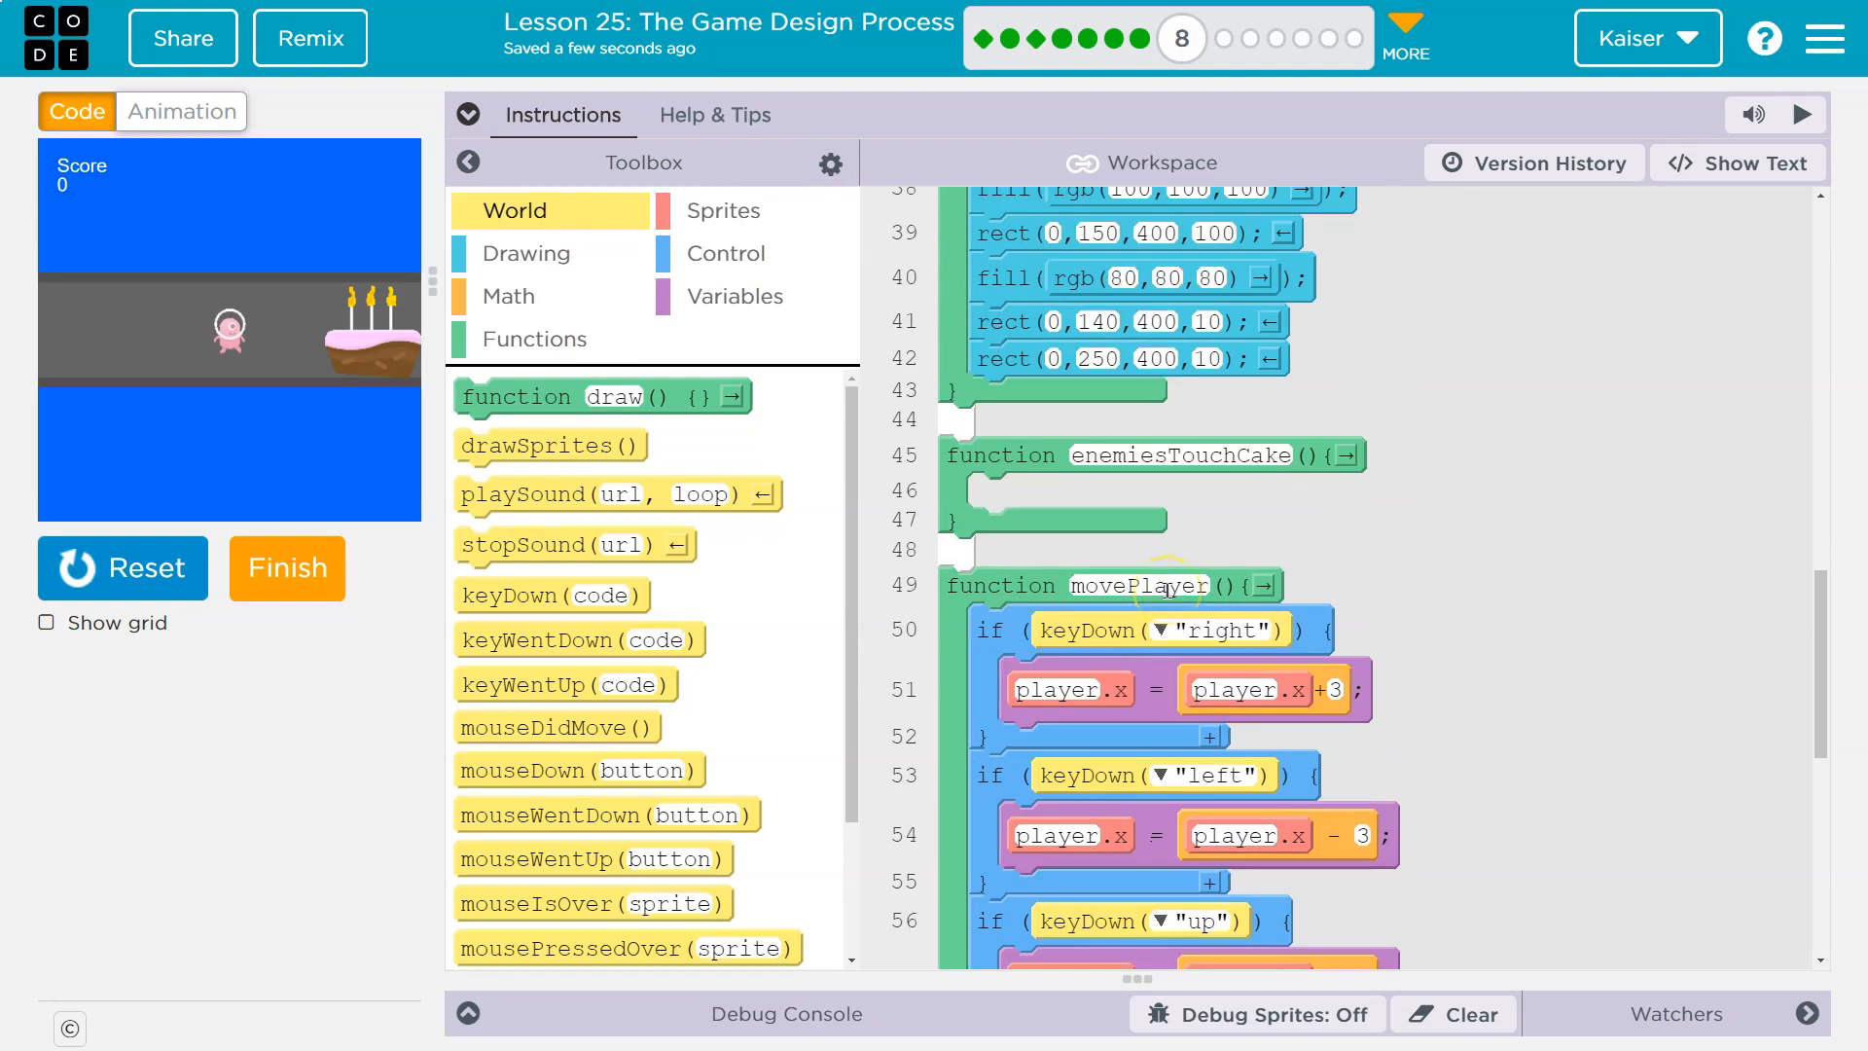
scroll(down, 3)
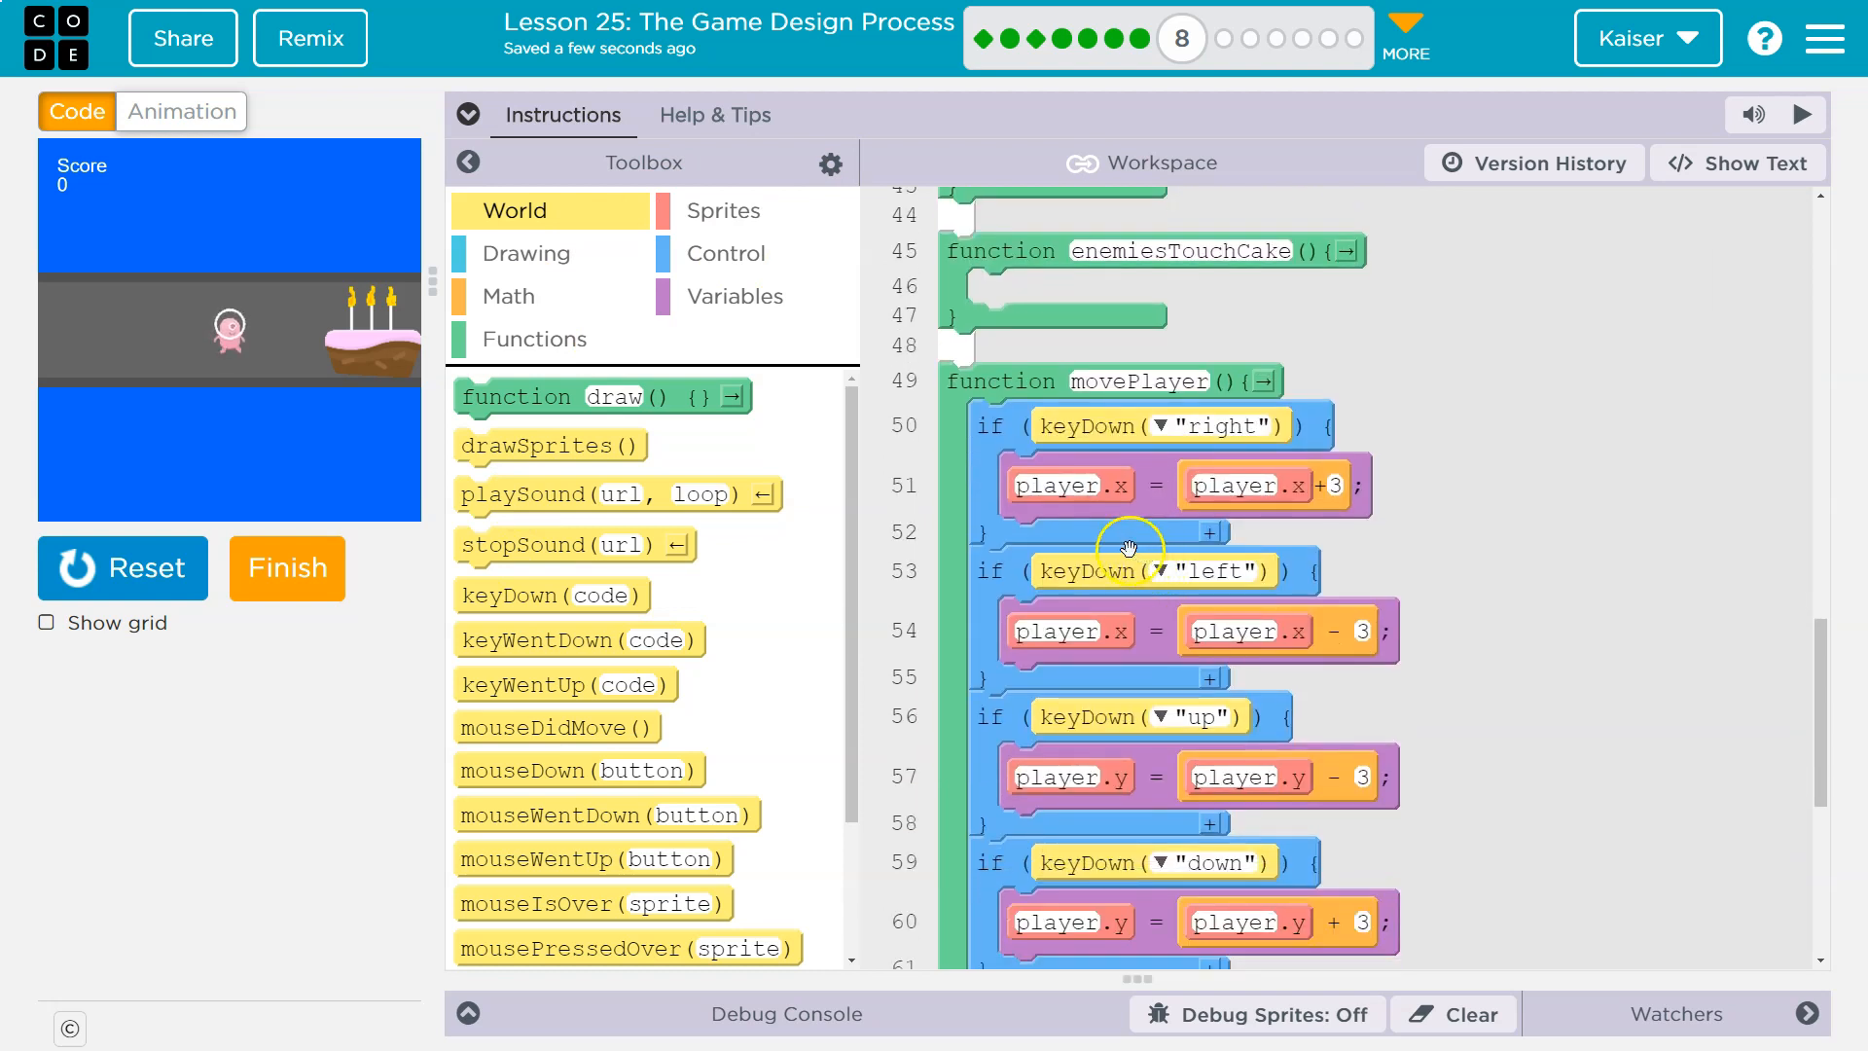
mouse_move(1058, 629)
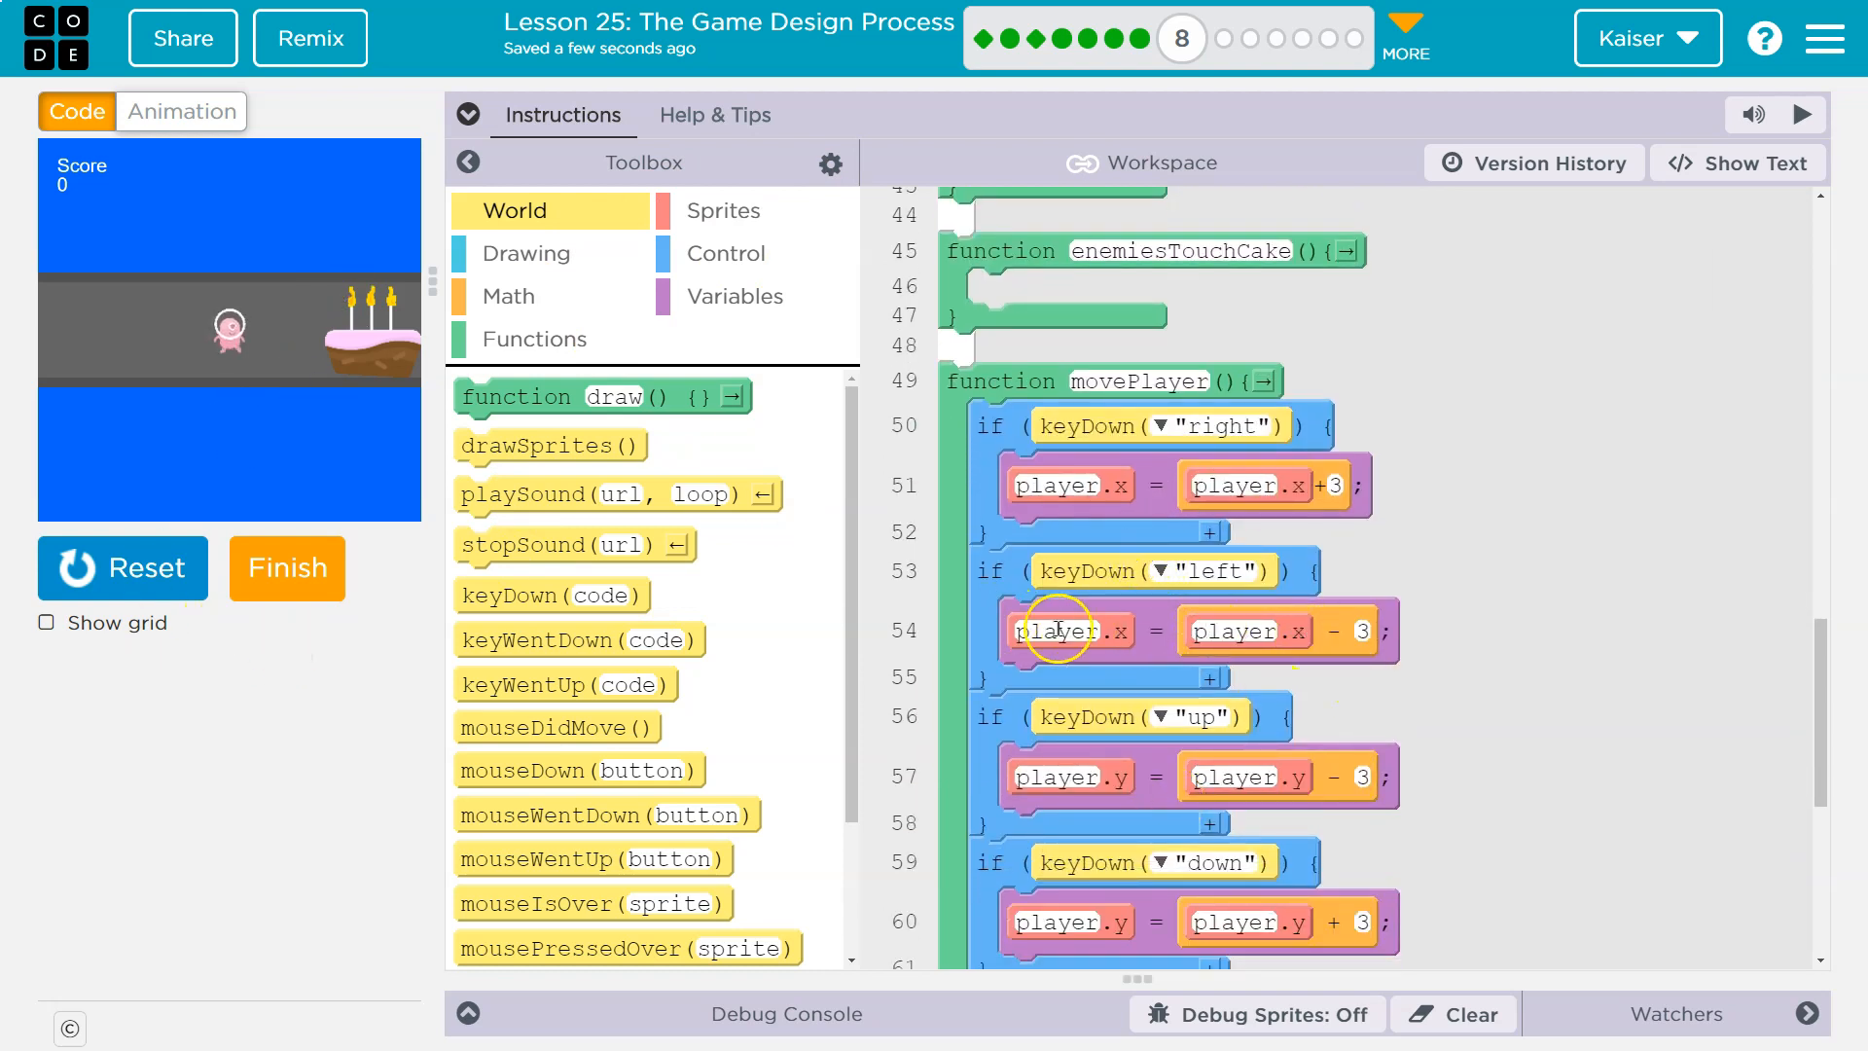
scroll(down, 3)
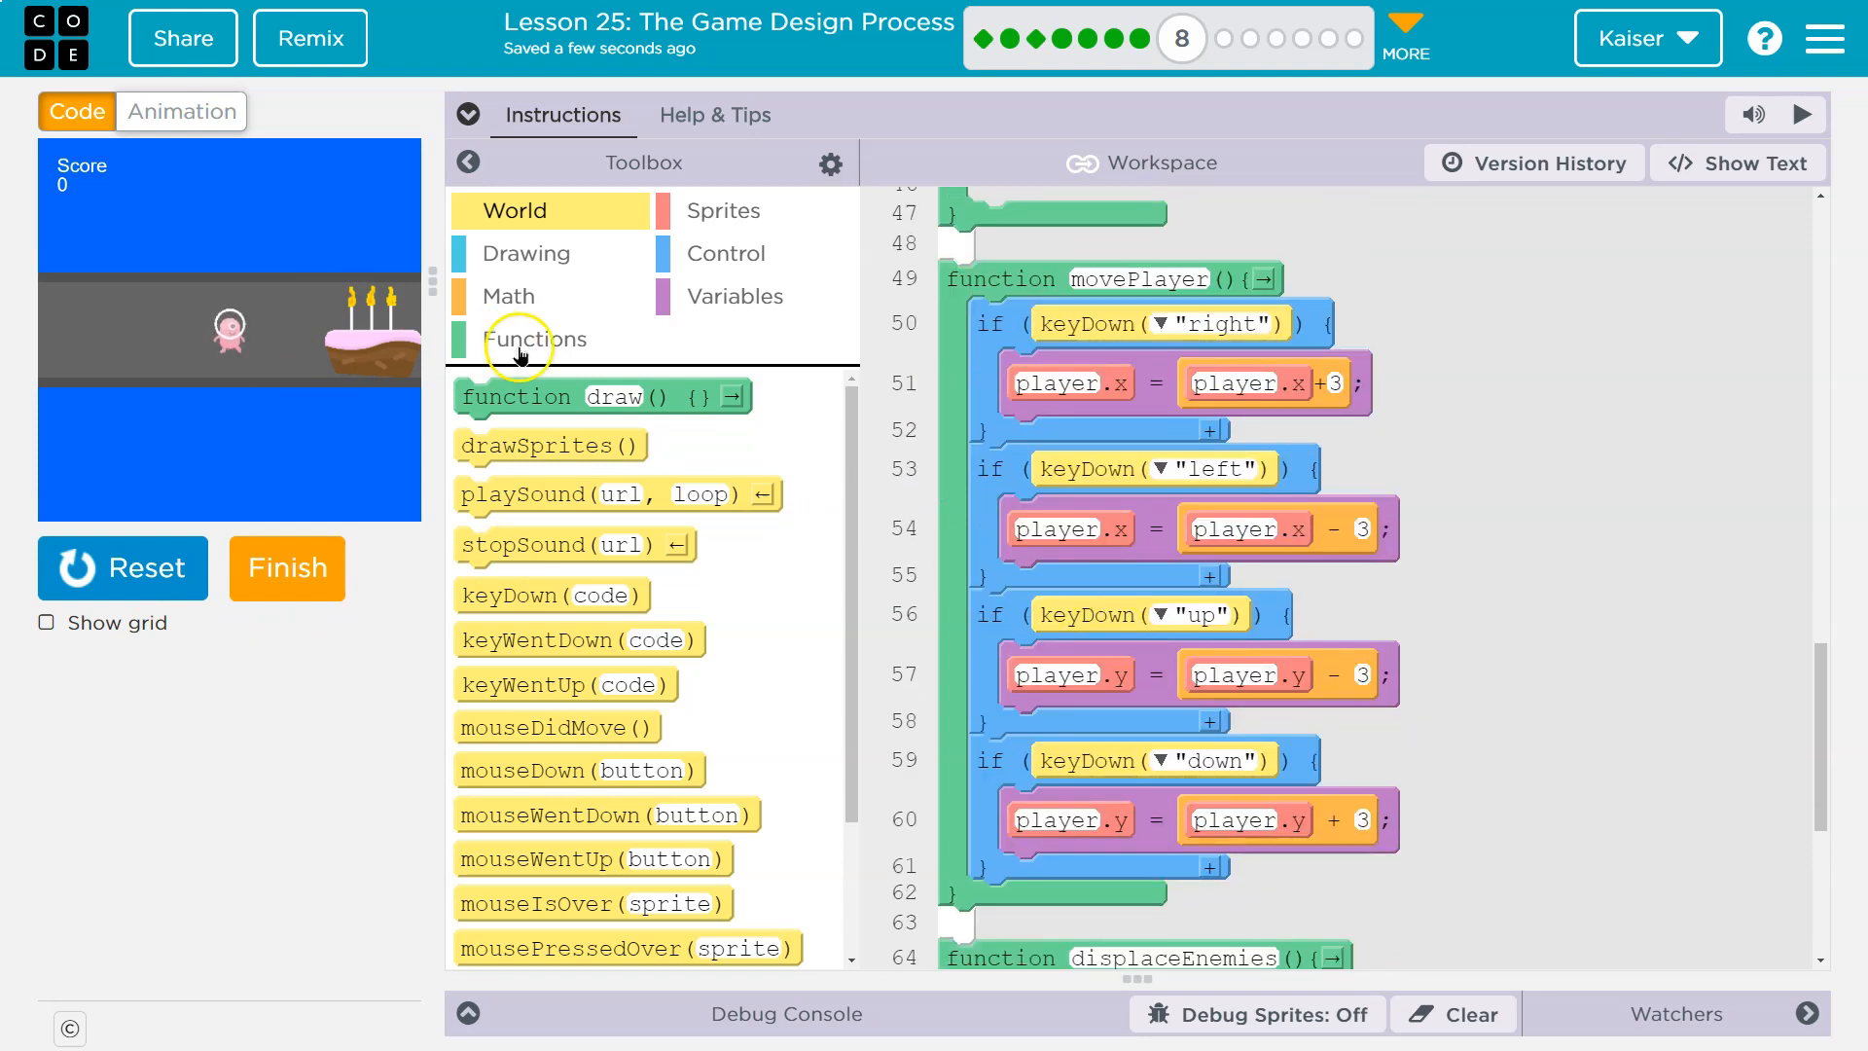
mouse_move(1057, 356)
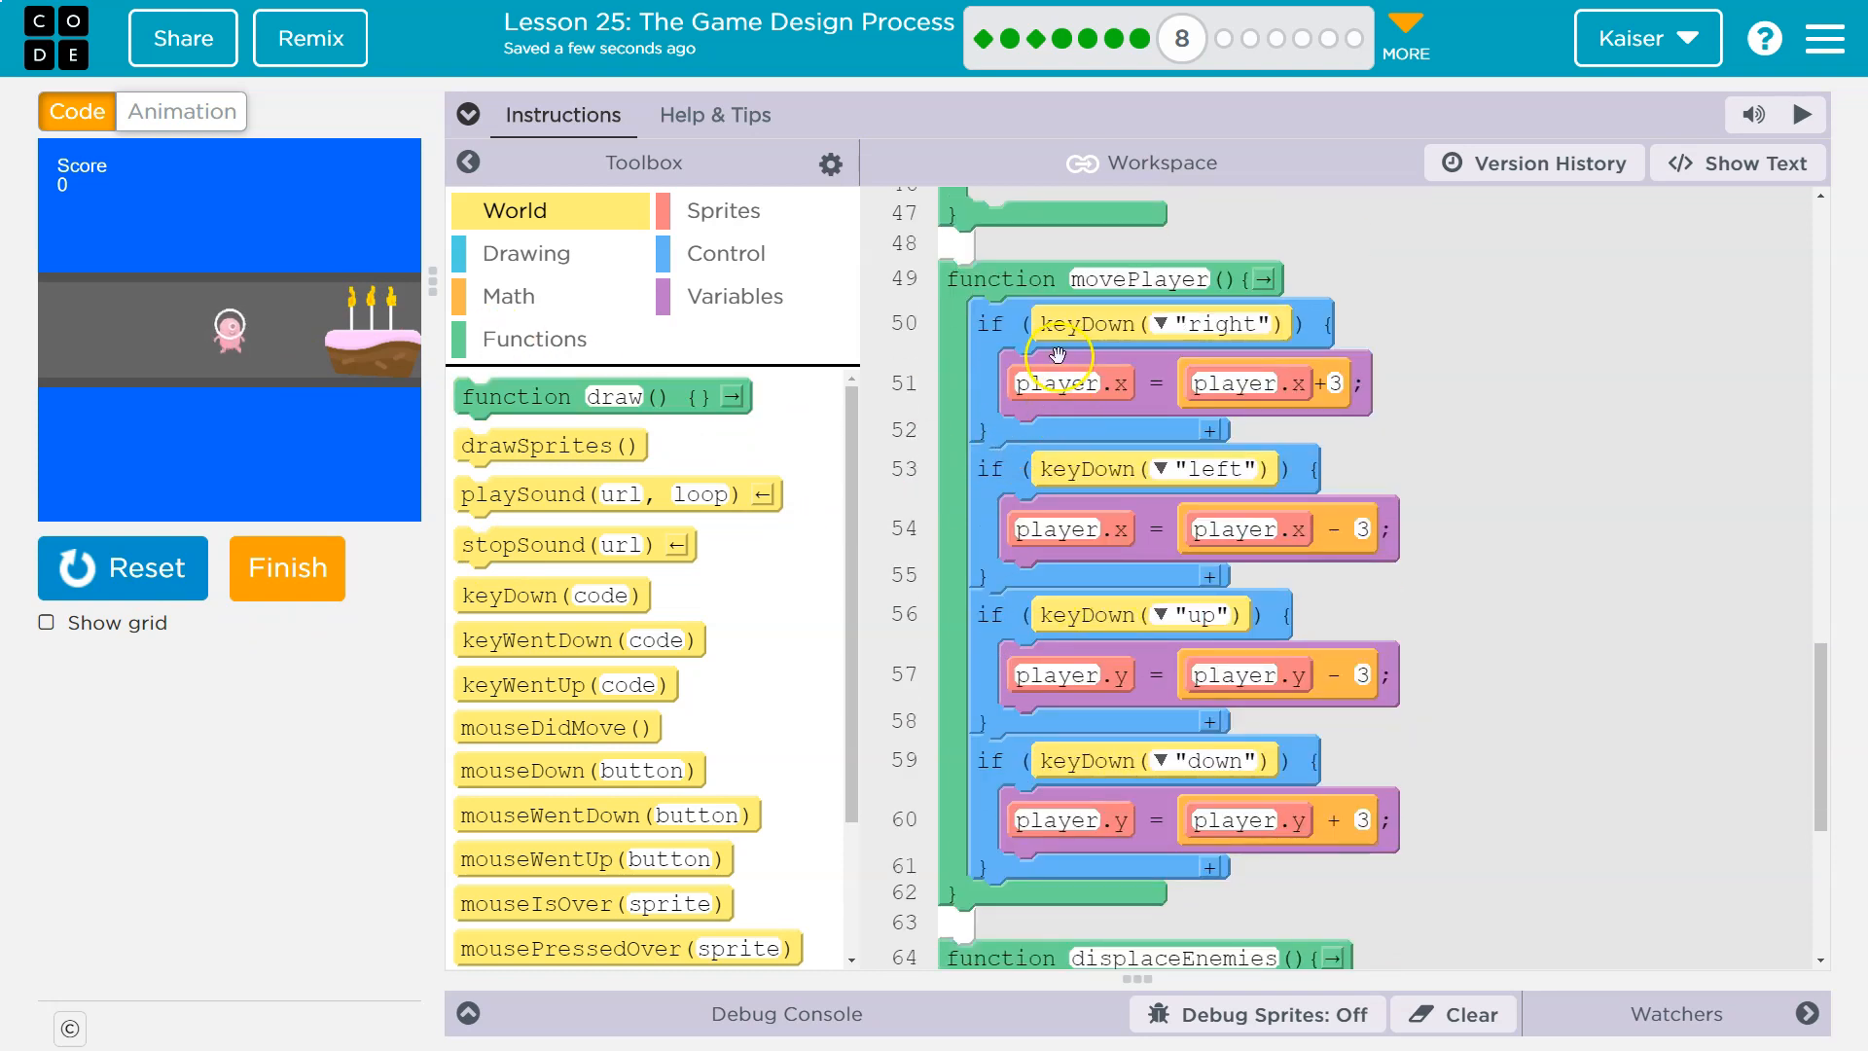
scroll(up, 3)
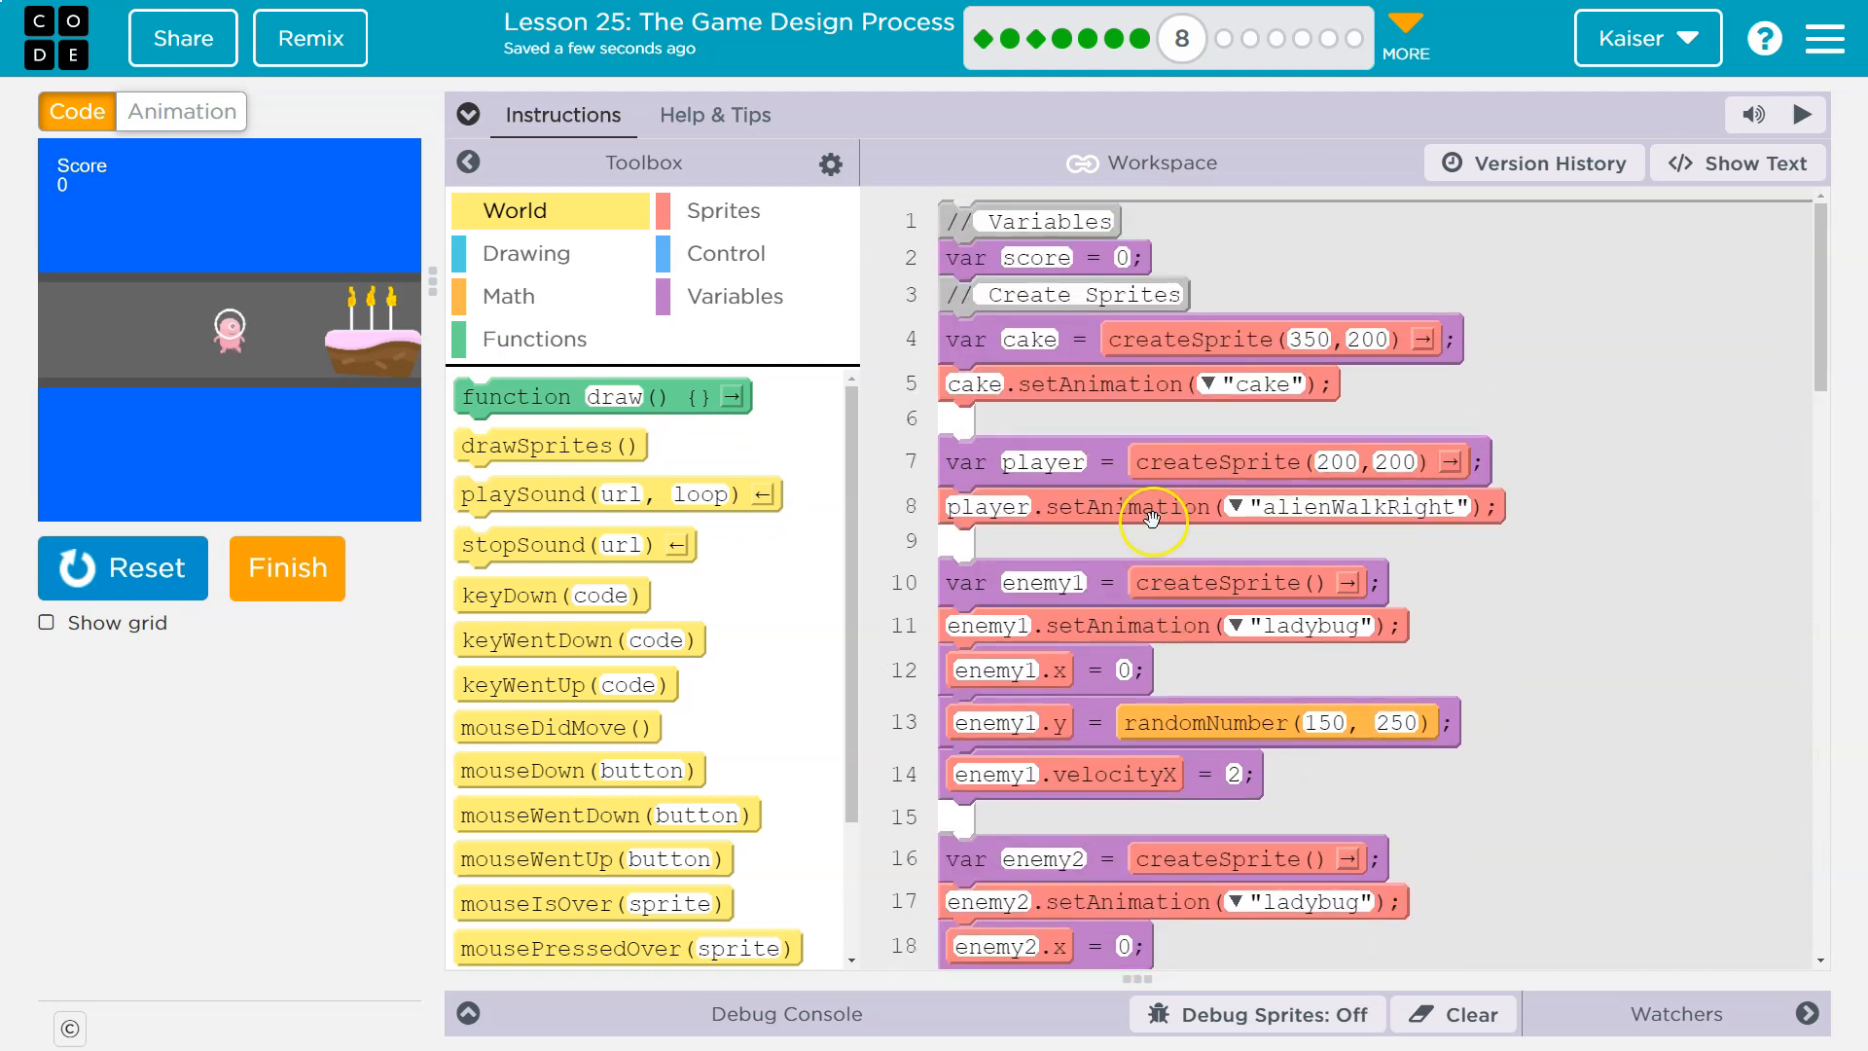
mouse_move(1046, 492)
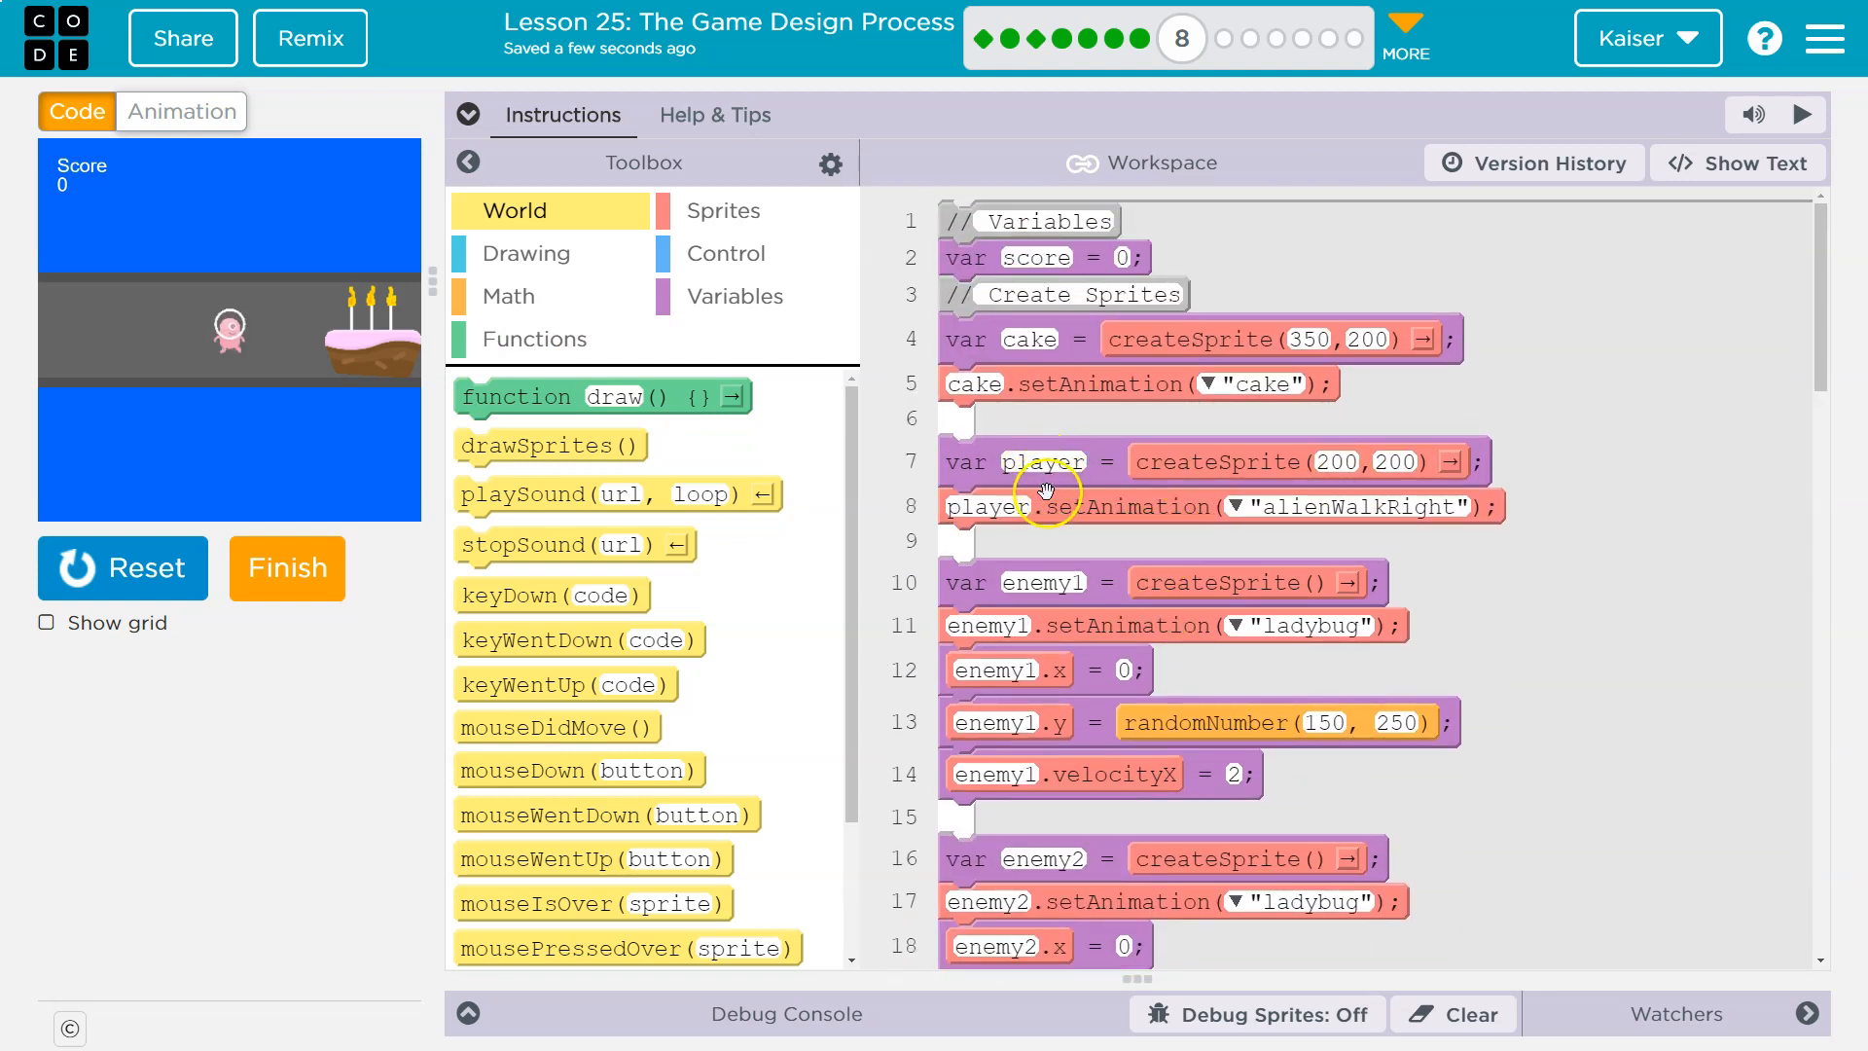
scroll(down, 3)
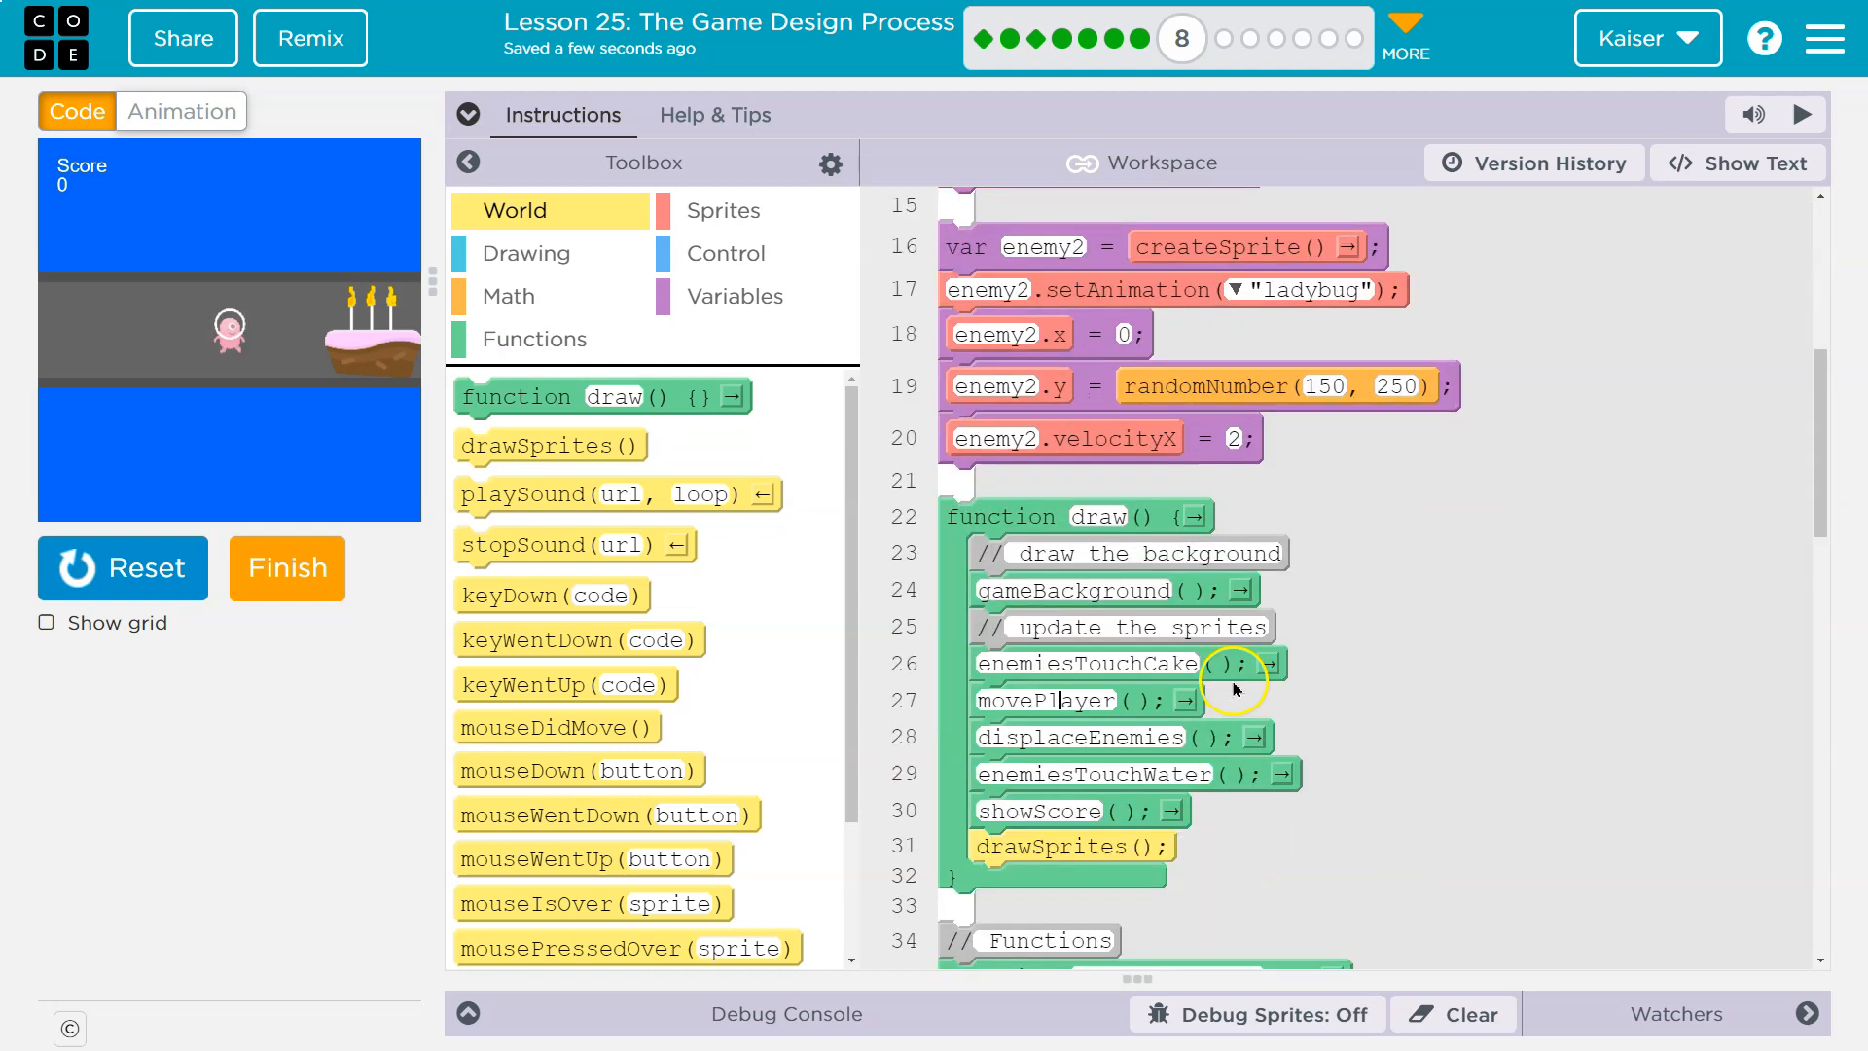
scroll(down, 3)
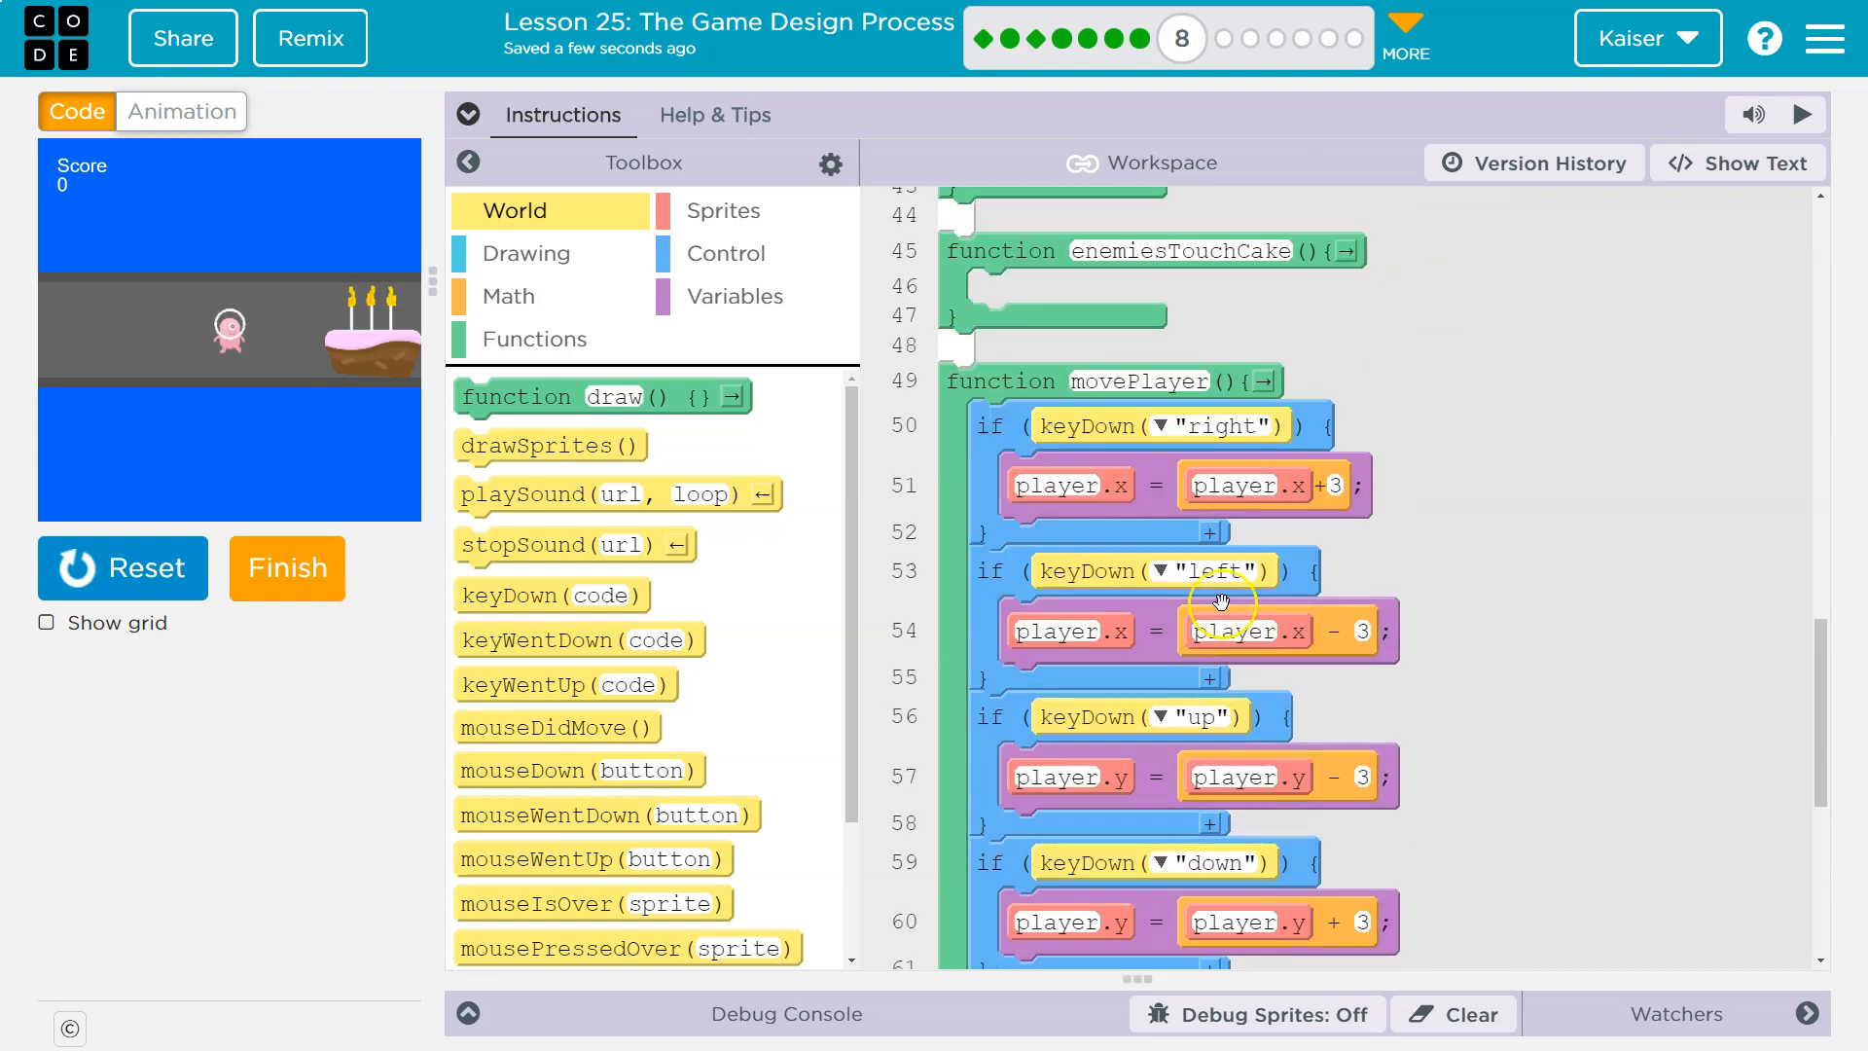
- Add player.setAnimation("alienWalkLeft") to the left-arrow branch and run the game
click(726, 211)
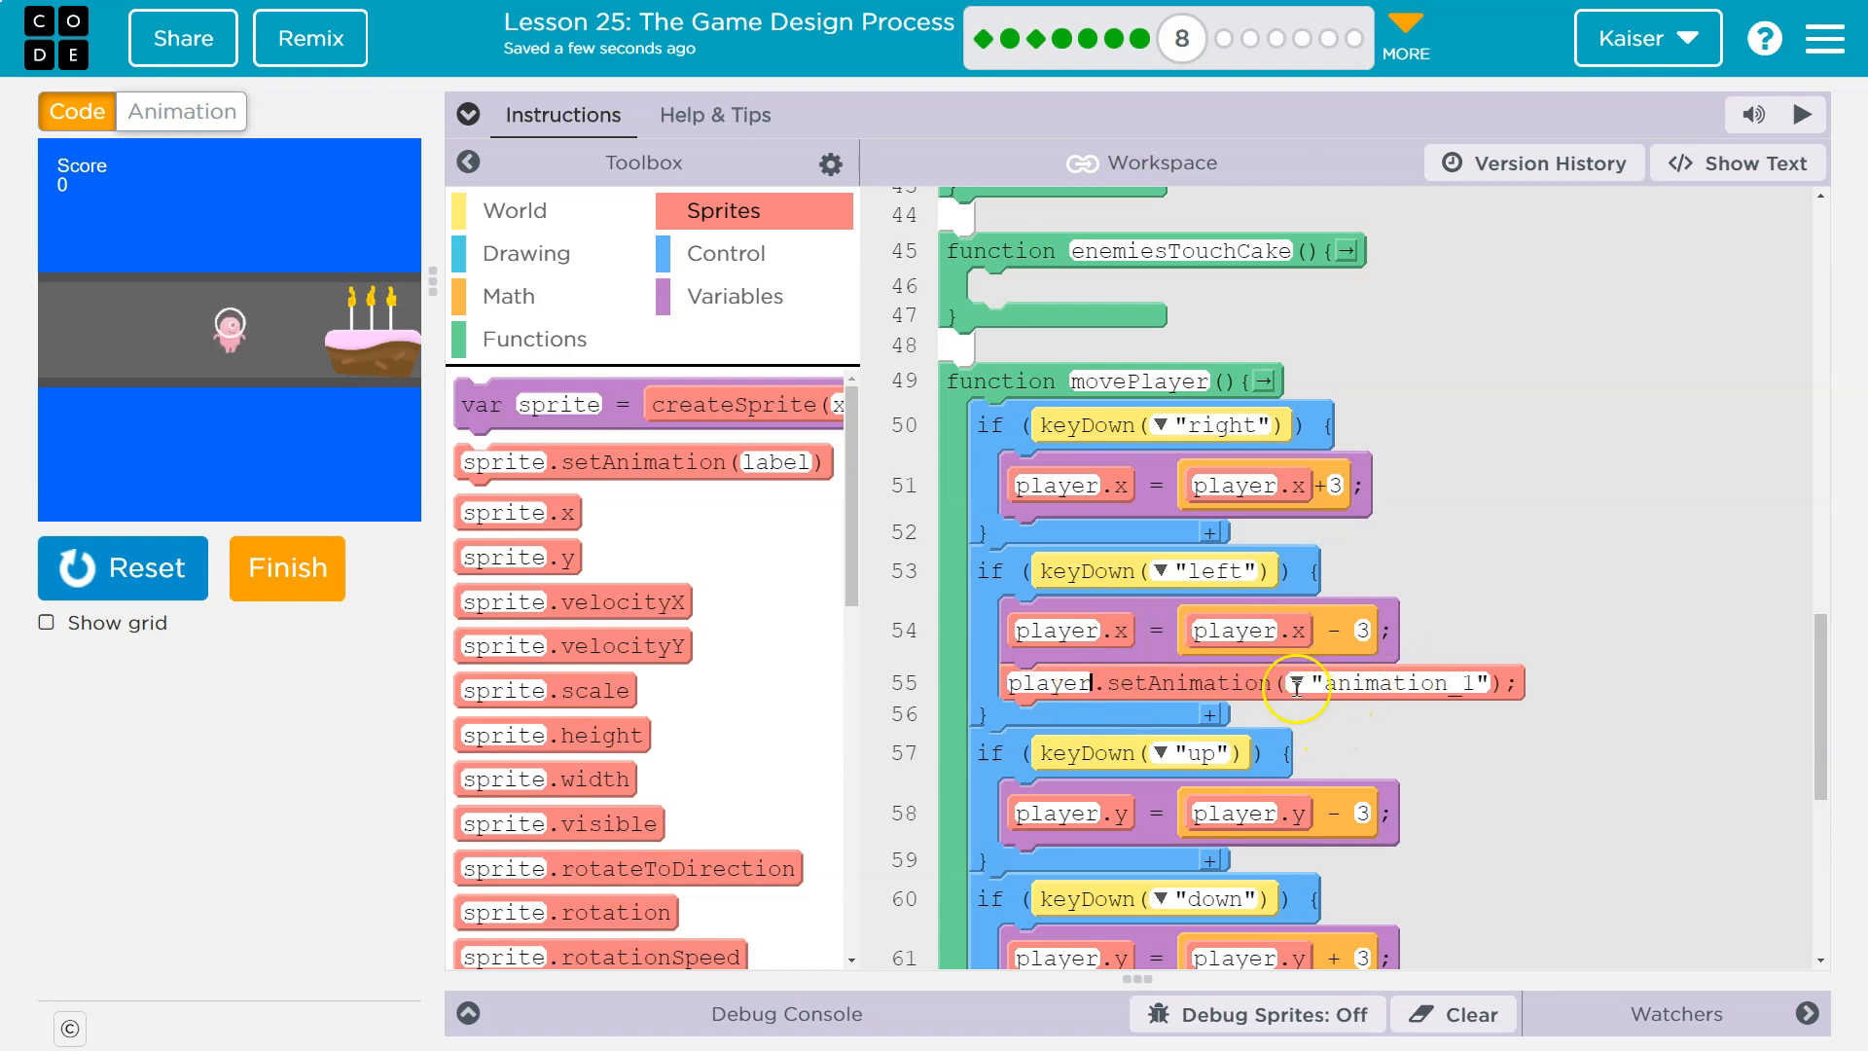
text(alienWalkLeft")
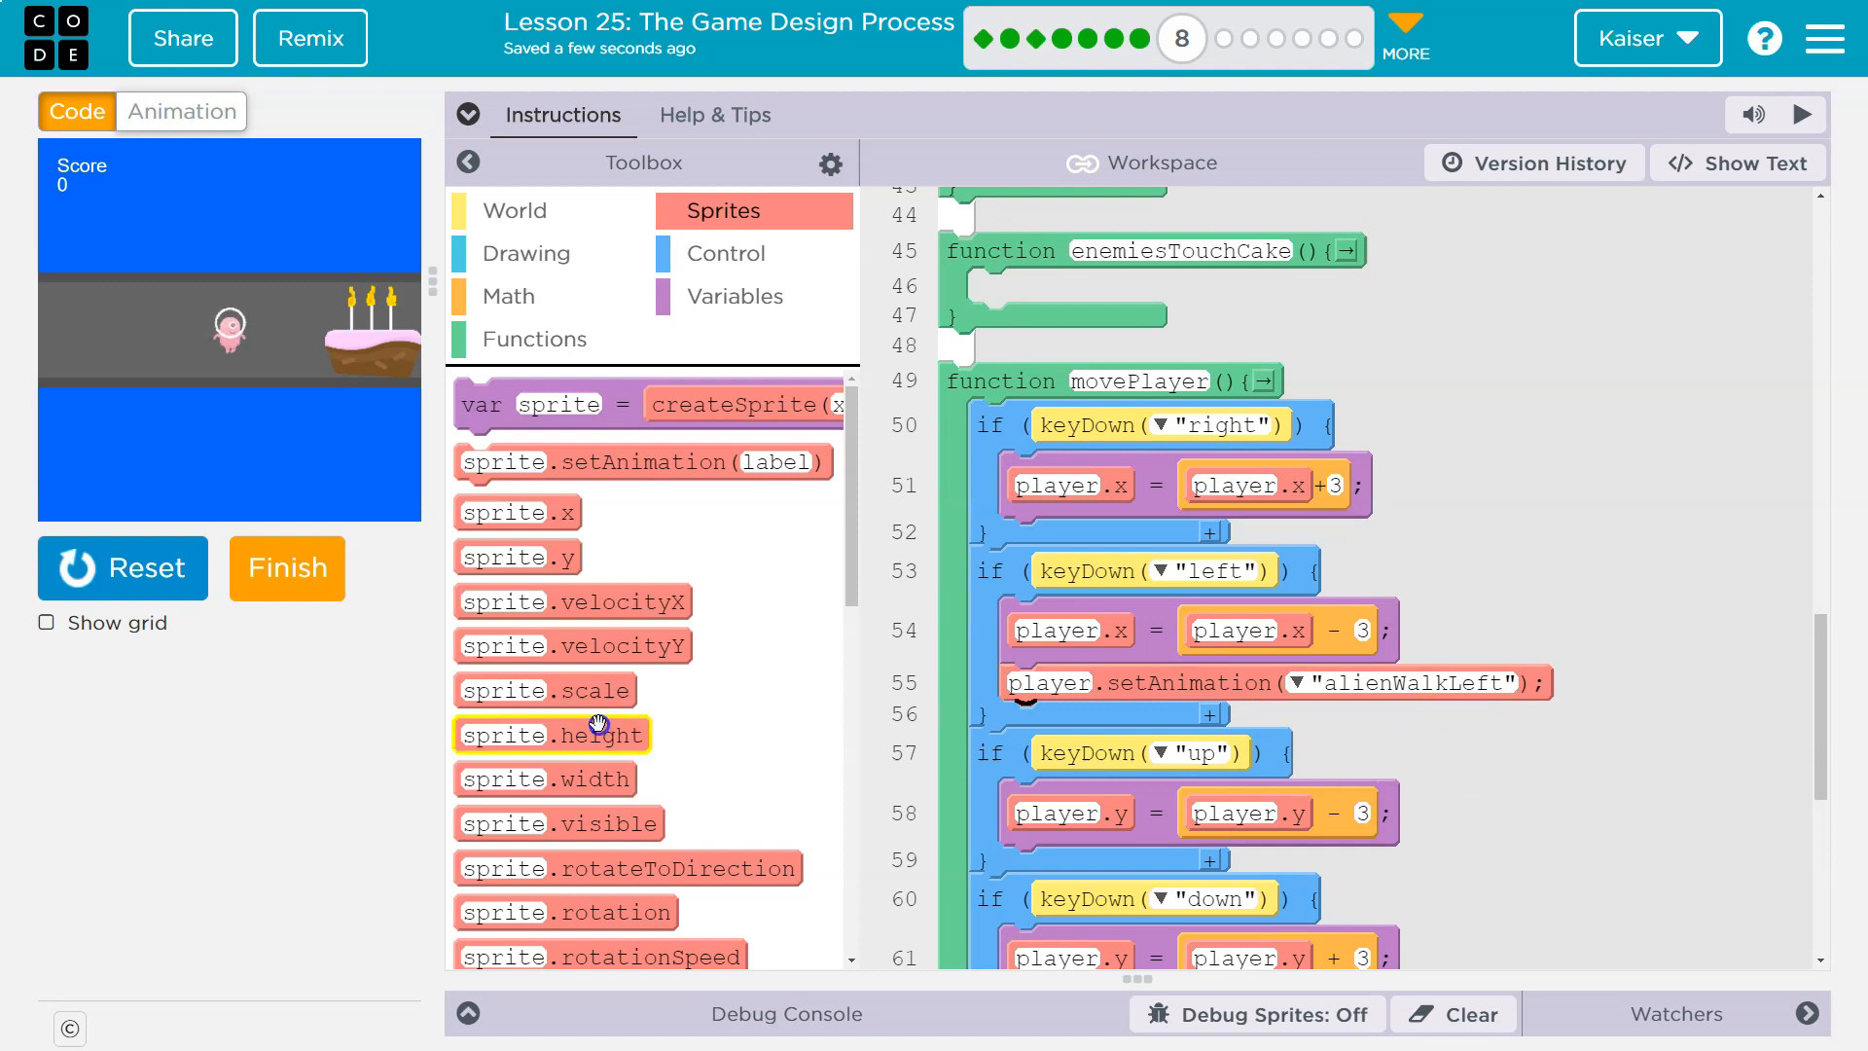
click(123, 569)
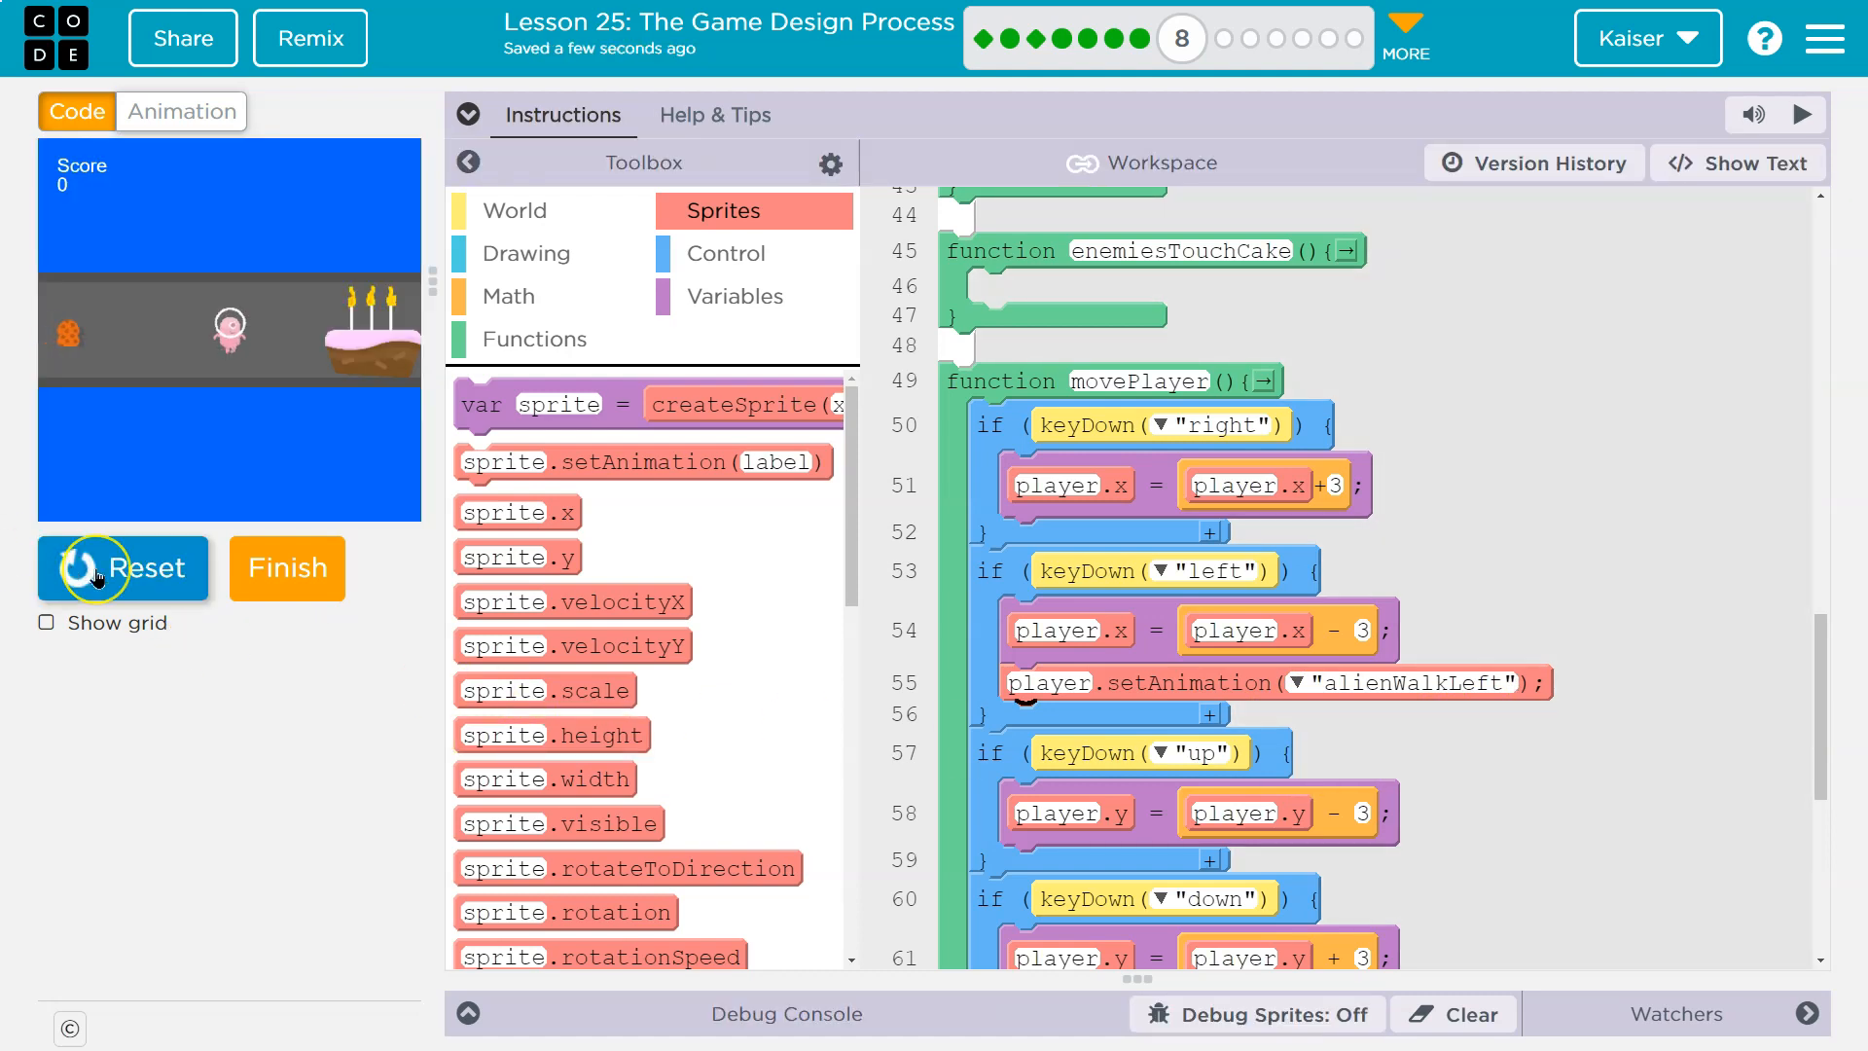
- Restart the game to test the alien's new left-facing walk animation
click(123, 567)
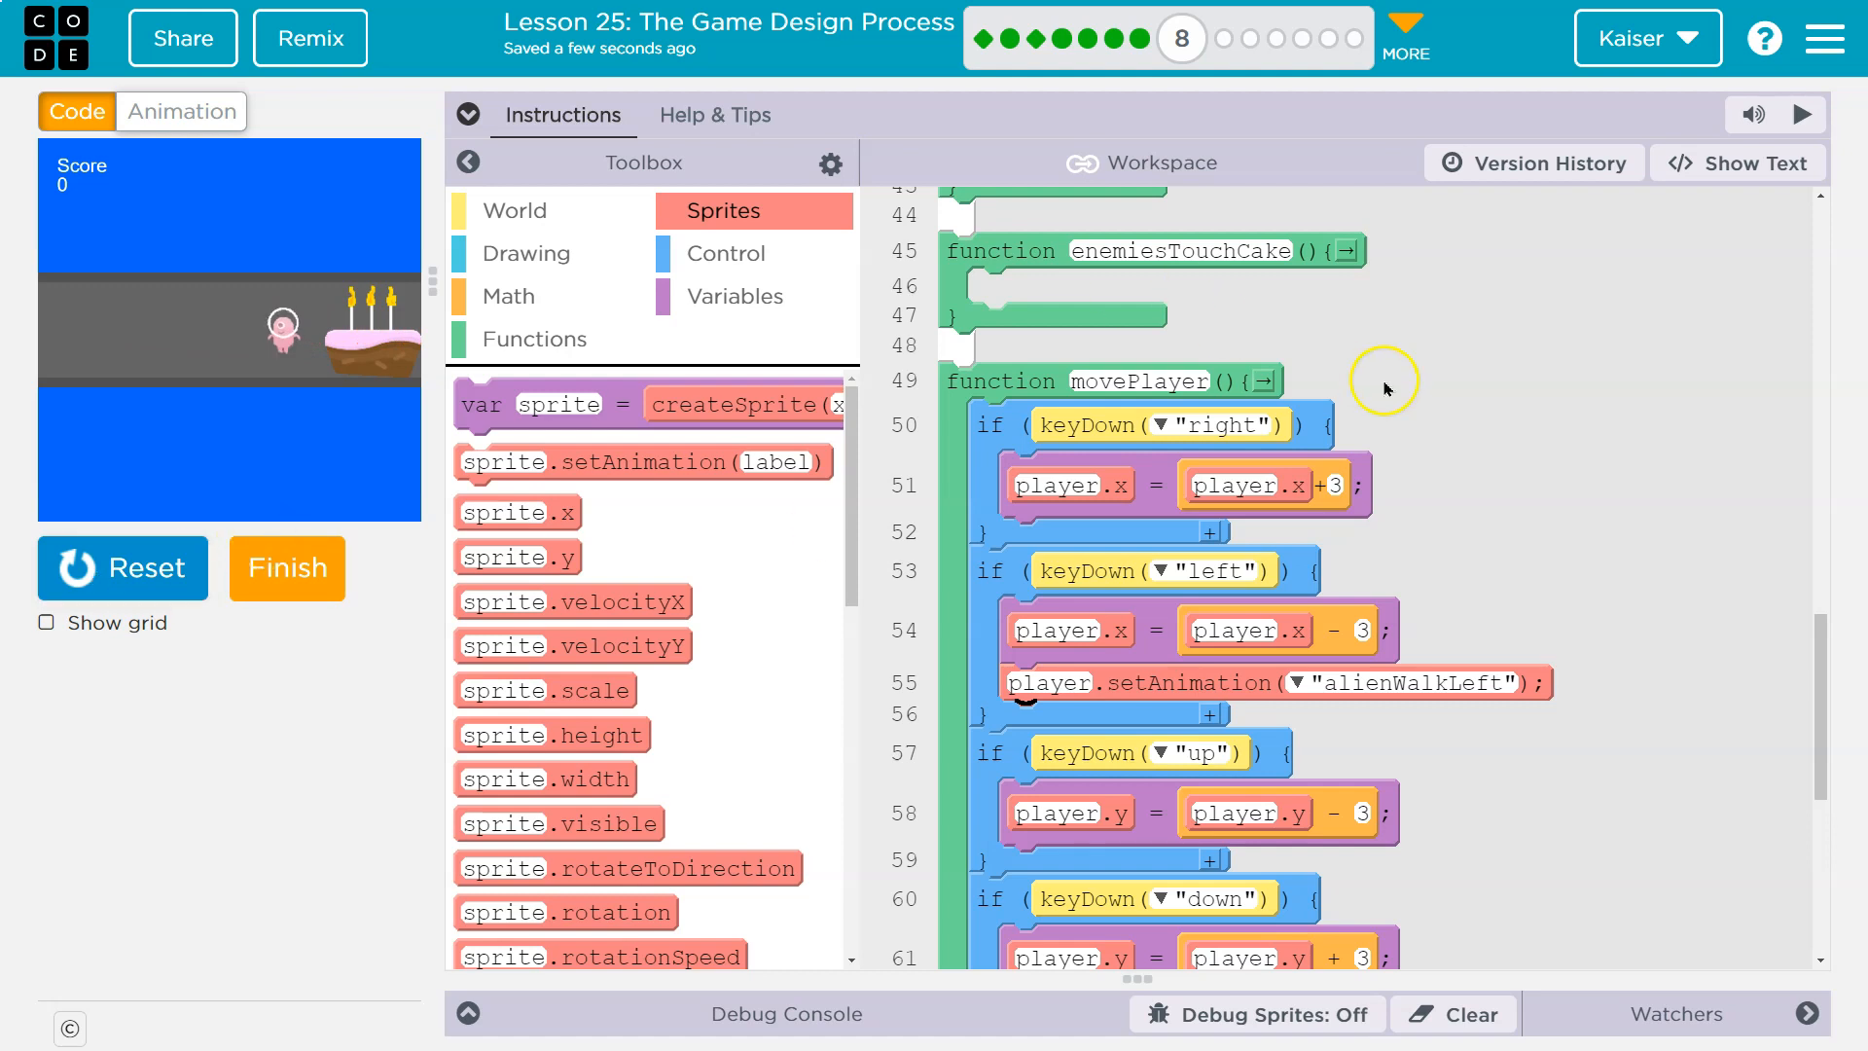
scroll(up, 3)
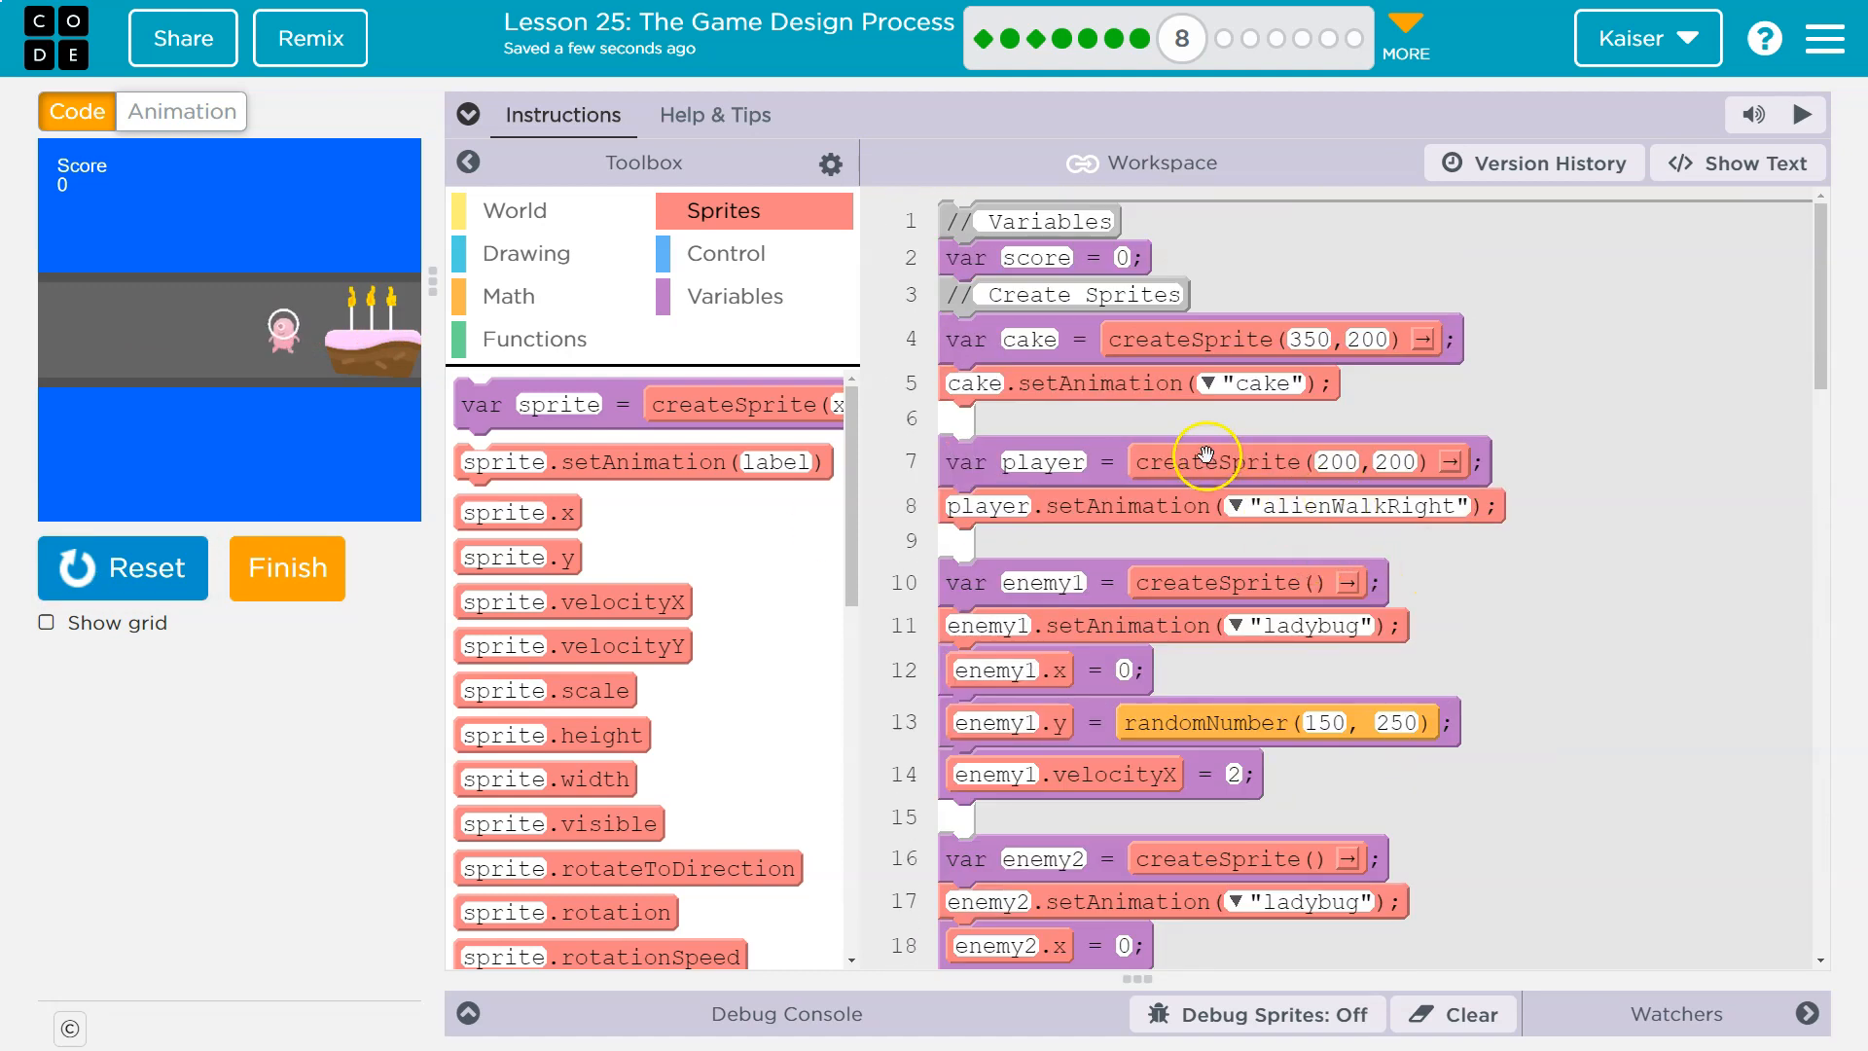
mouse_move(1140, 577)
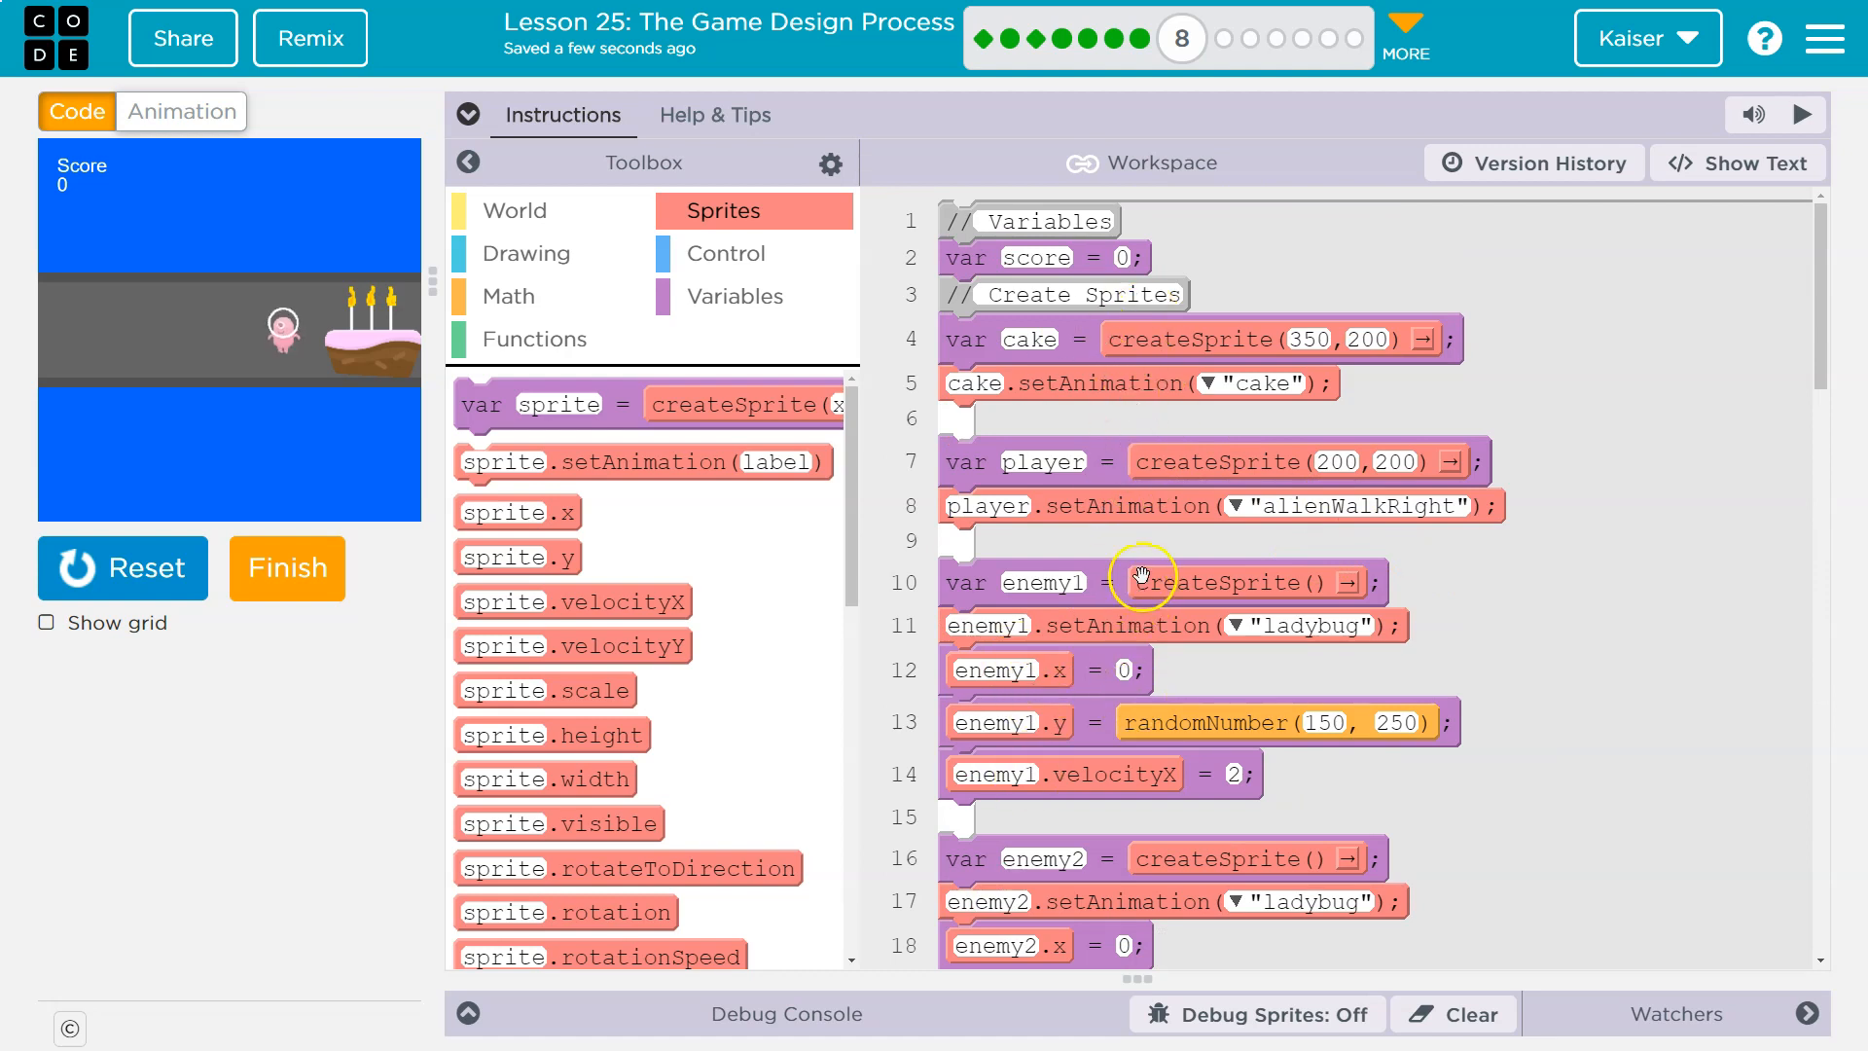
scroll(down, 3)
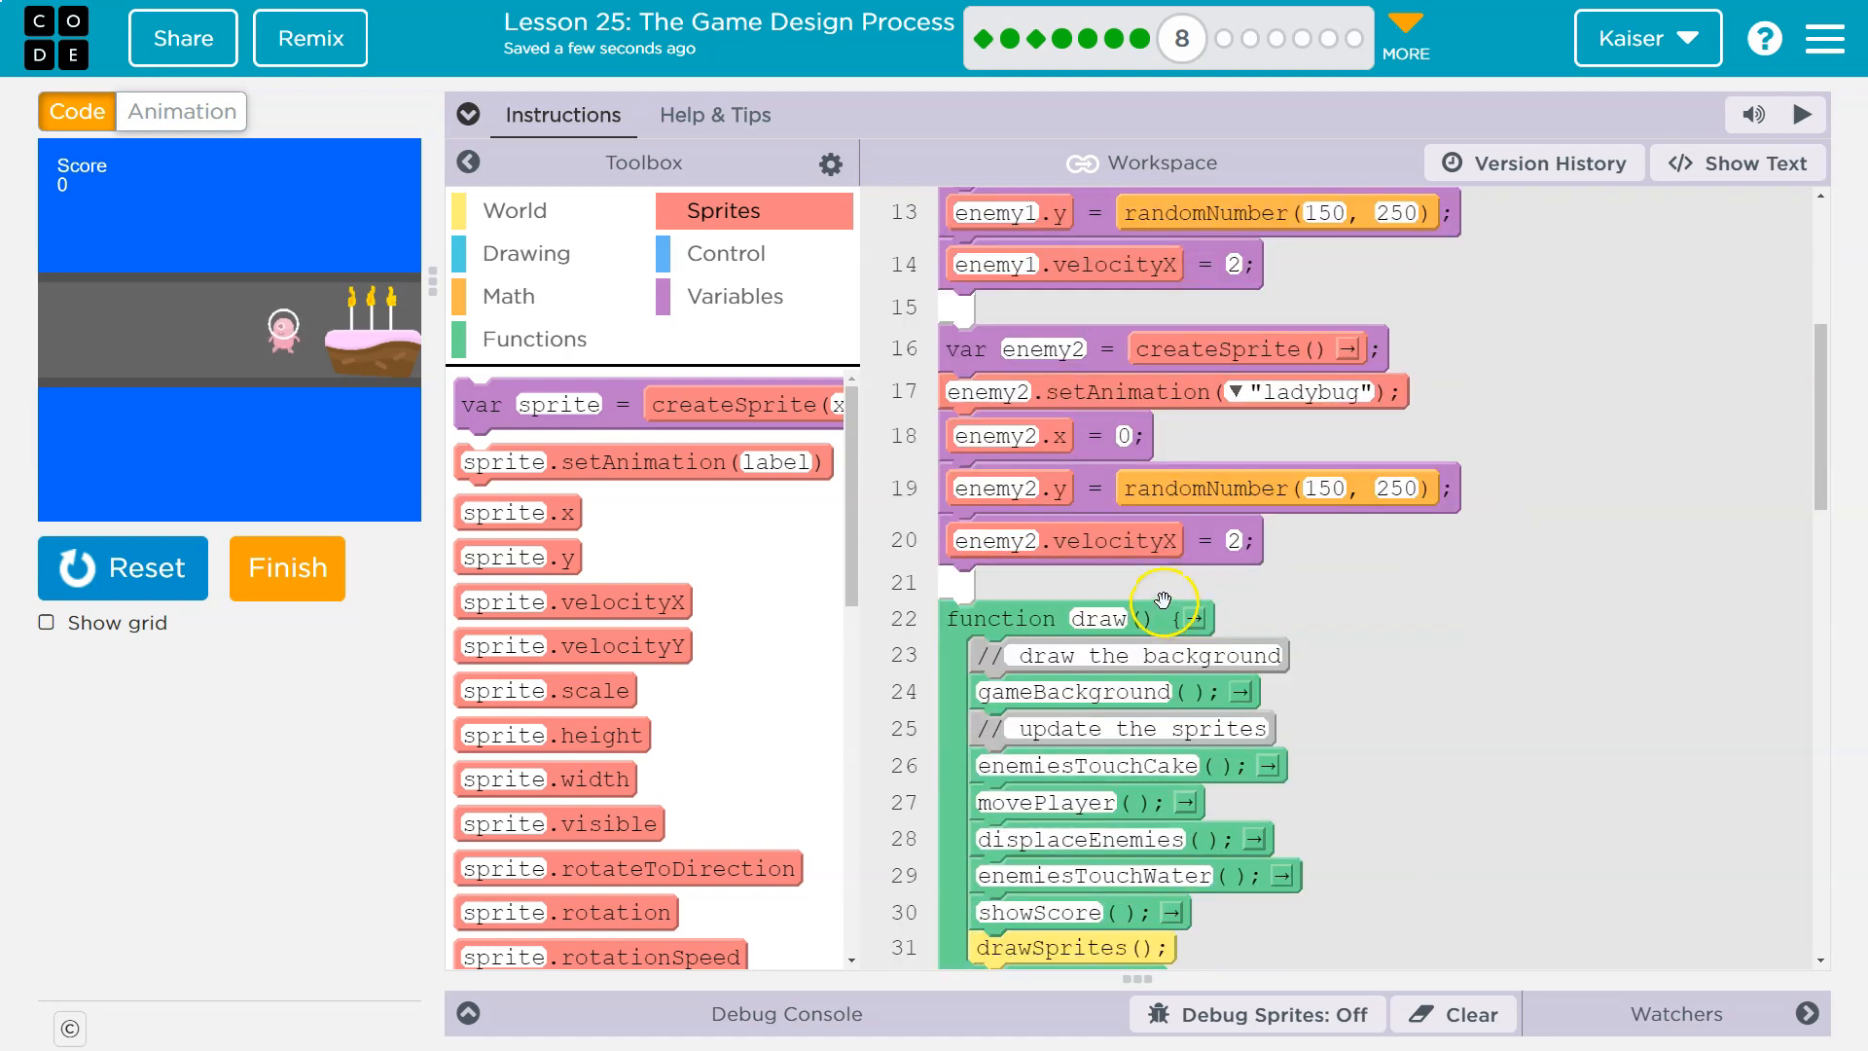
scroll(down, 3)
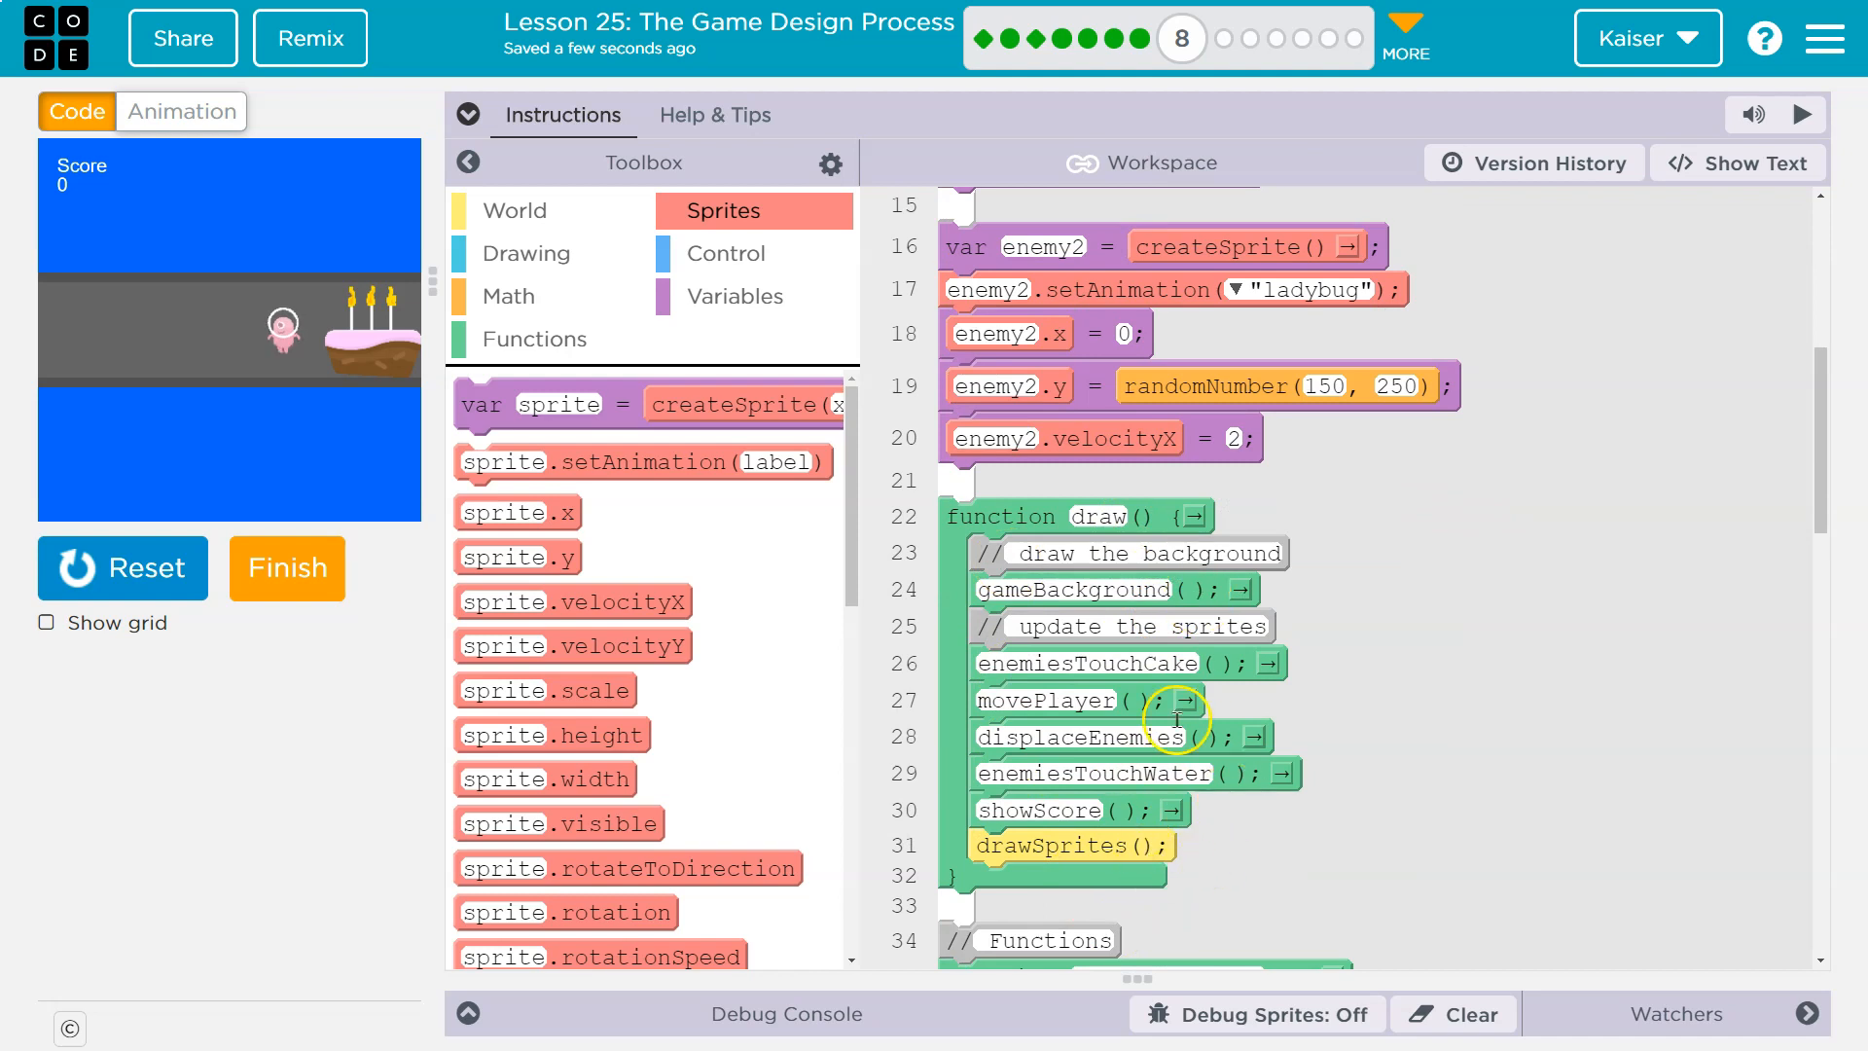
scroll(down, 3)
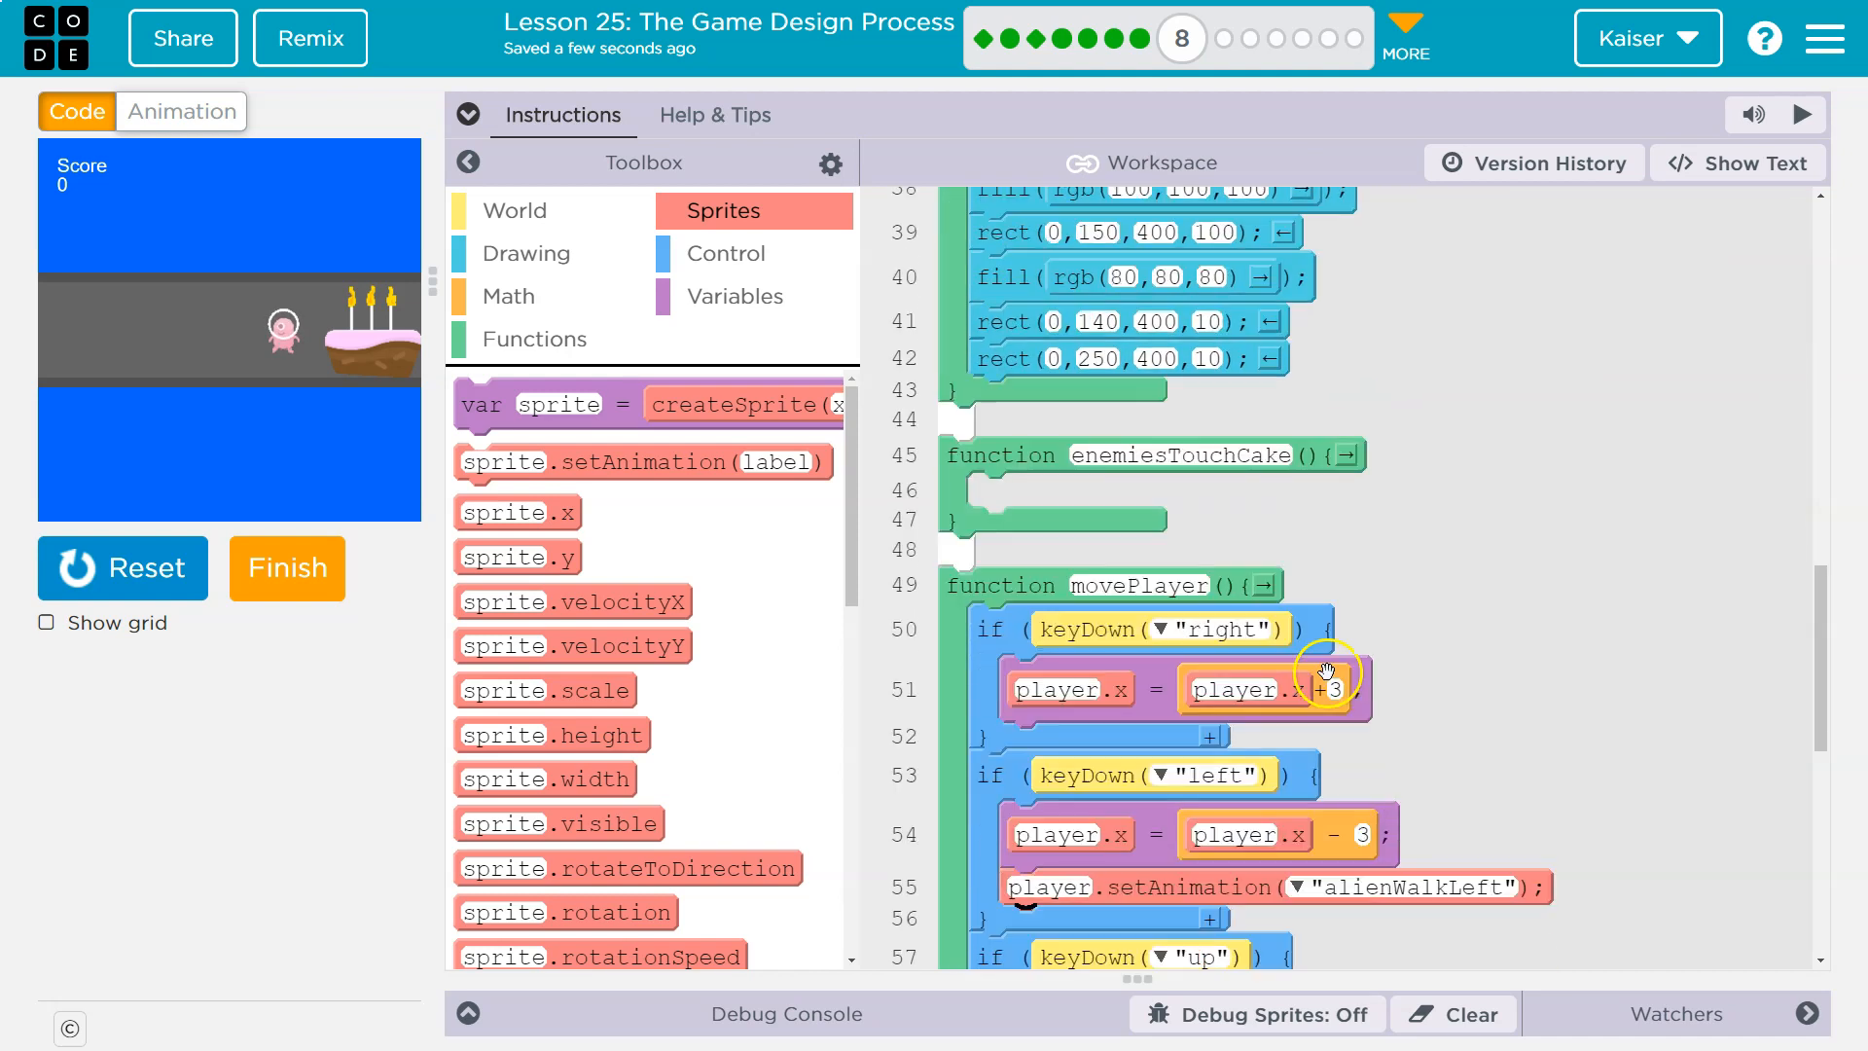
scroll(down, 3)
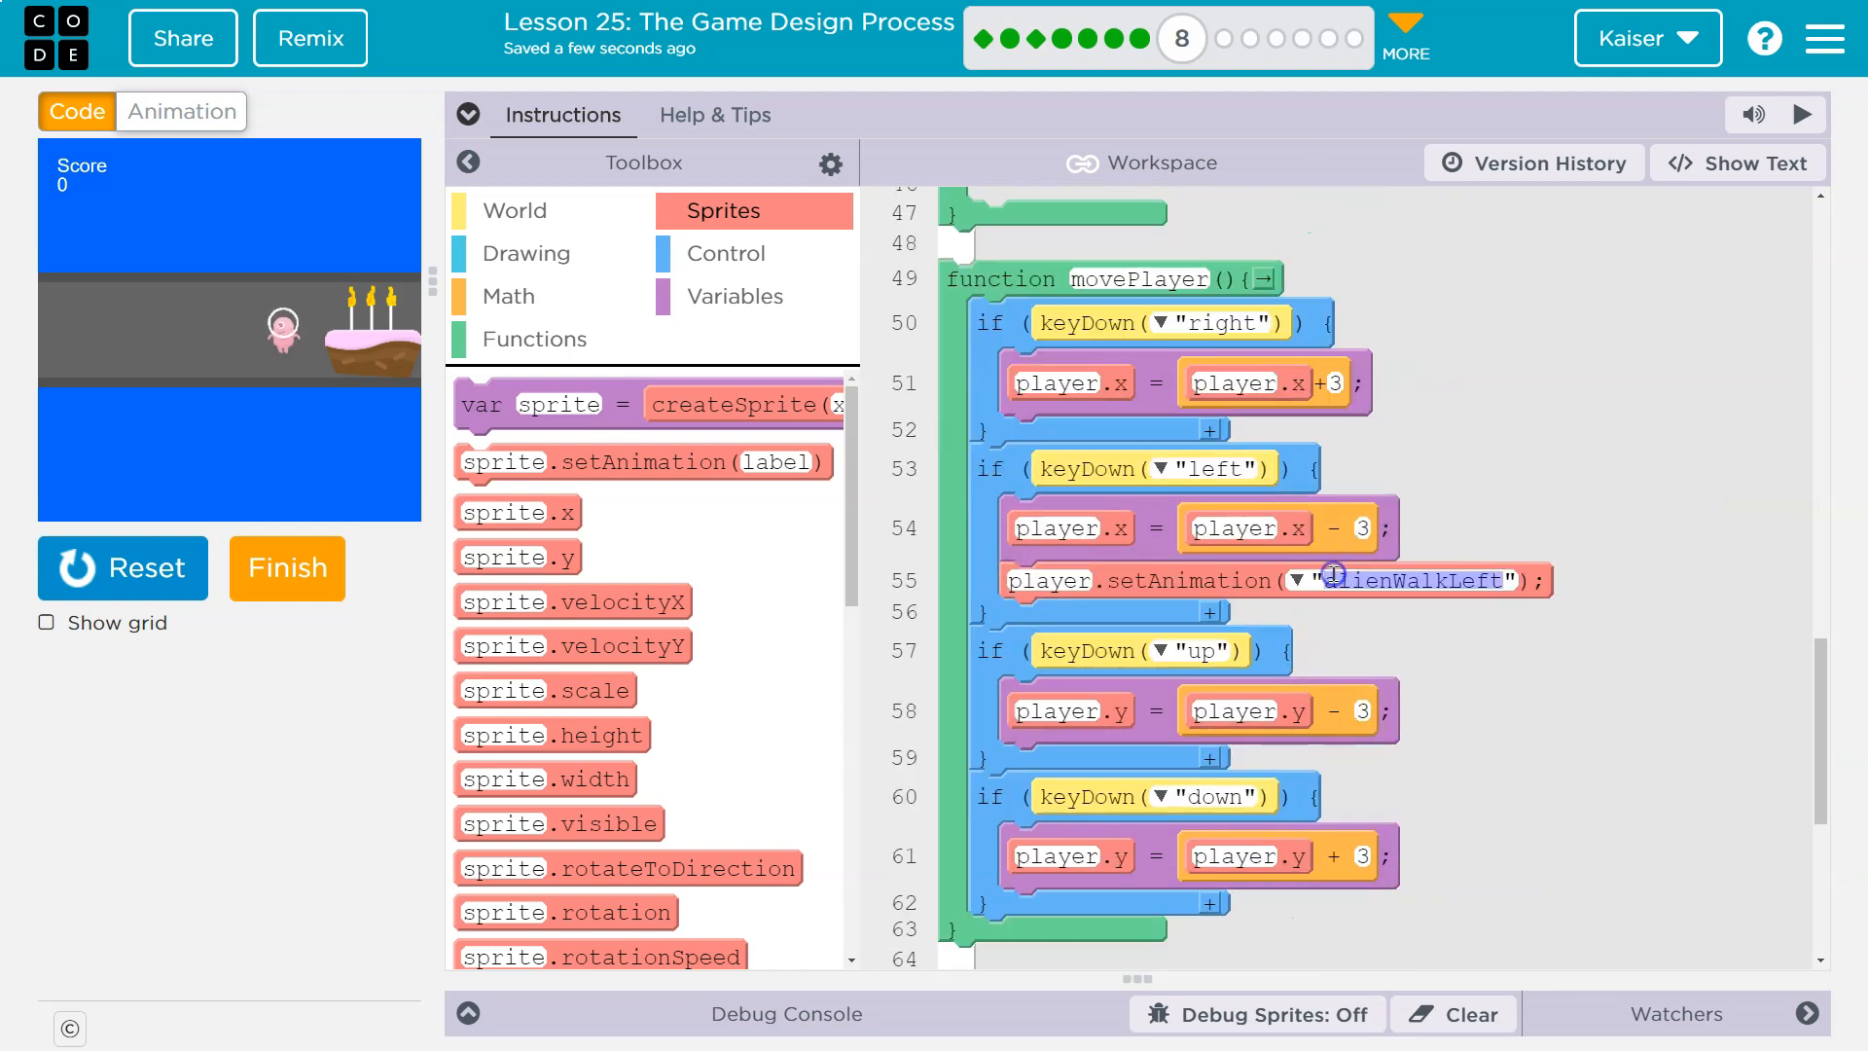
mouse_move(1568, 656)
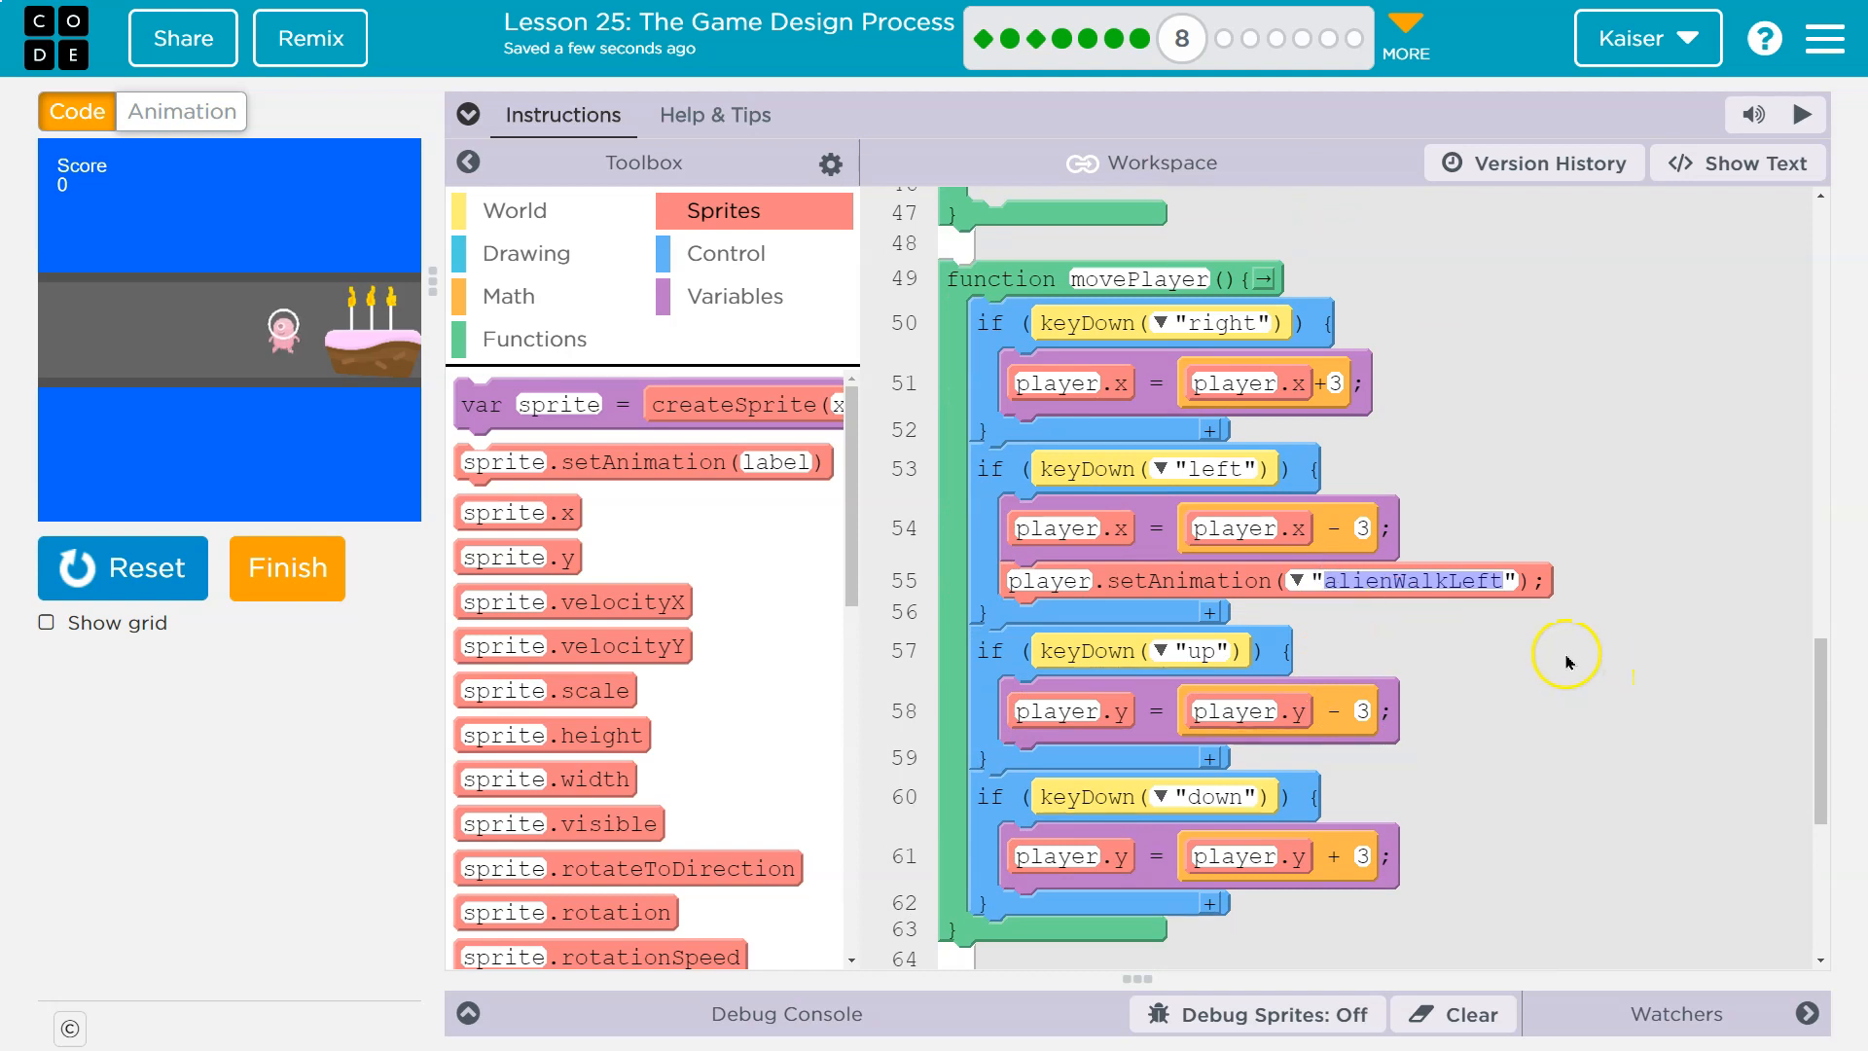
mouse_move(1578, 674)
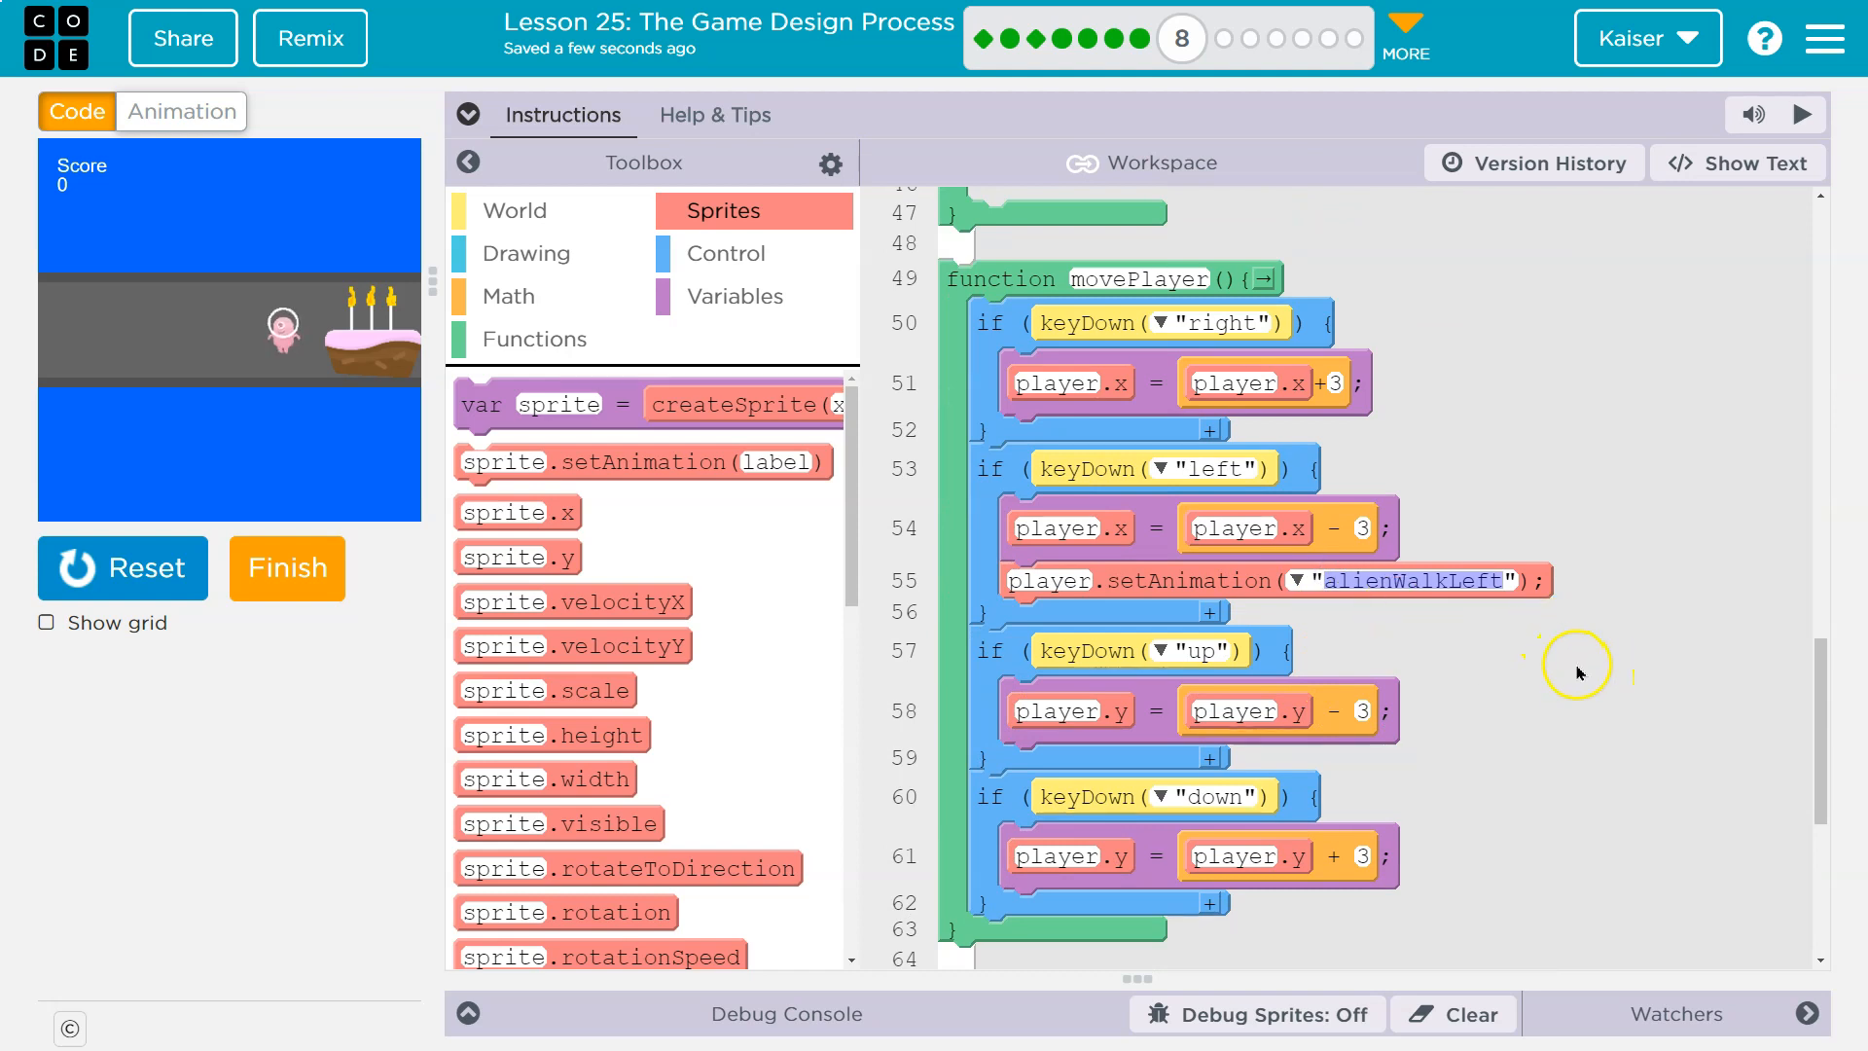